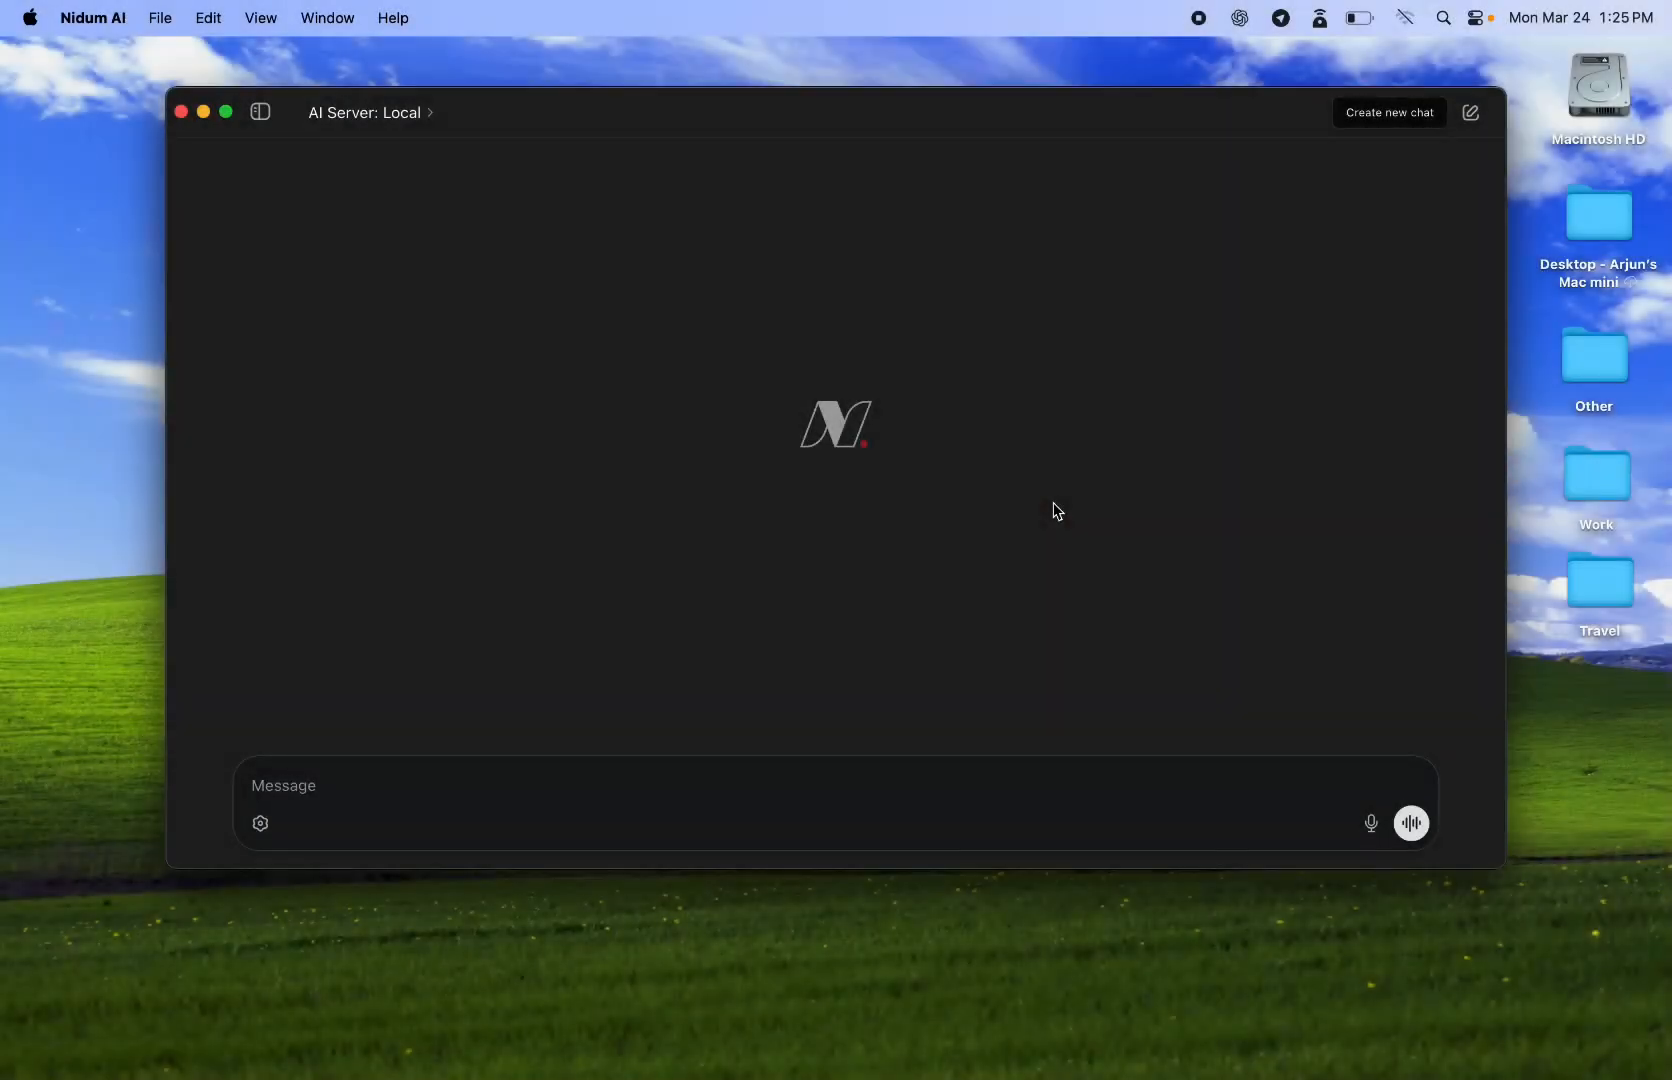
mouse_move(1373, 243)
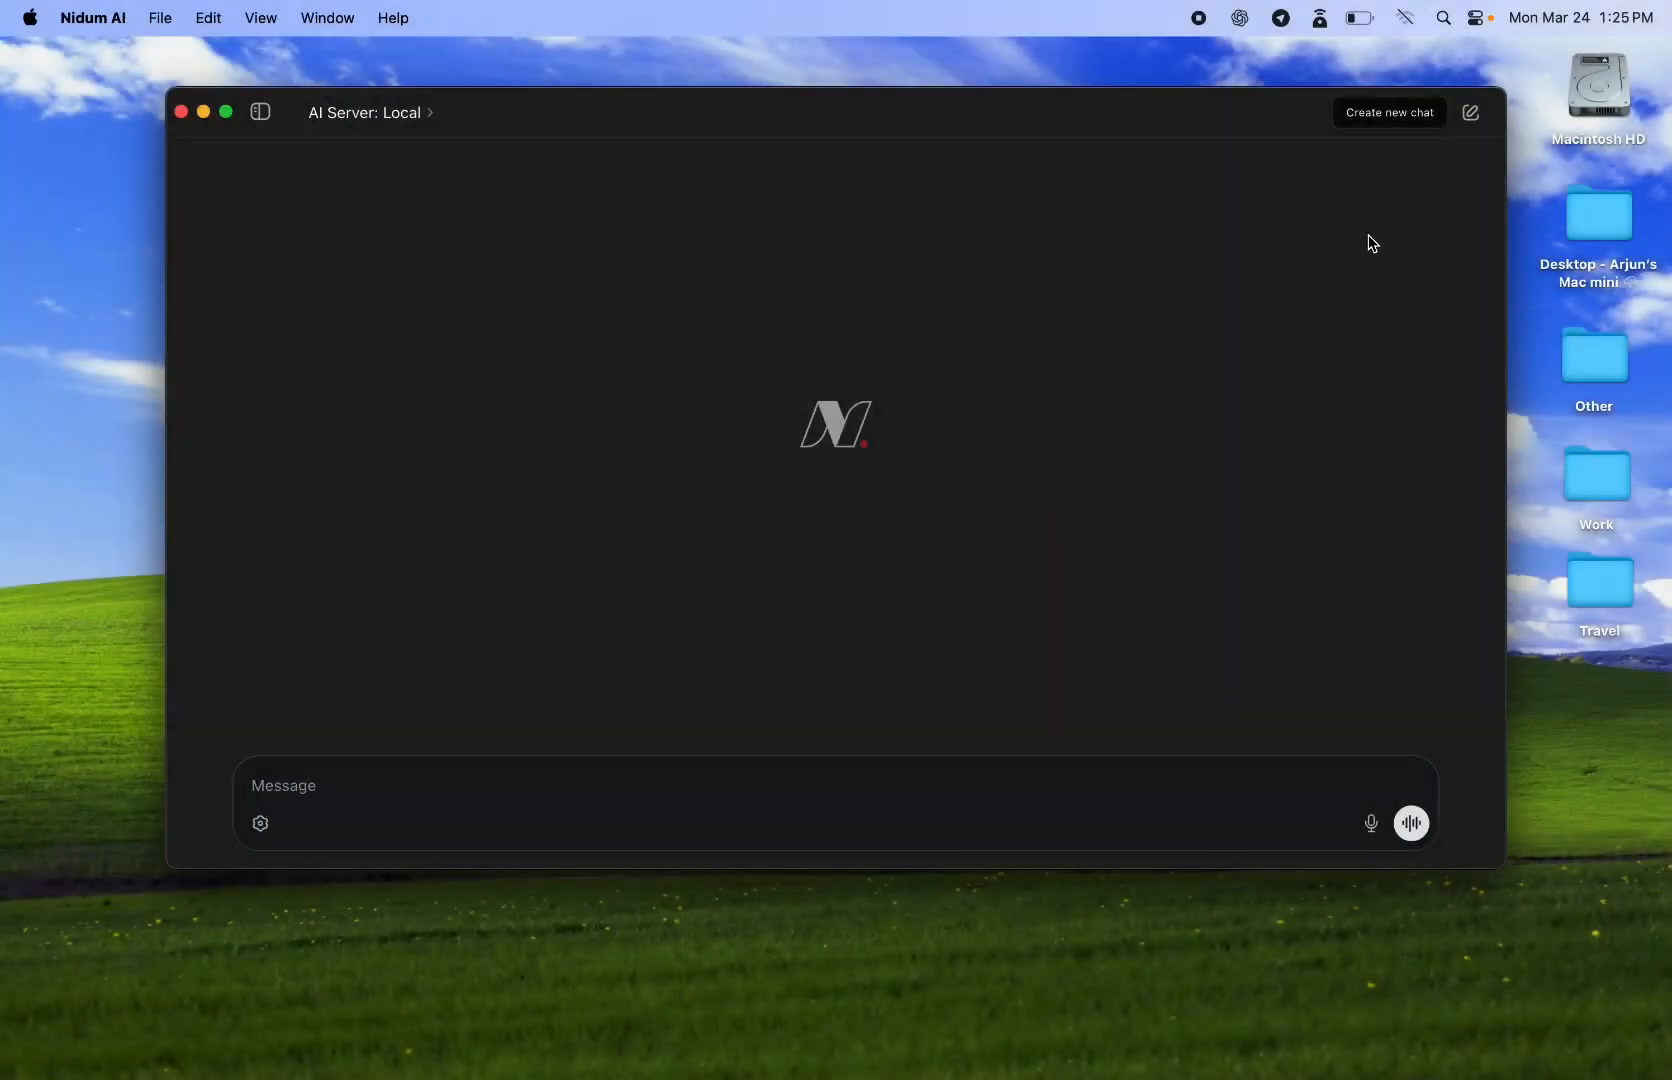
mouse_move(1368, 248)
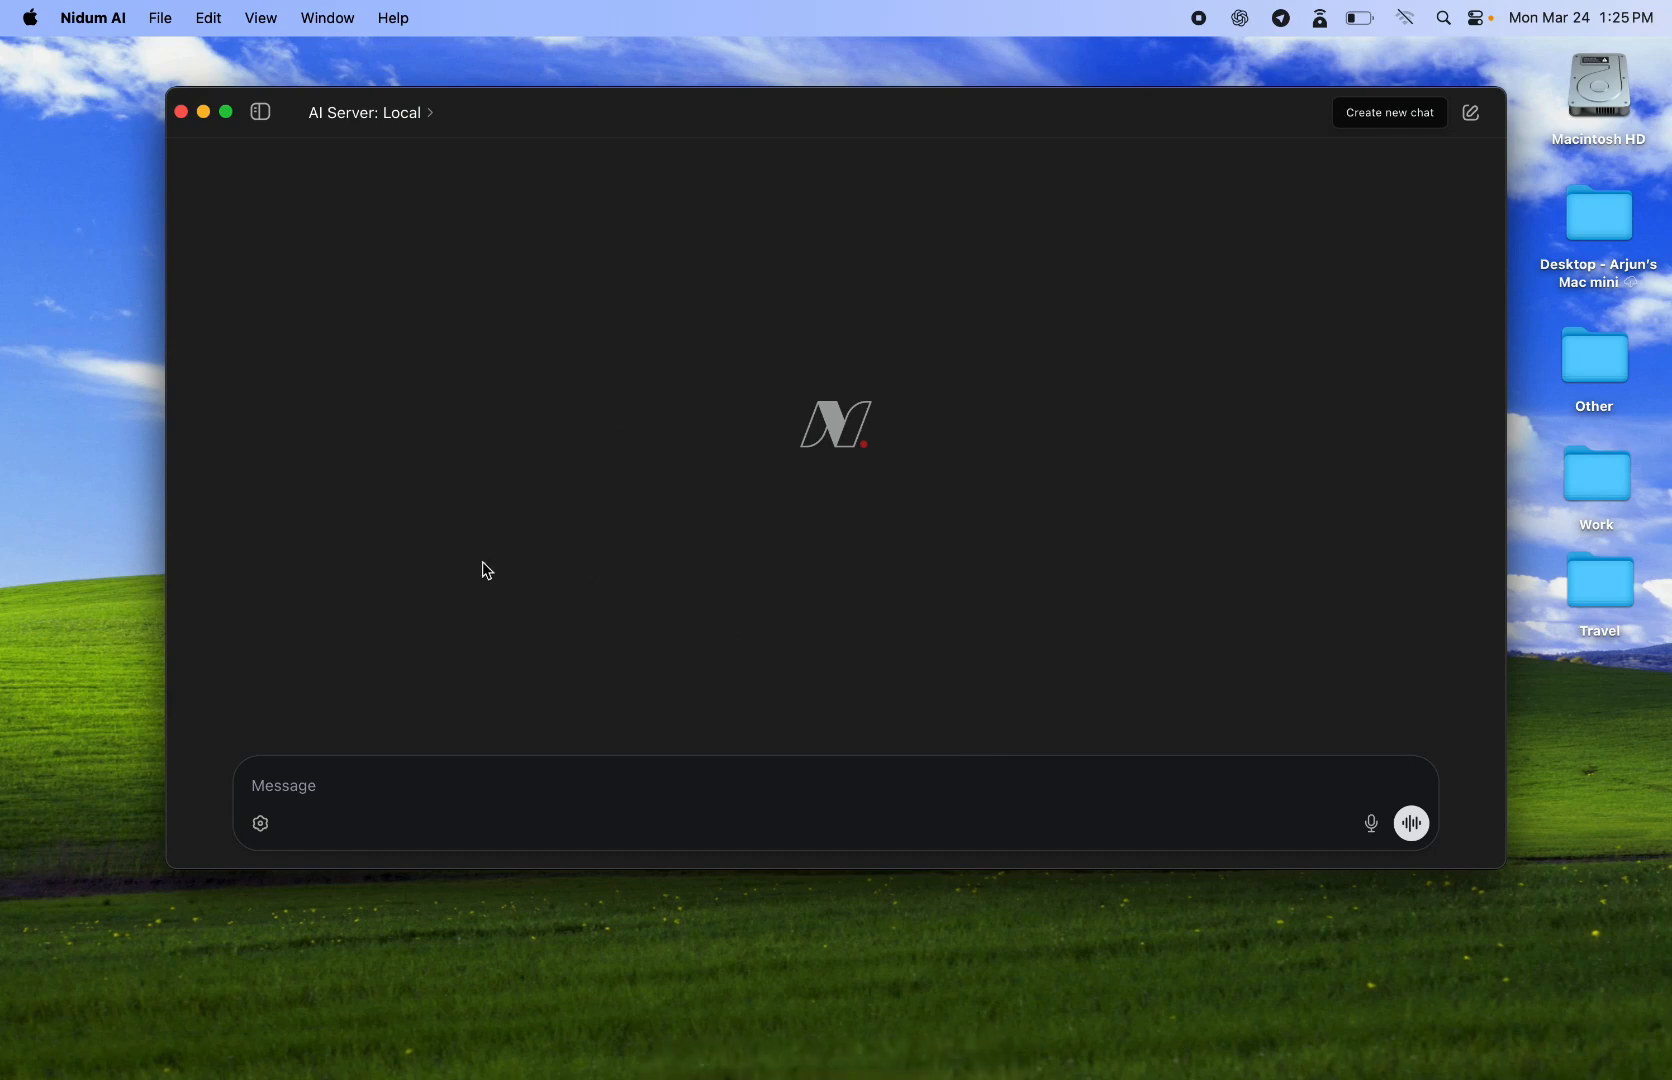
mouse_move(980, 189)
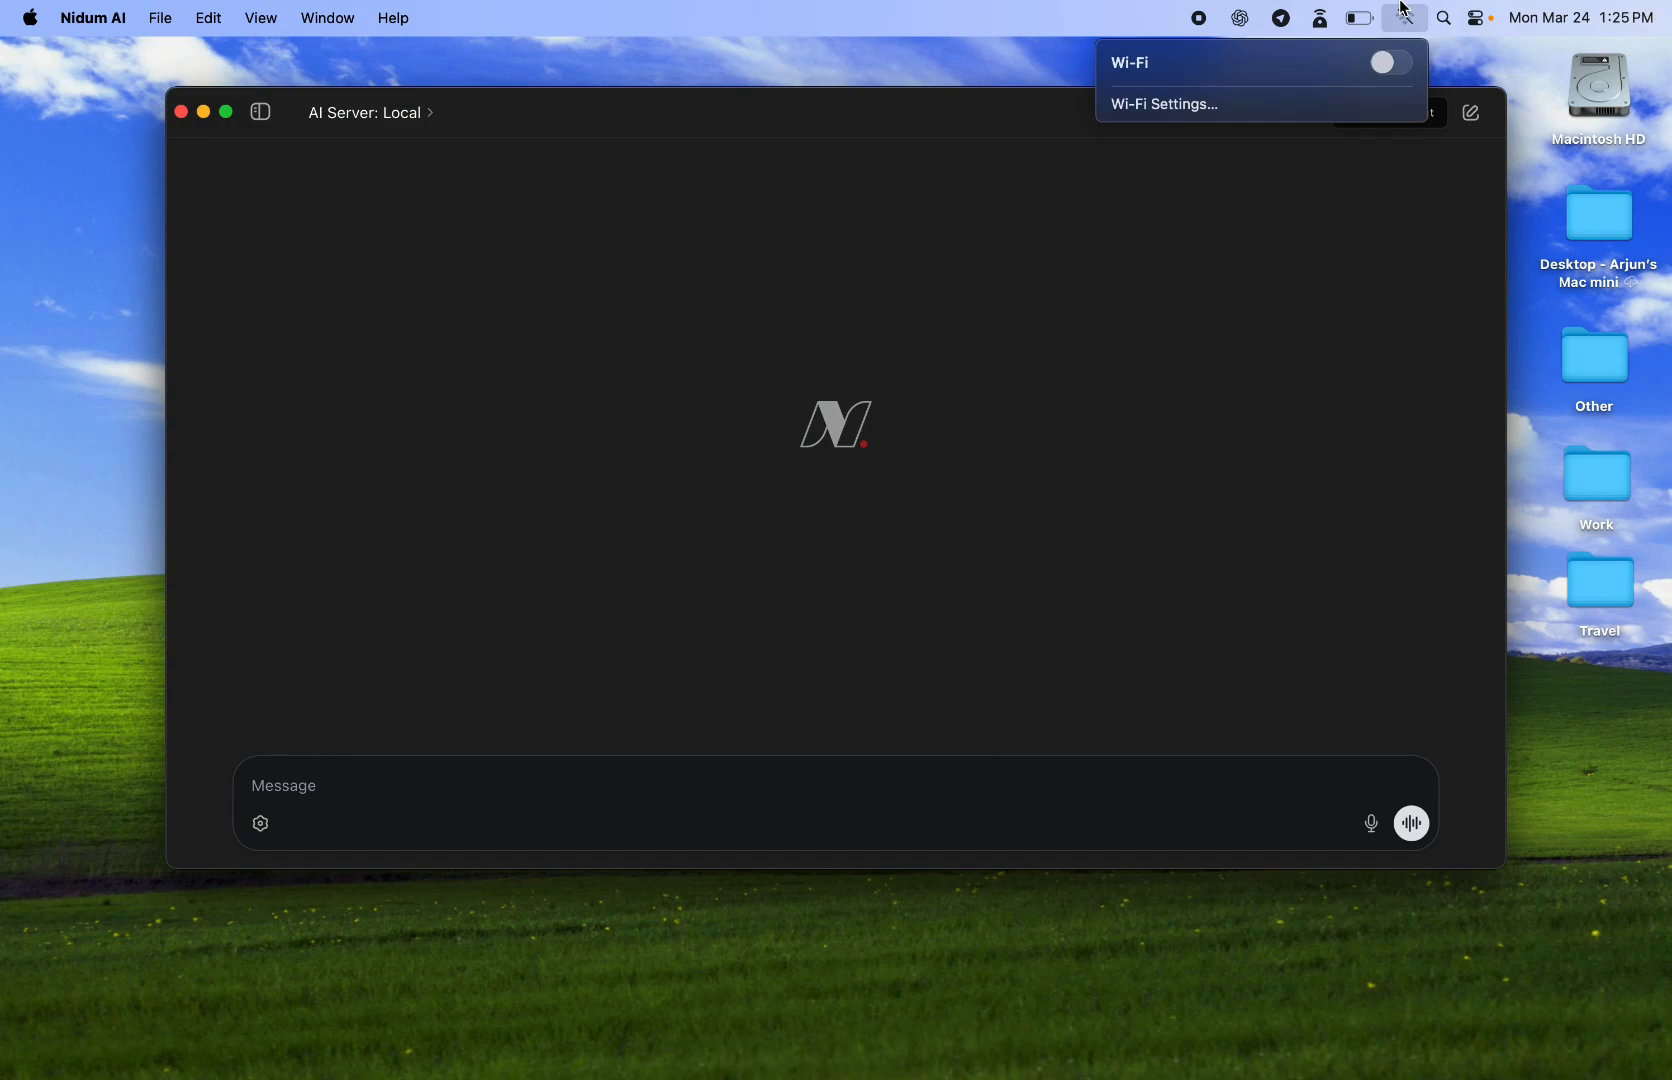
mouse_move(1018, 354)
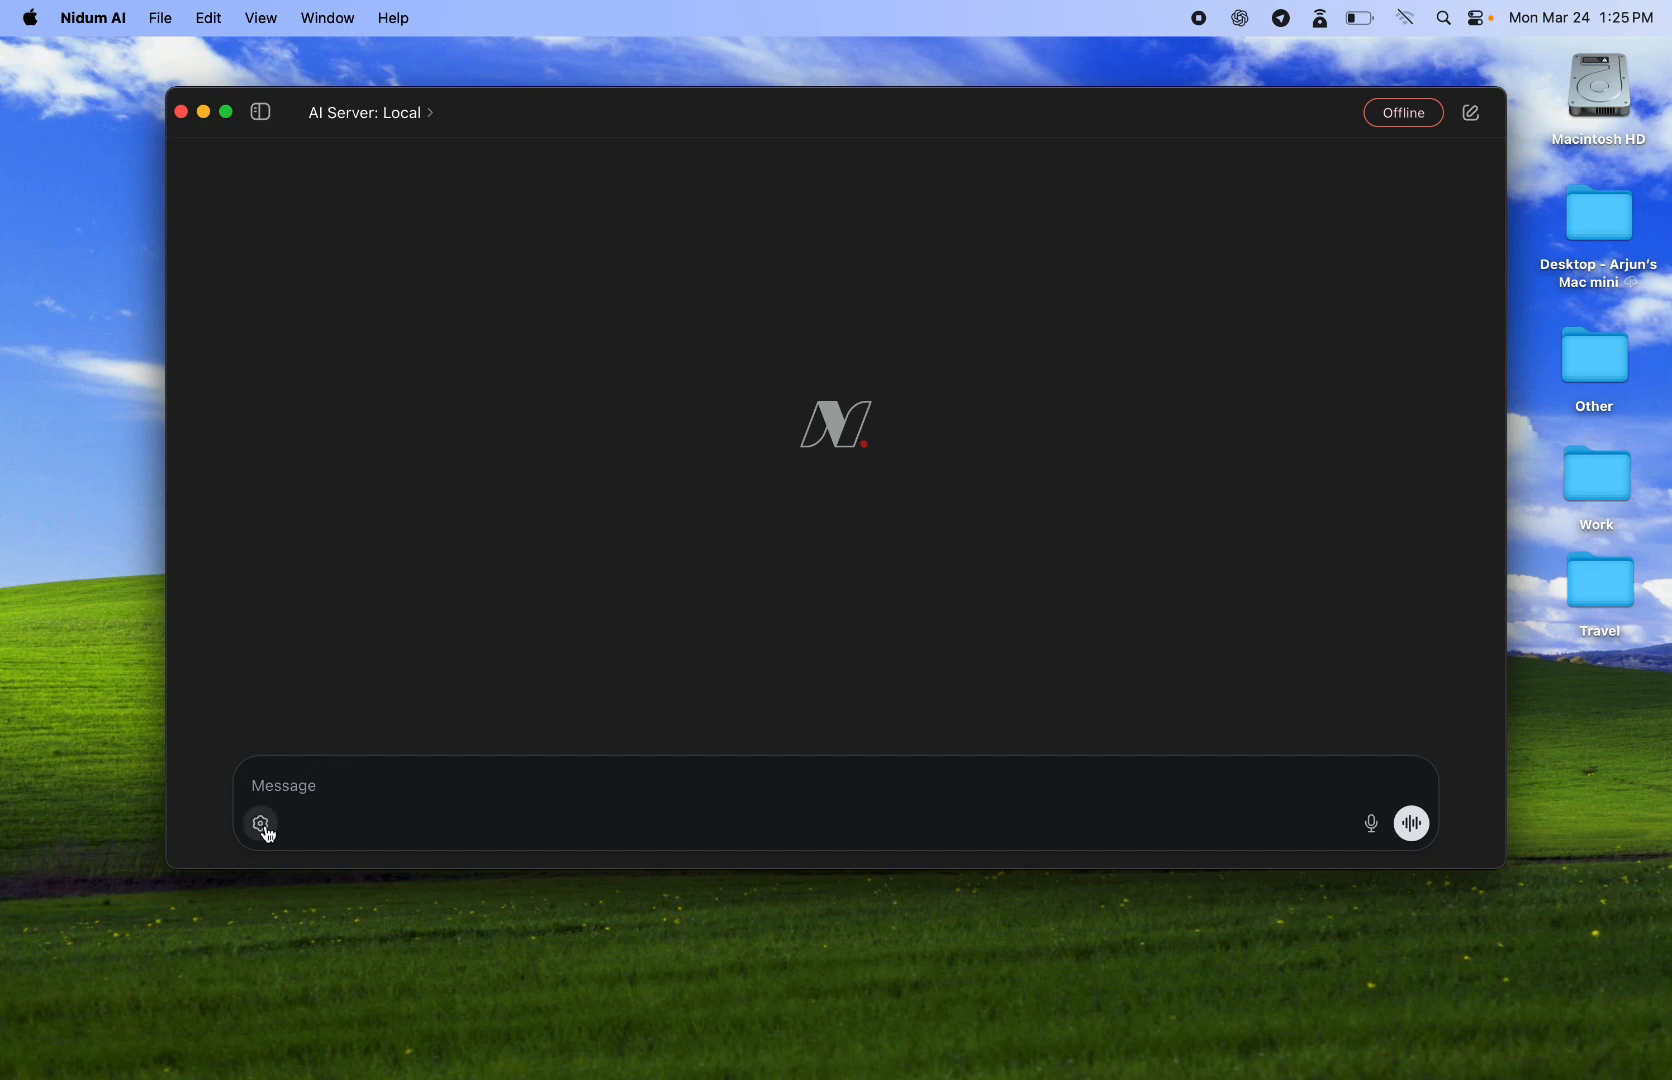
Browse the AI Model list down to DeepSeek R1 Distill 70B, with Llama 3.2 3B Uncensored selected
left_click(262, 823)
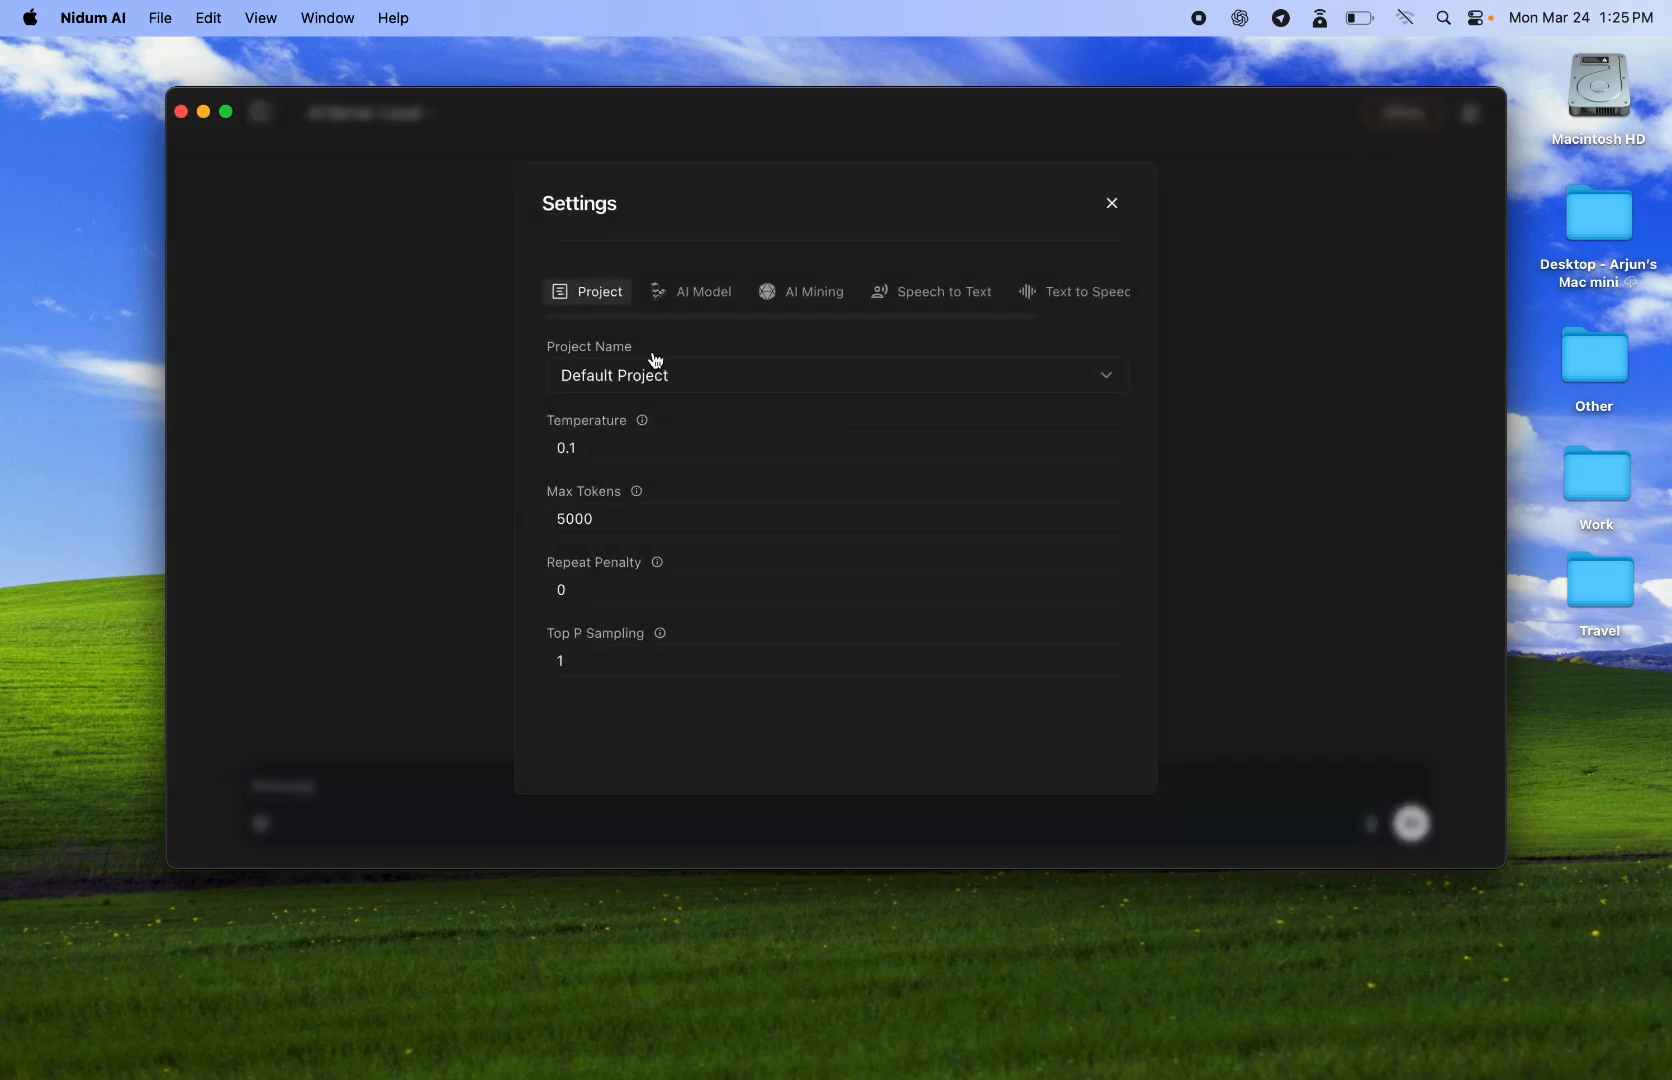
mouse_move(718, 327)
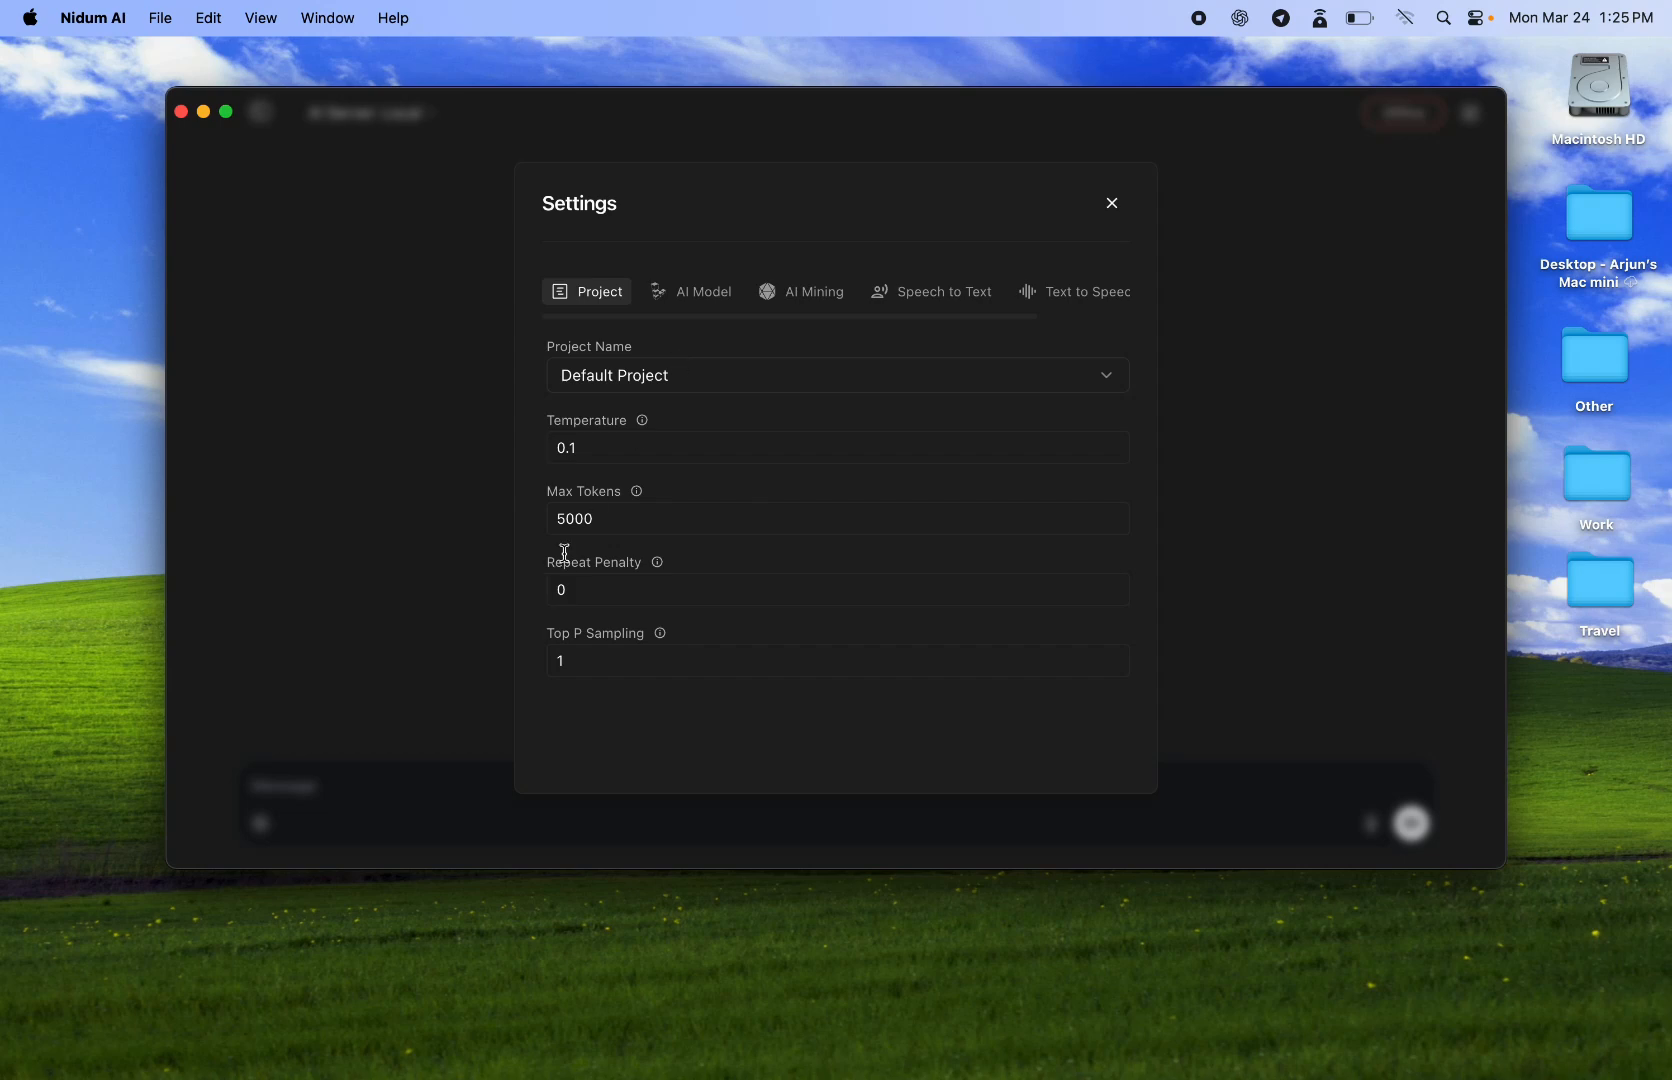
left_click(700, 291)
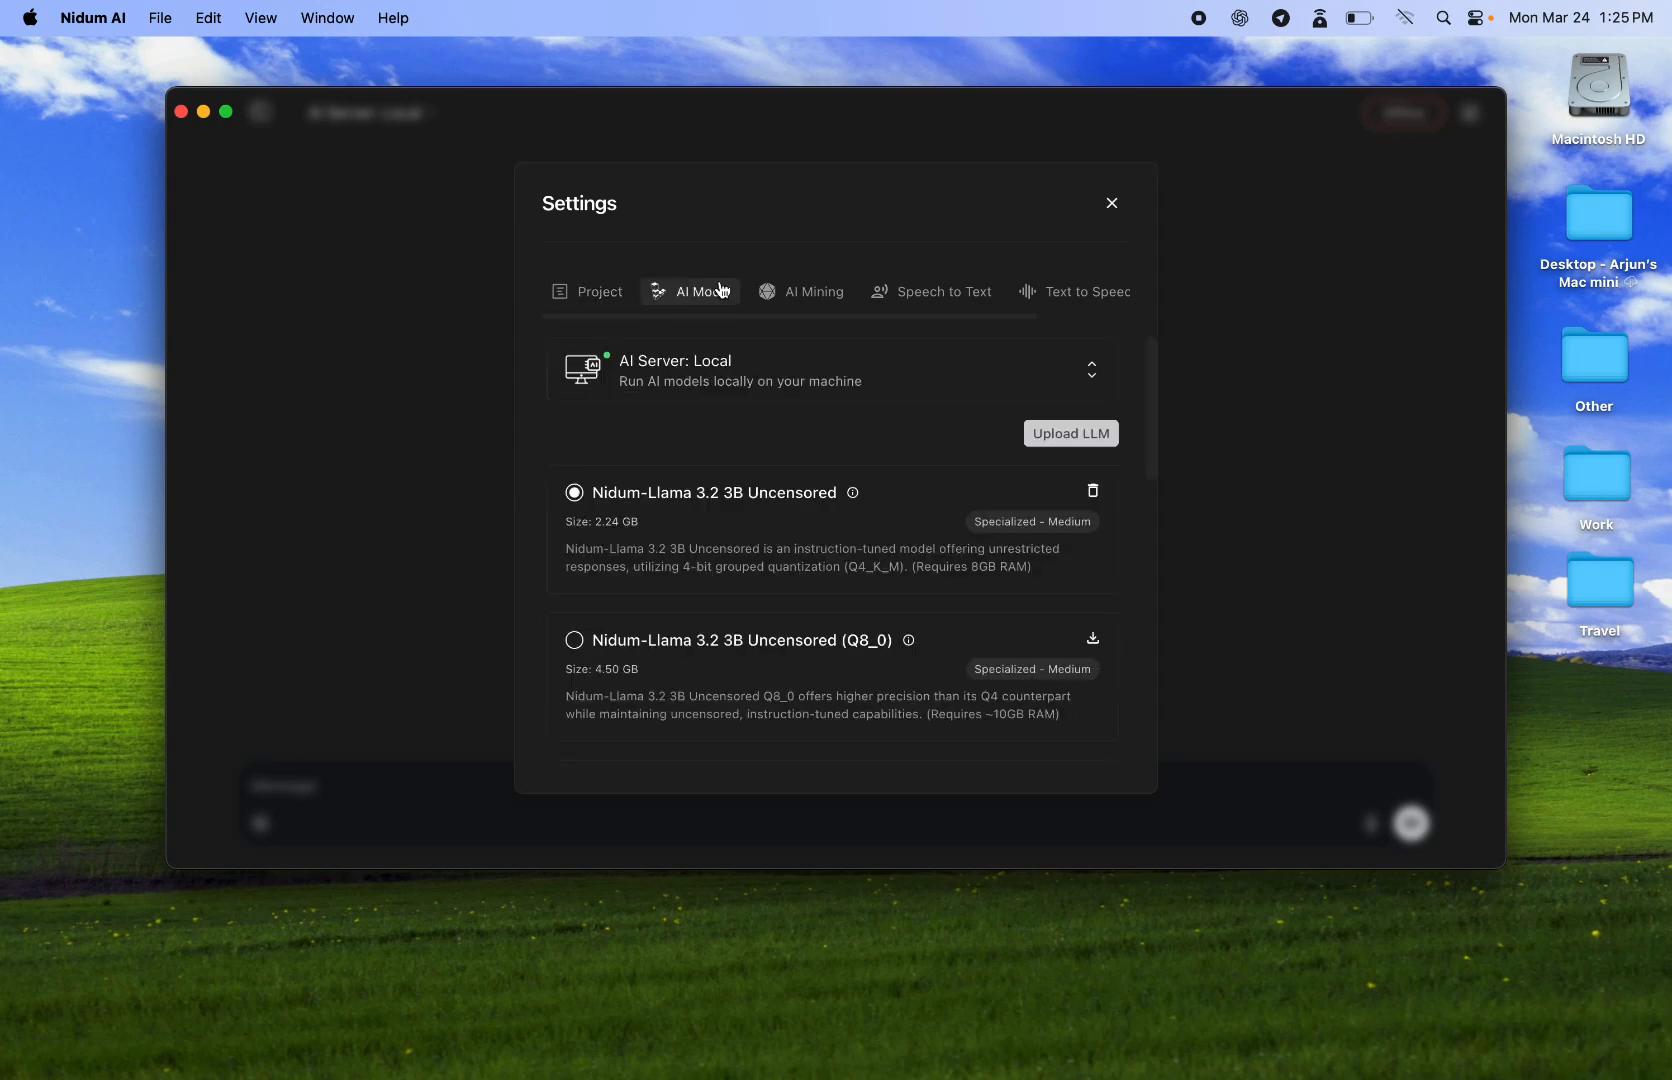
scroll("down", 3)
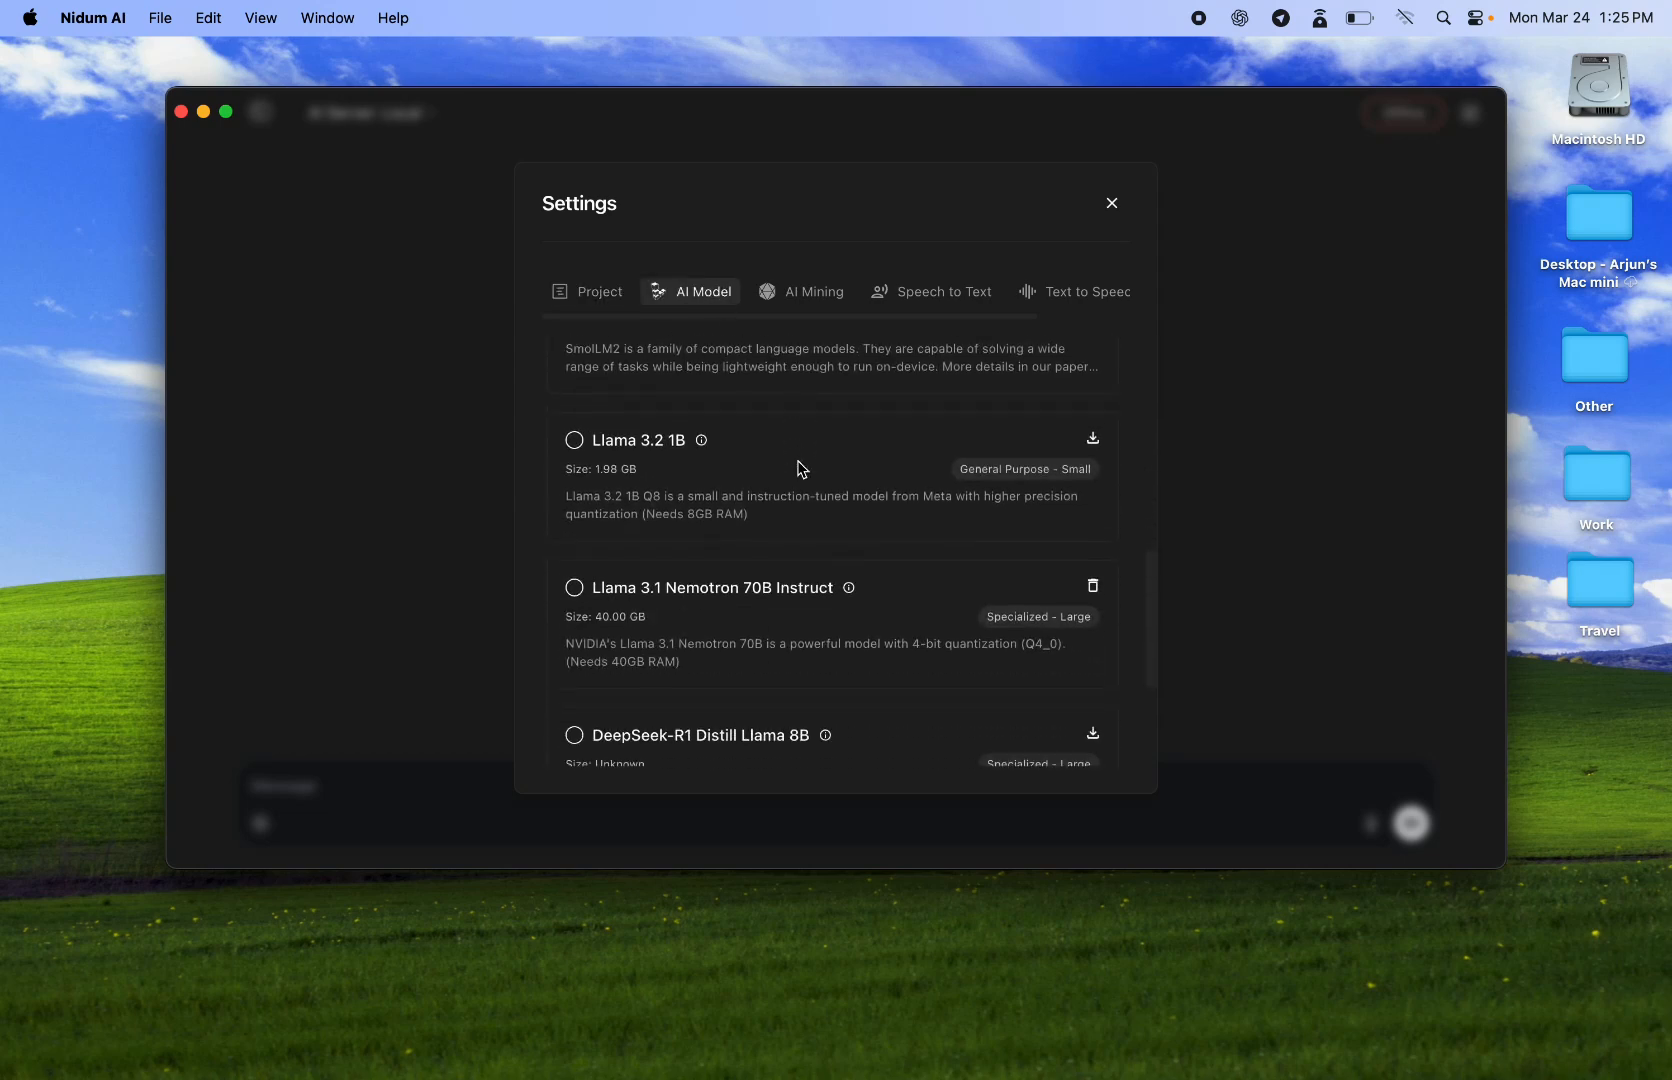
scroll("down", 3)
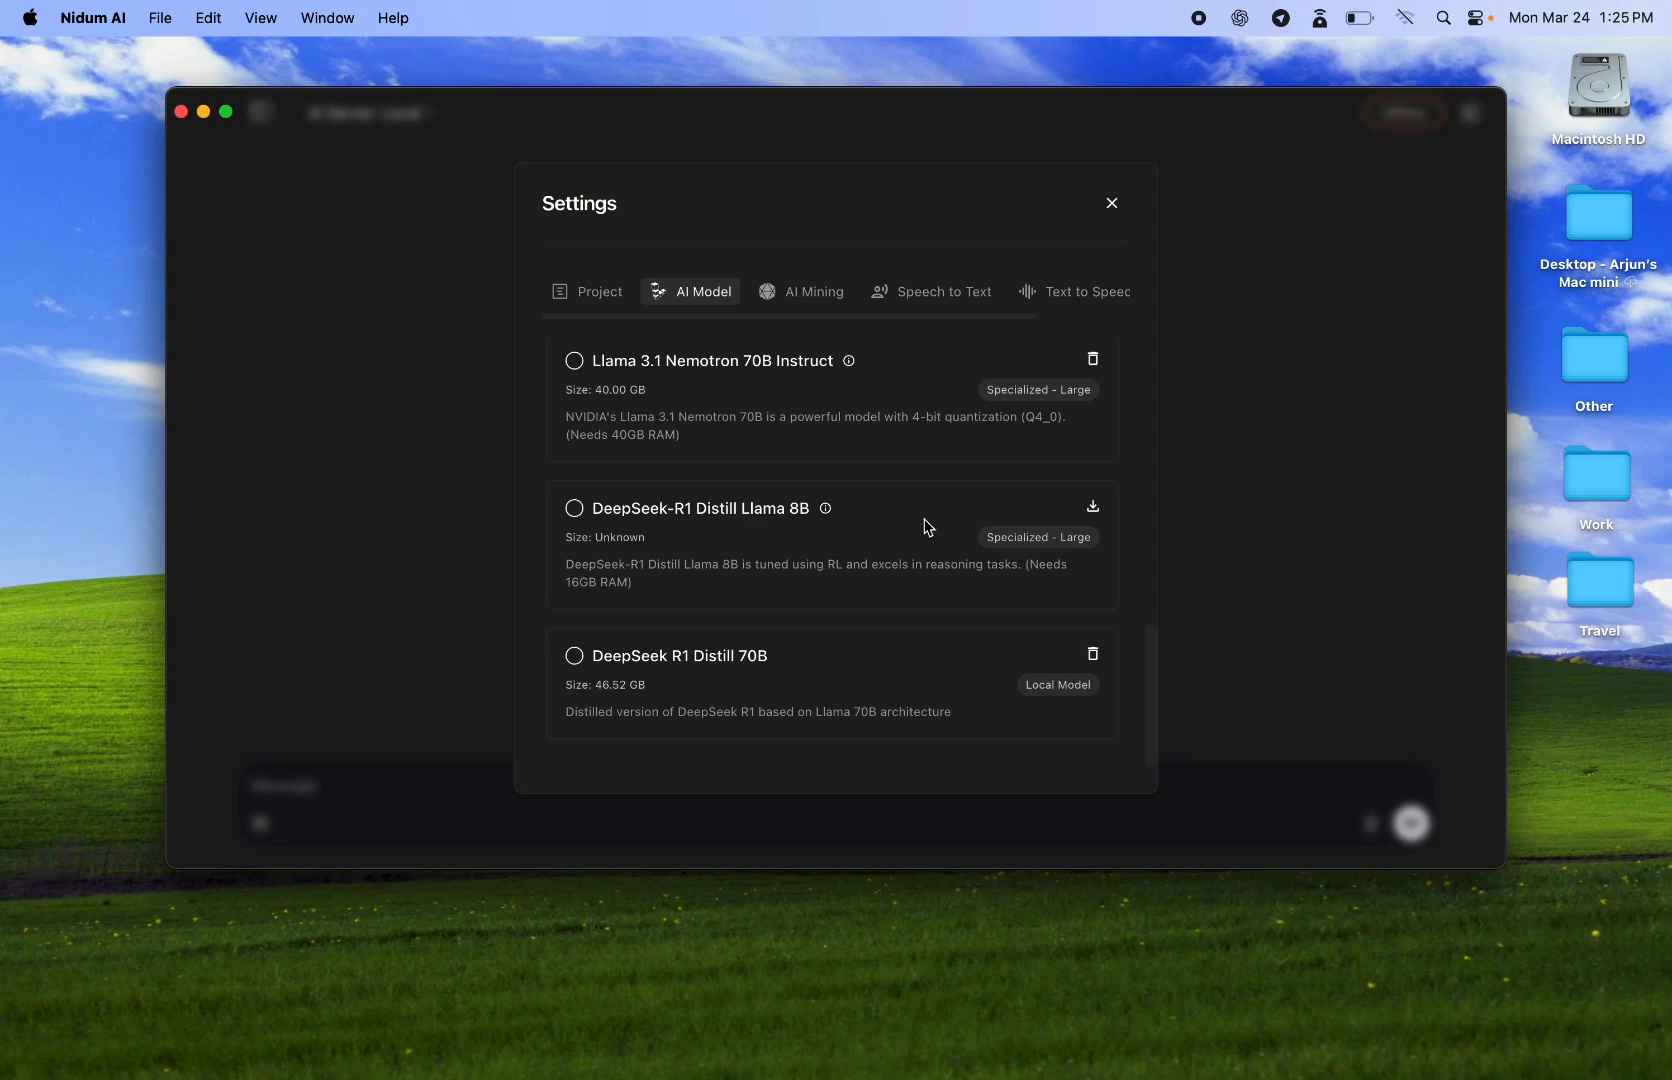
mouse_move(886, 548)
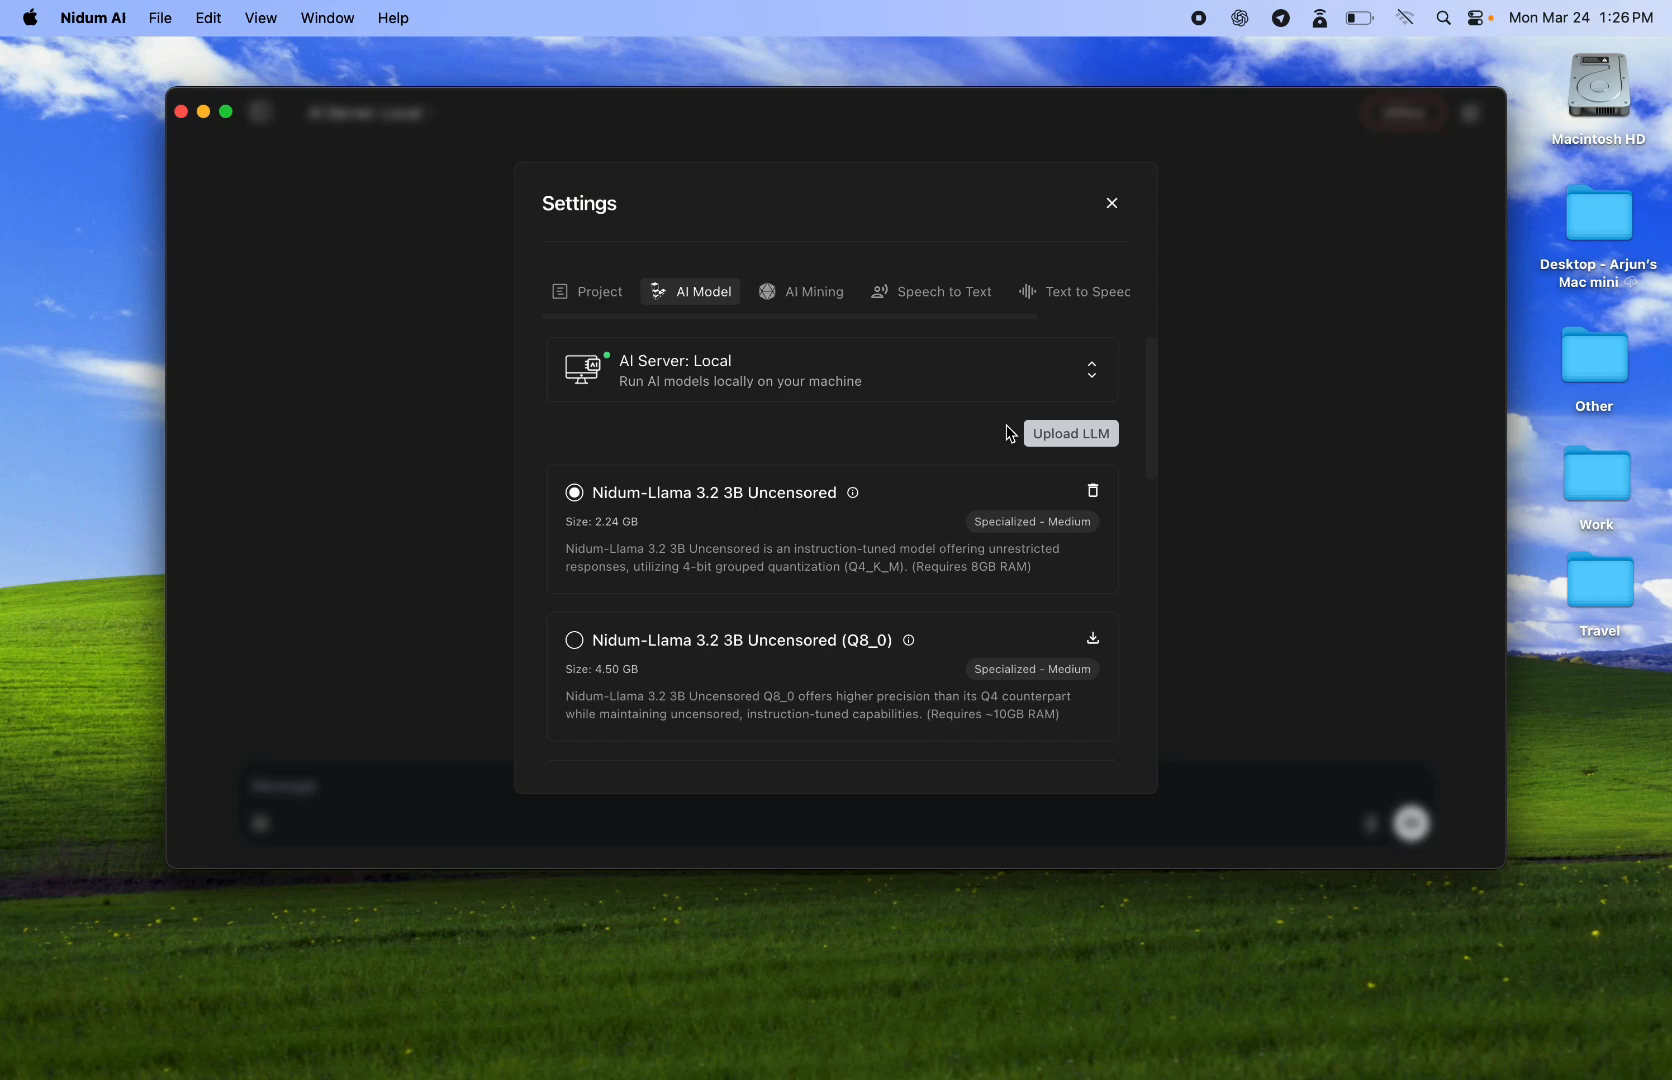
mouse_move(958, 310)
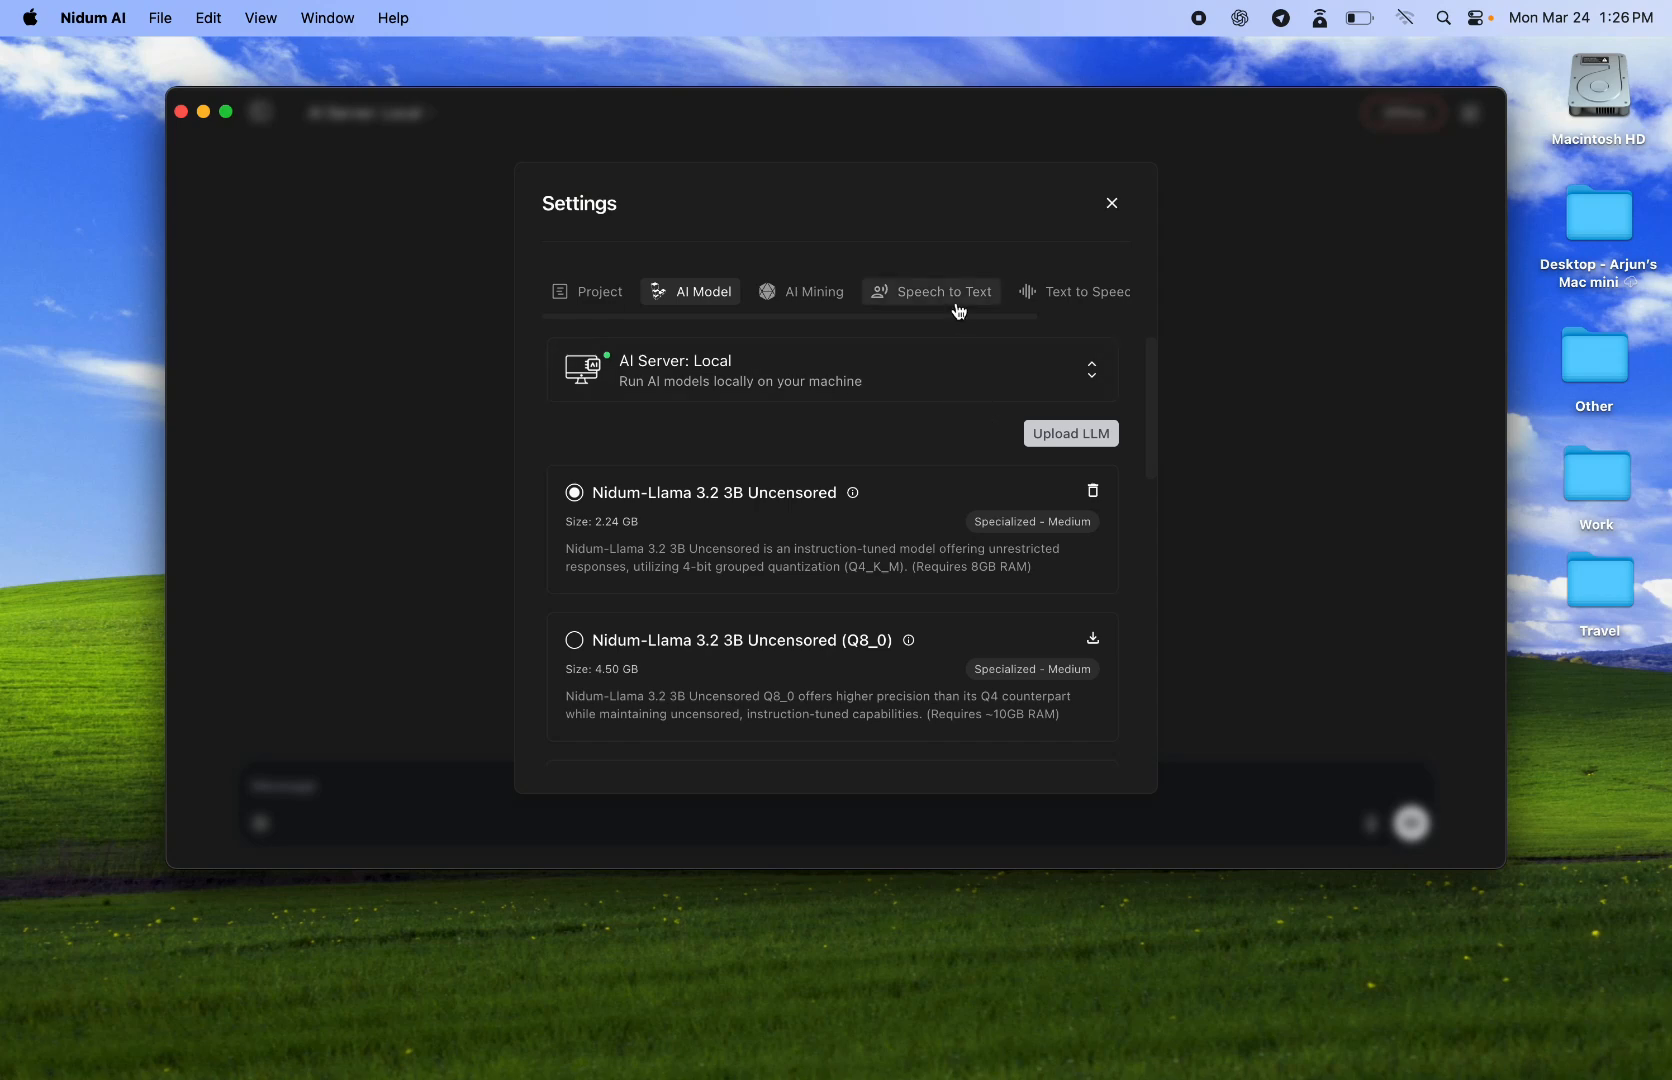
Check Whisper Base under Speech to Text, then the Samantha voice under Text to Speech
left_click(943, 291)
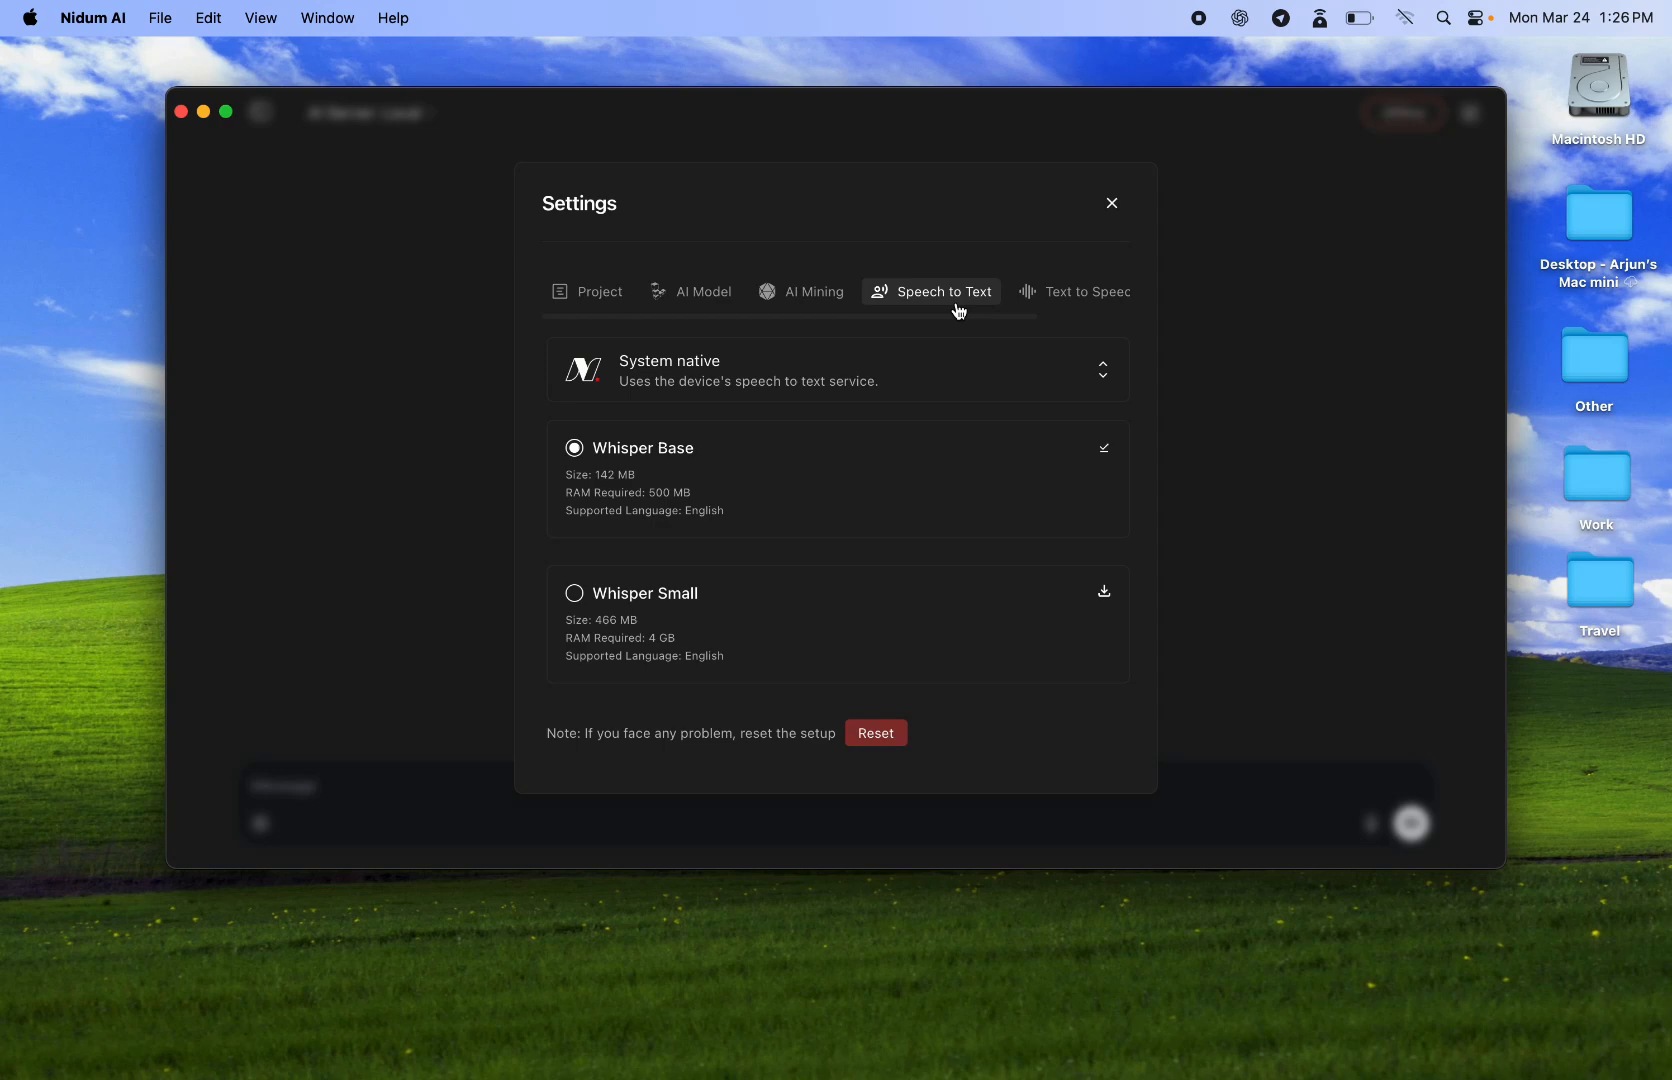
left_click(1077, 291)
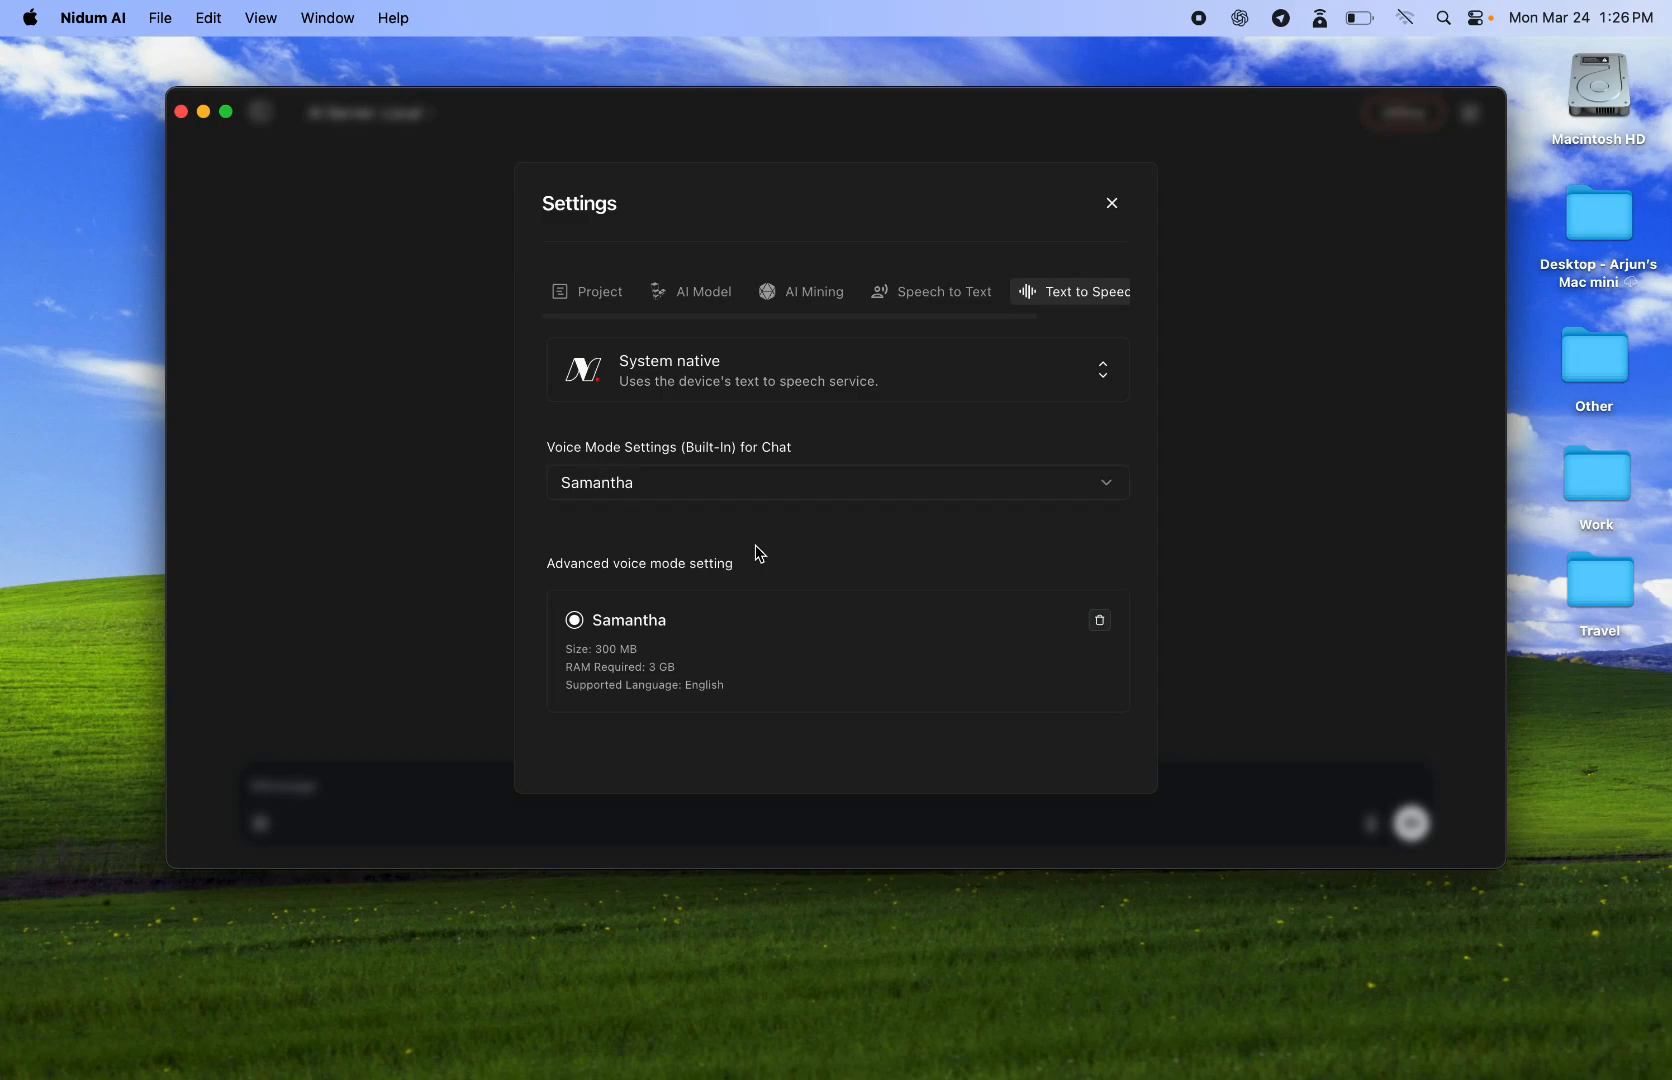
mouse_move(1054, 280)
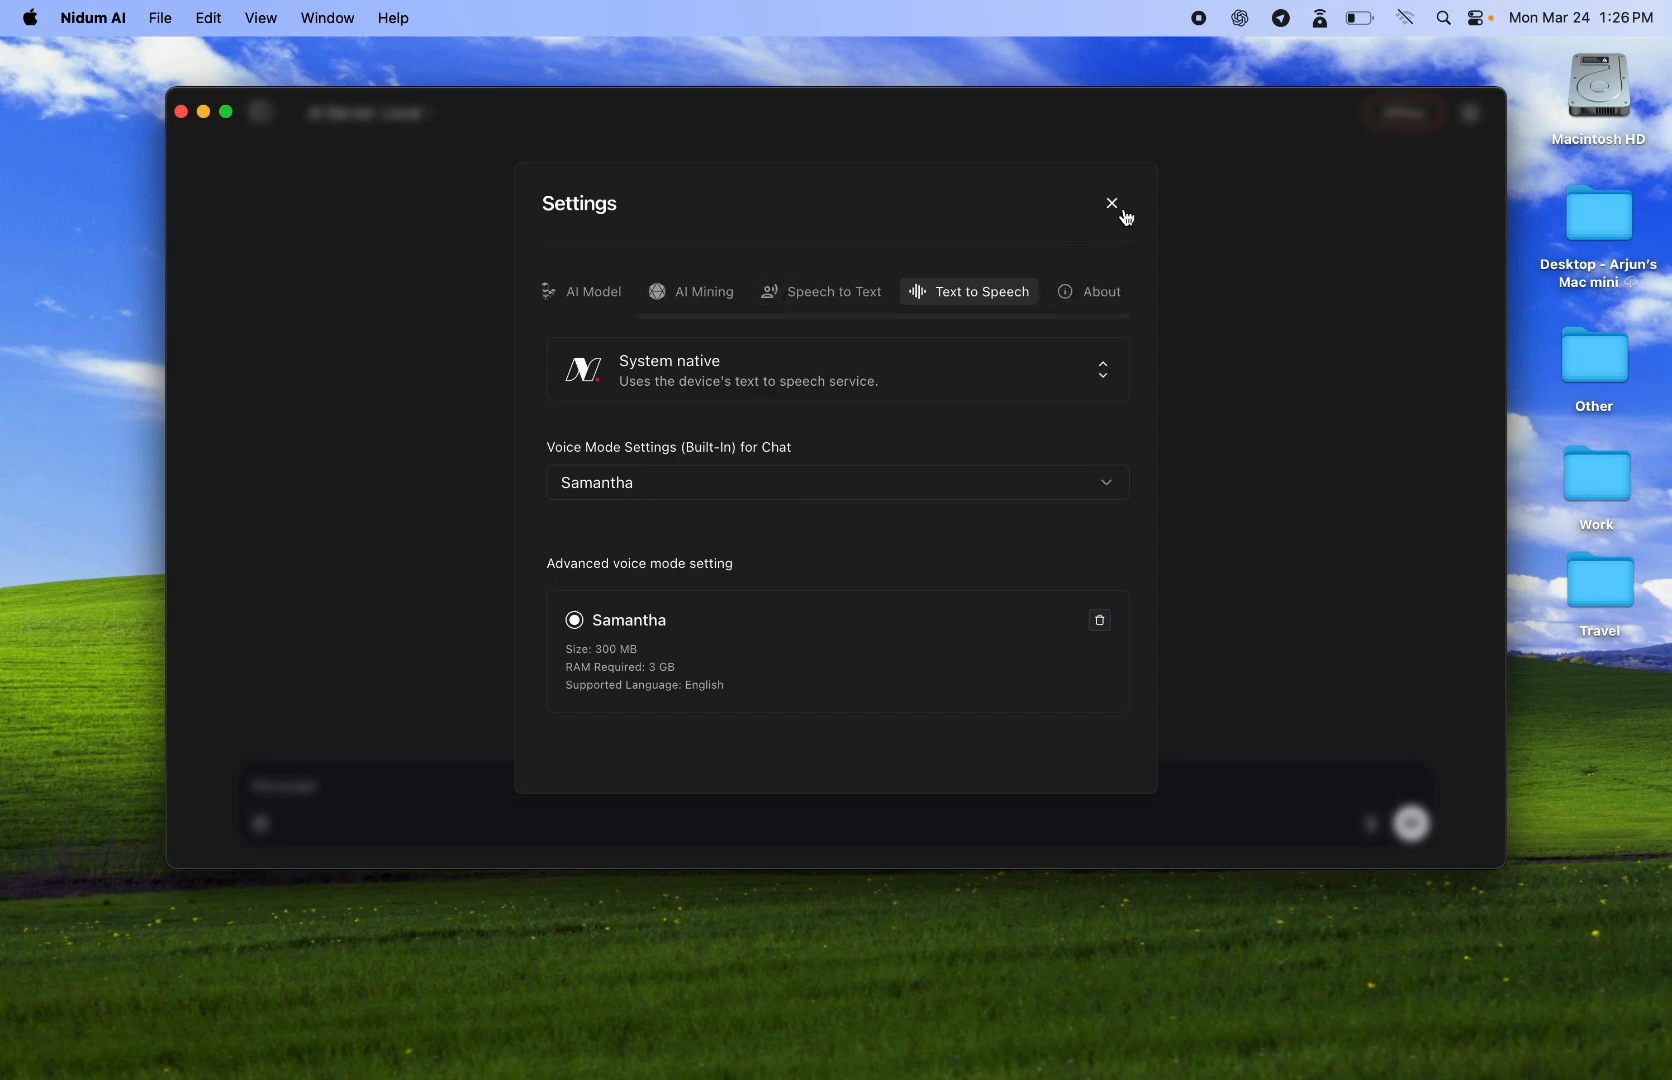
Close the Settings dialog to return to the empty offline chat window
left_click(1111, 203)
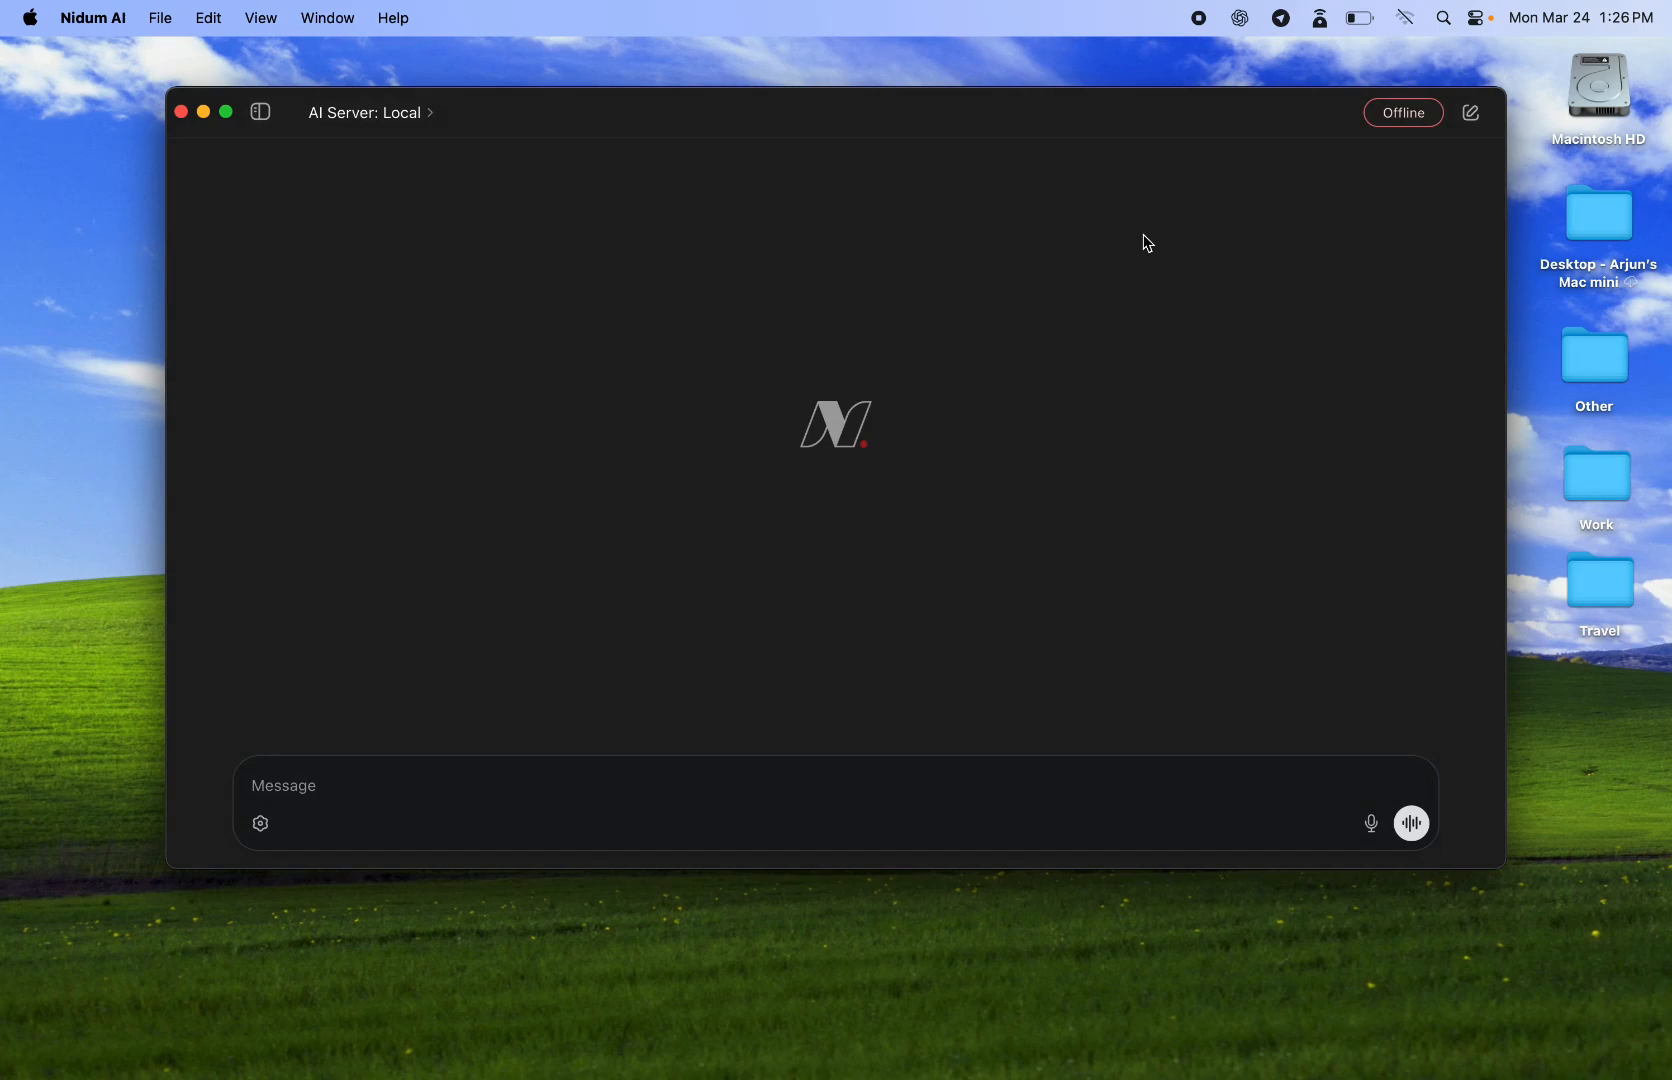
mouse_move(1332, 128)
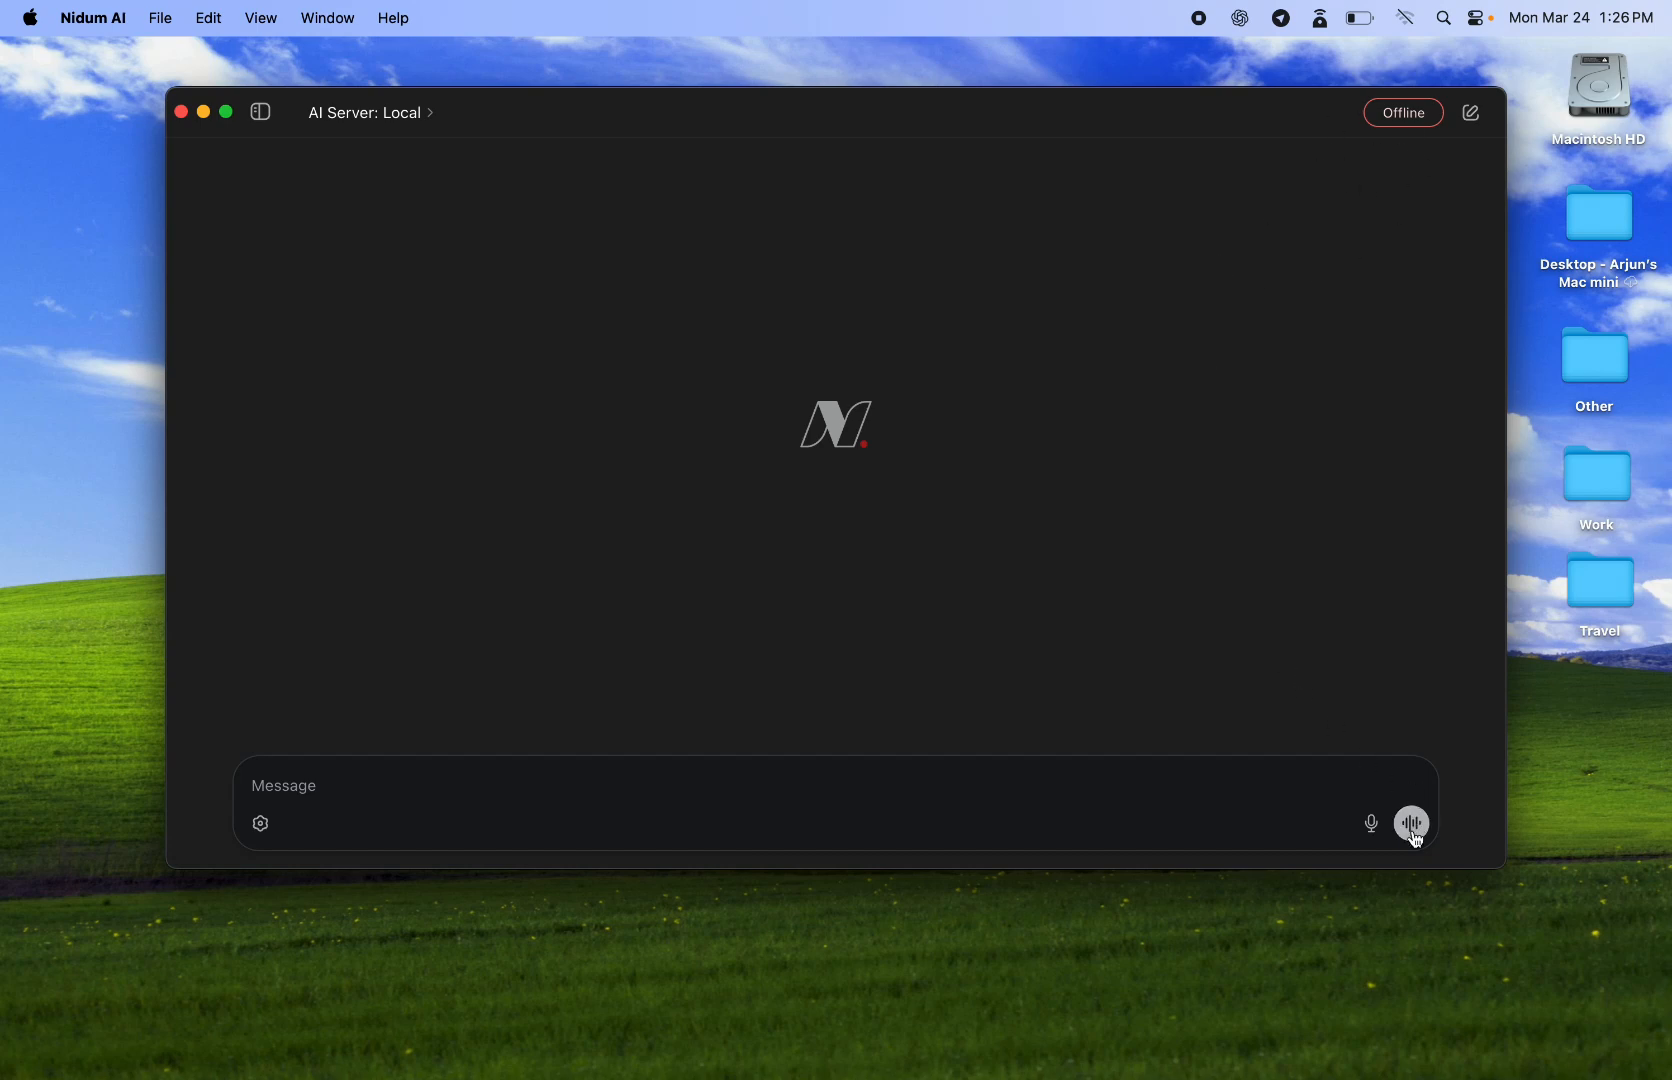
mouse_move(1411, 822)
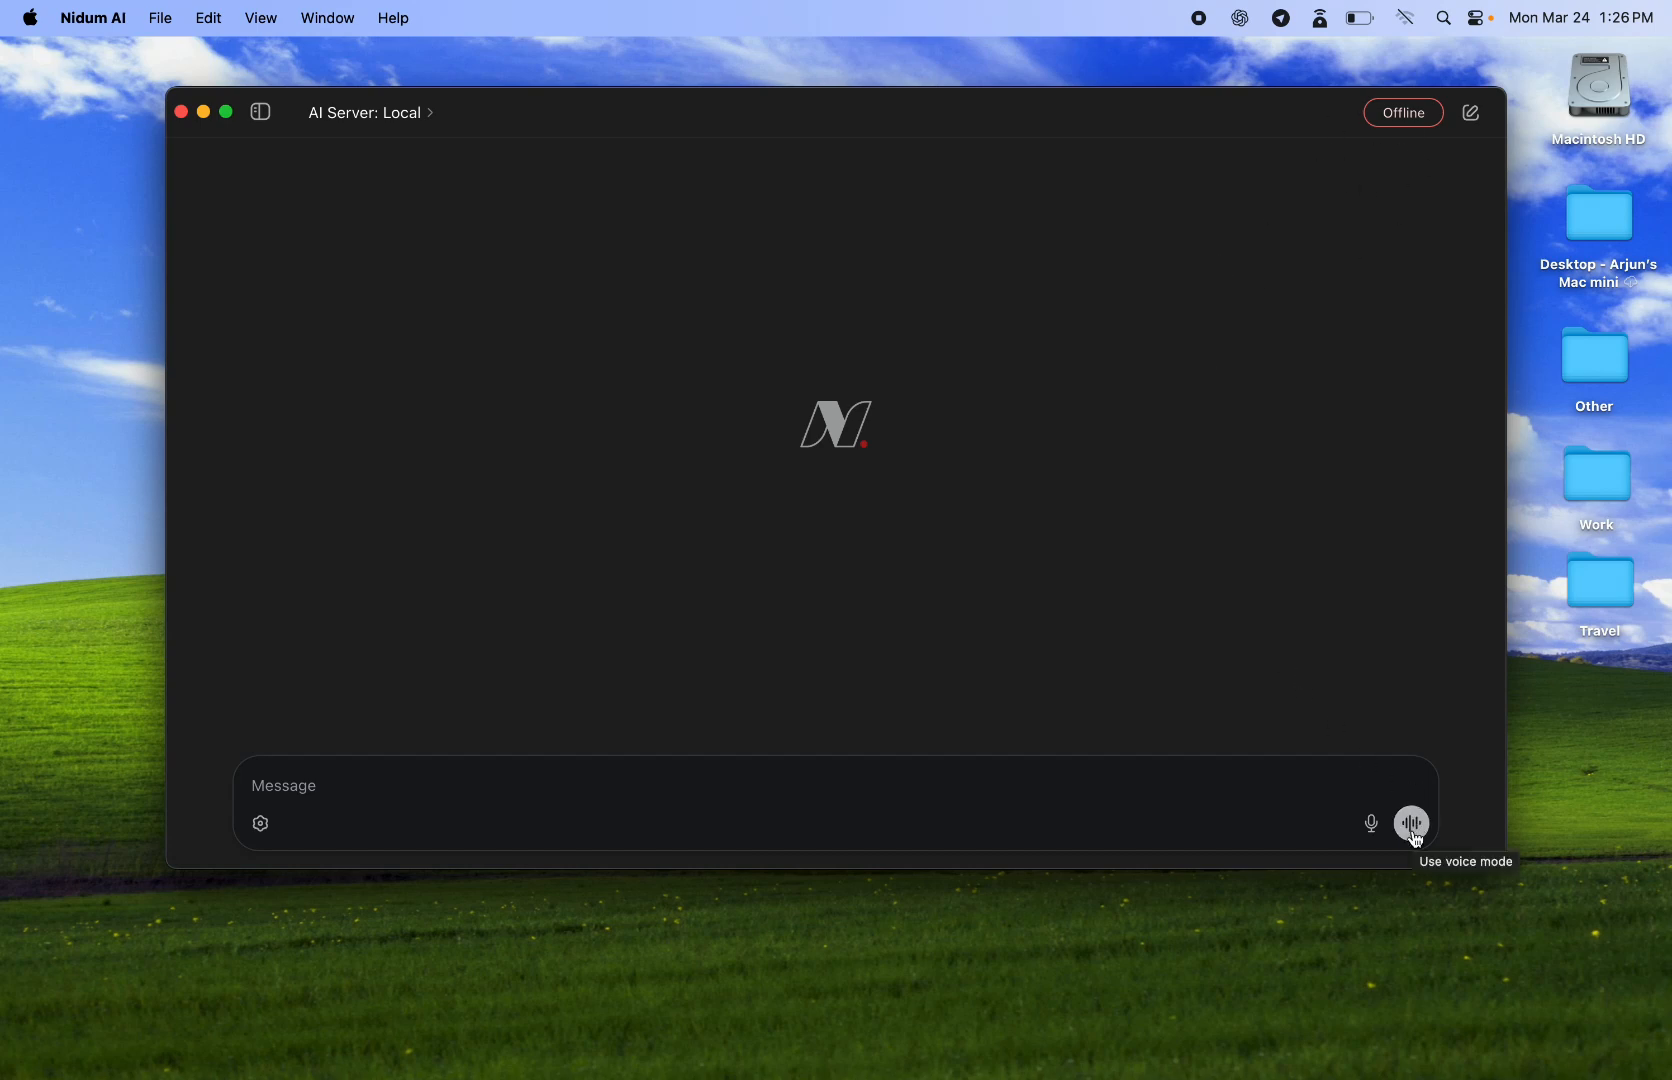
Start voice mode and talk to the local assistant offline
left_click(1411, 822)
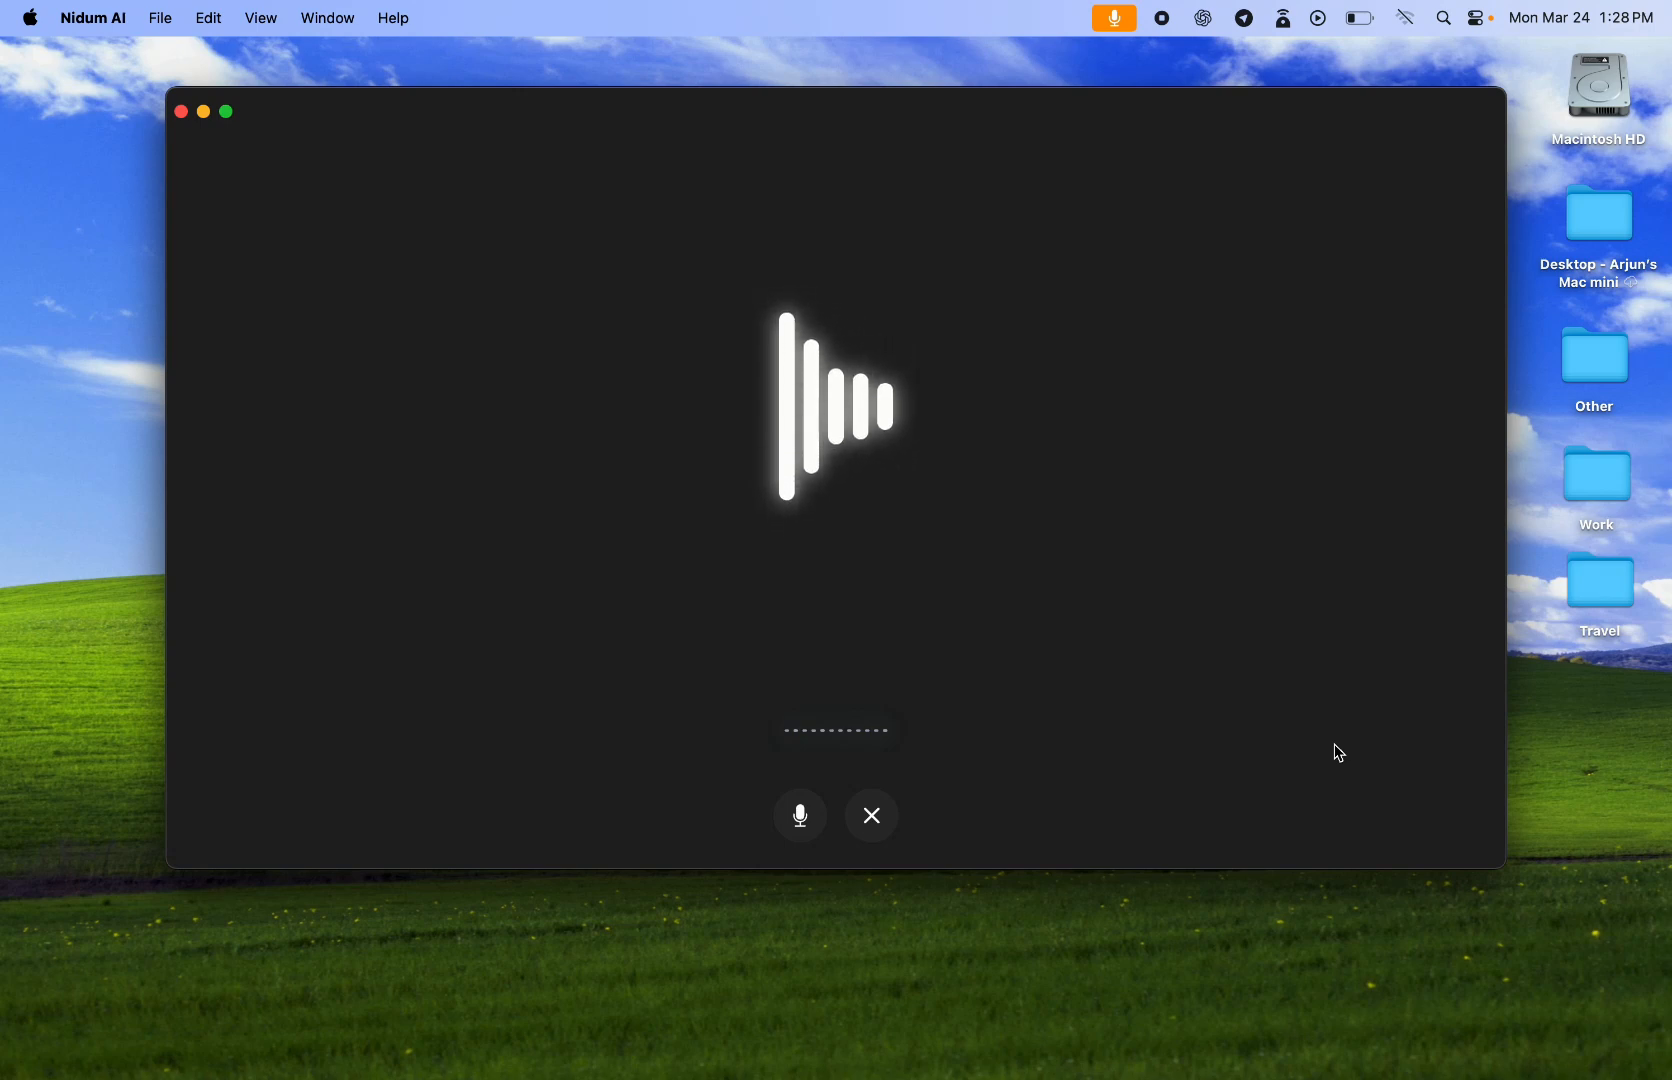
mouse_move(1312, 695)
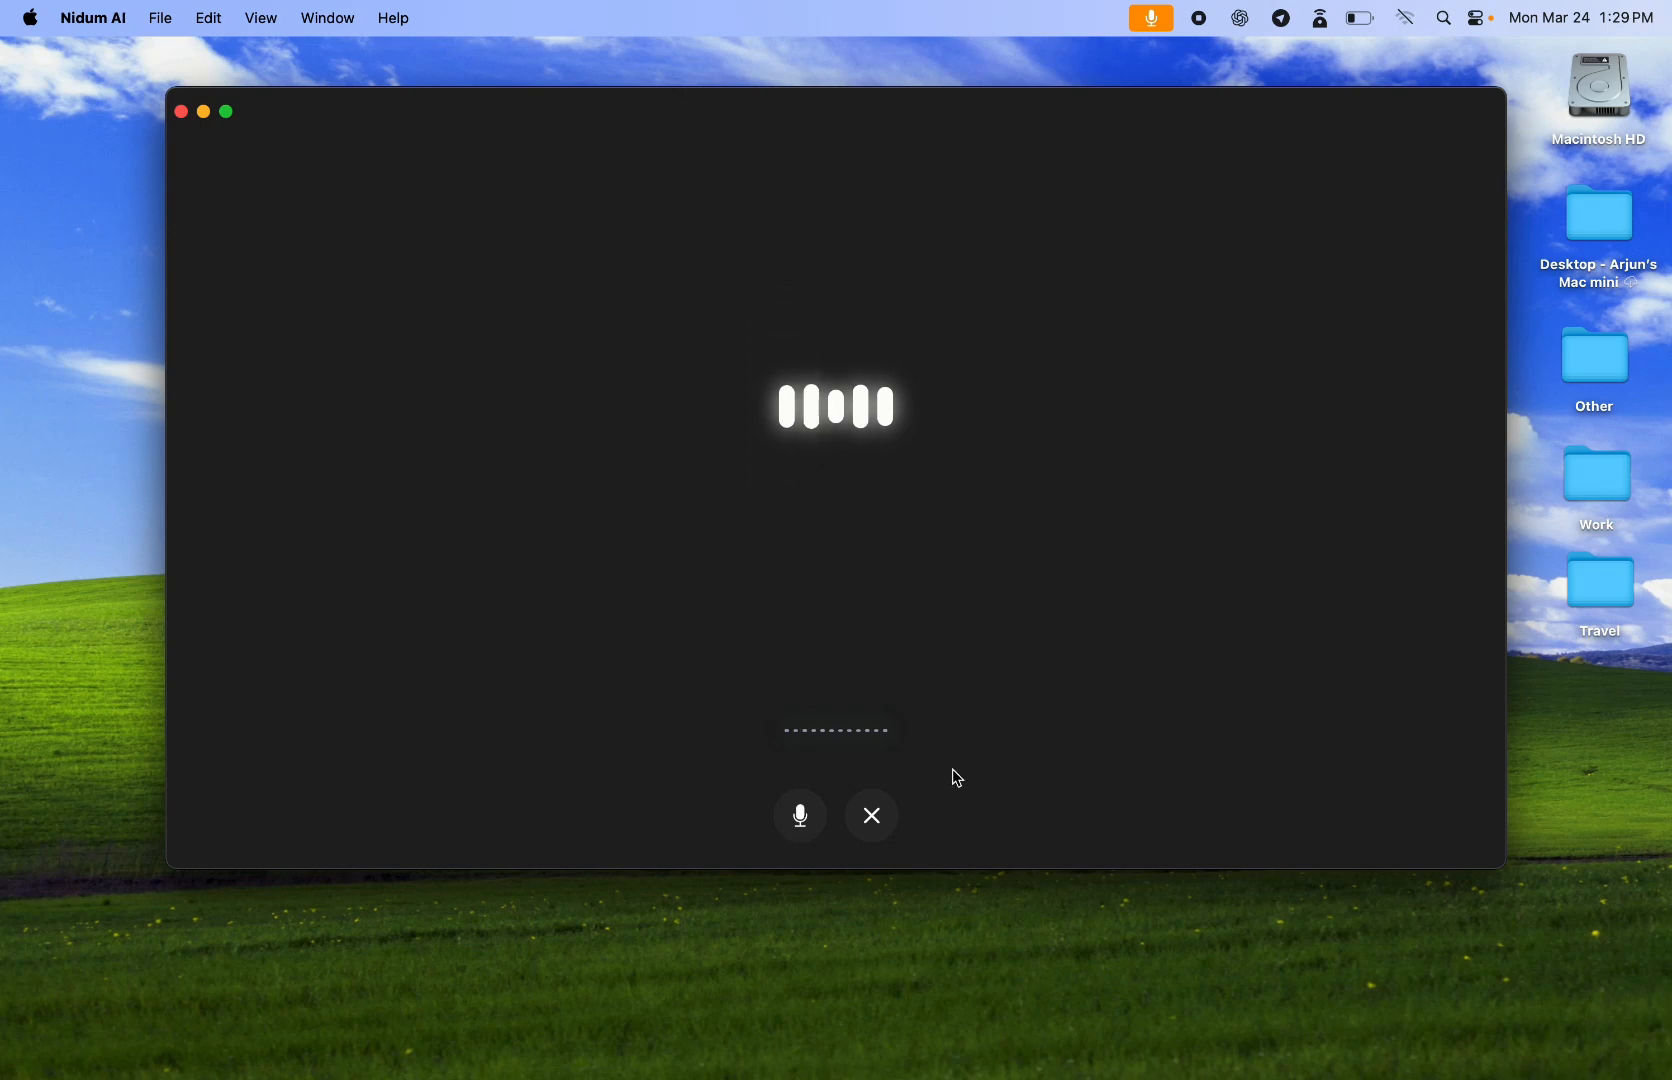
mouse_move(936, 789)
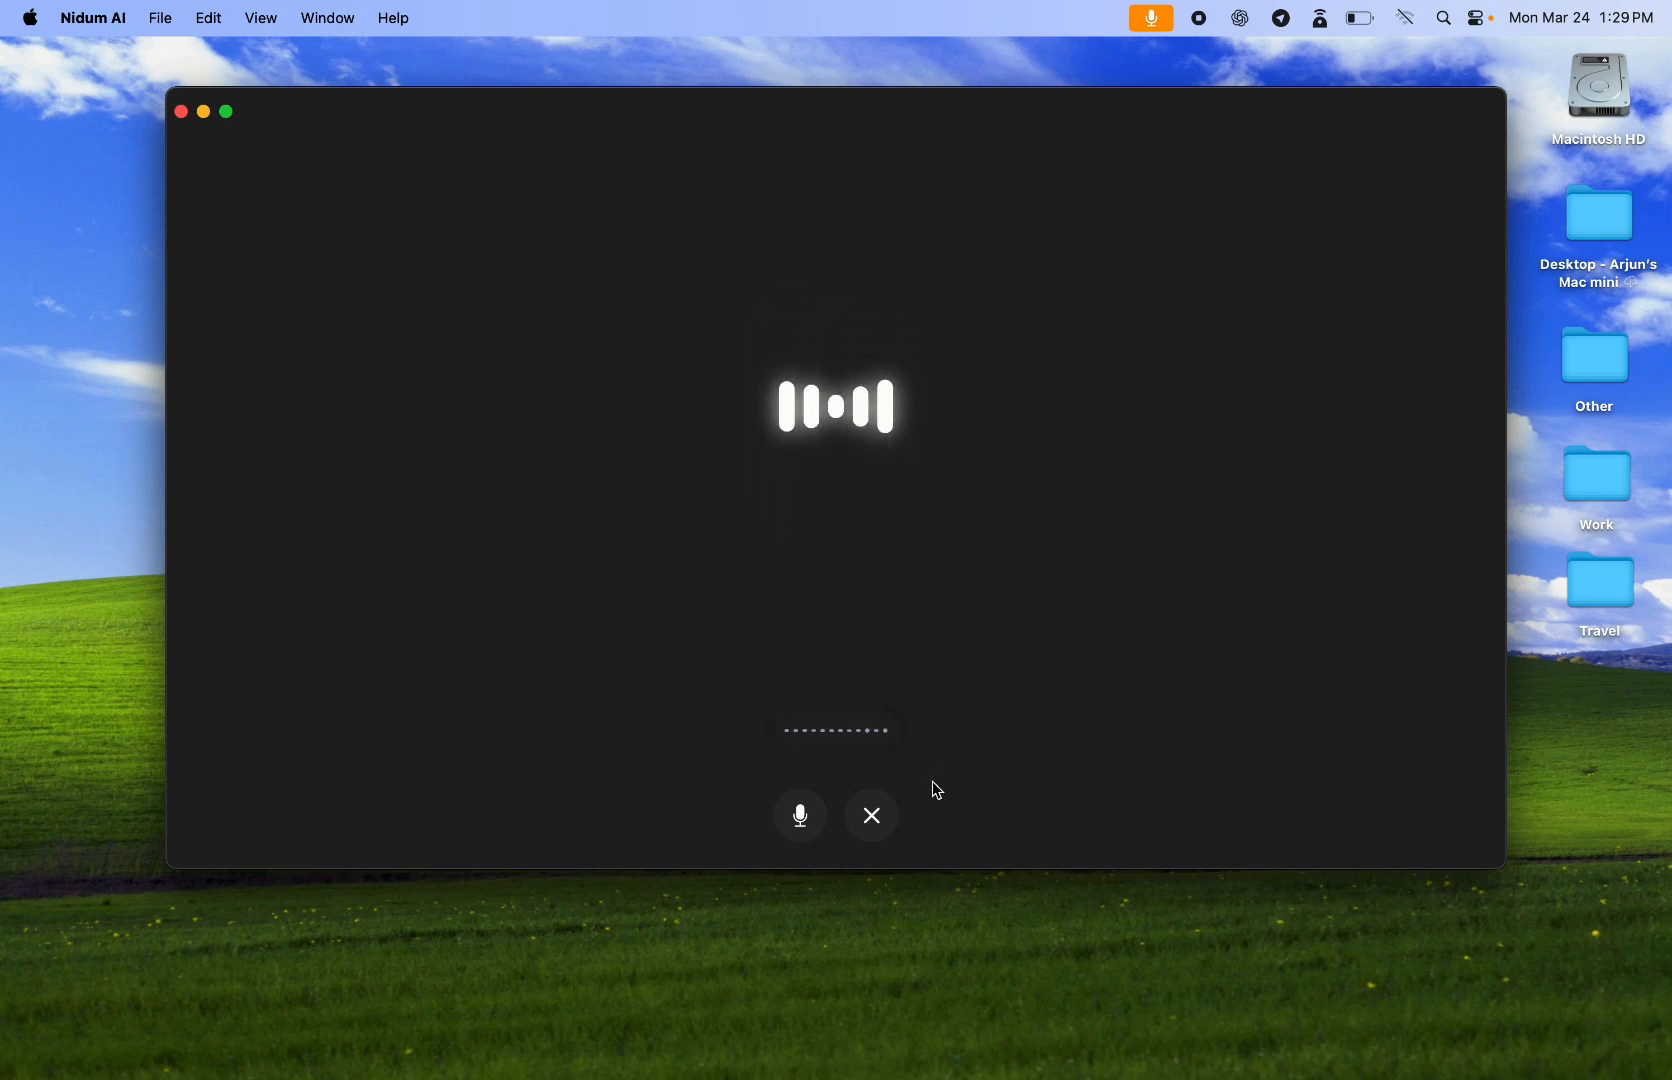
mouse_move(871, 817)
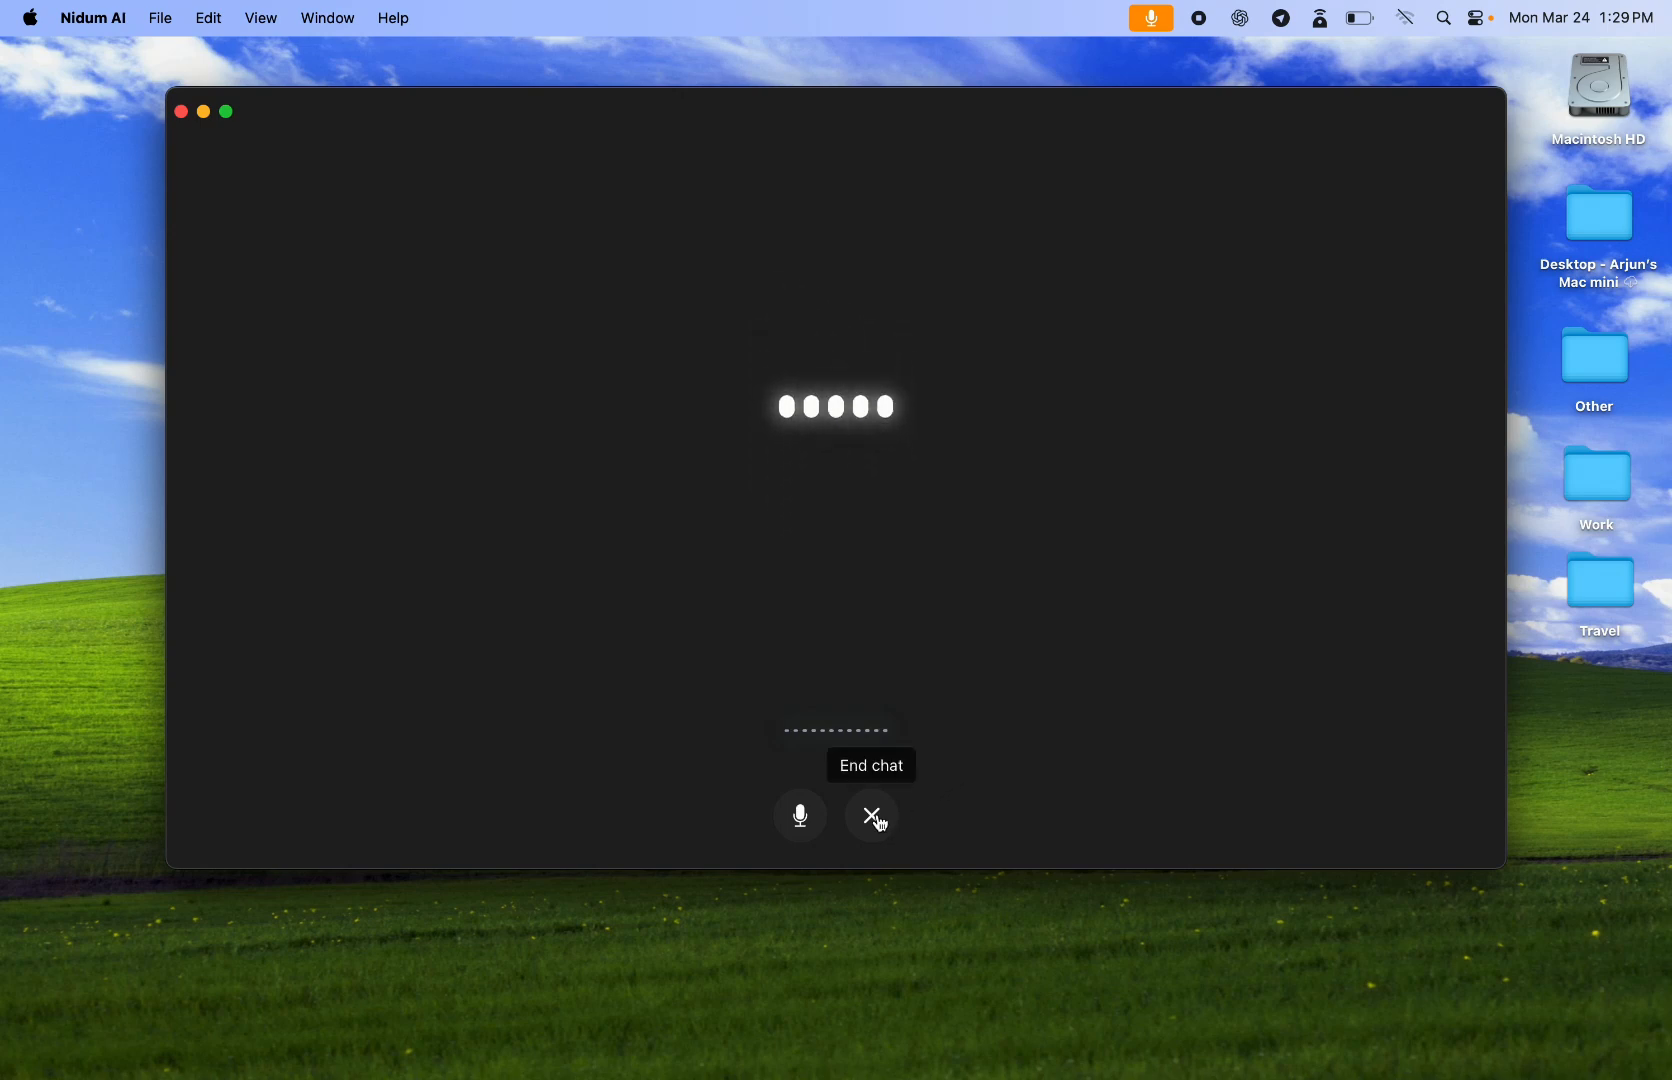
End the voice chat, scroll through its transcript, and start a new empty chat
left_click(871, 816)
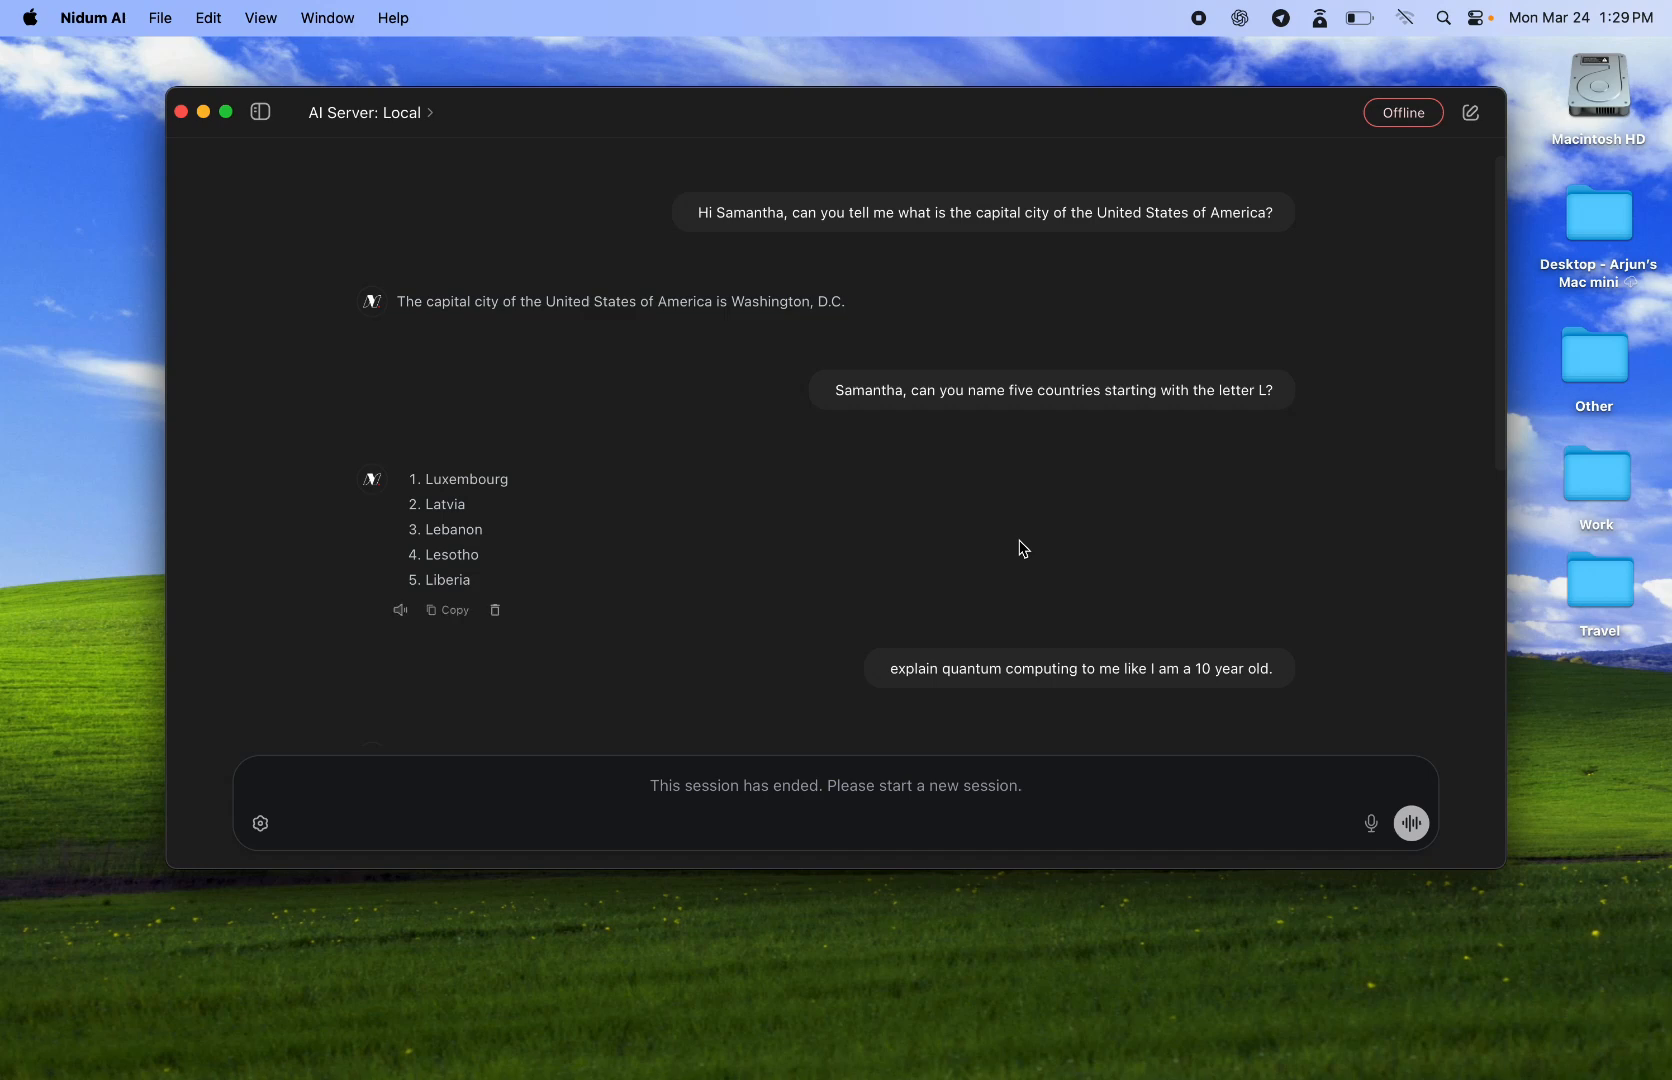
scroll("down", 3)
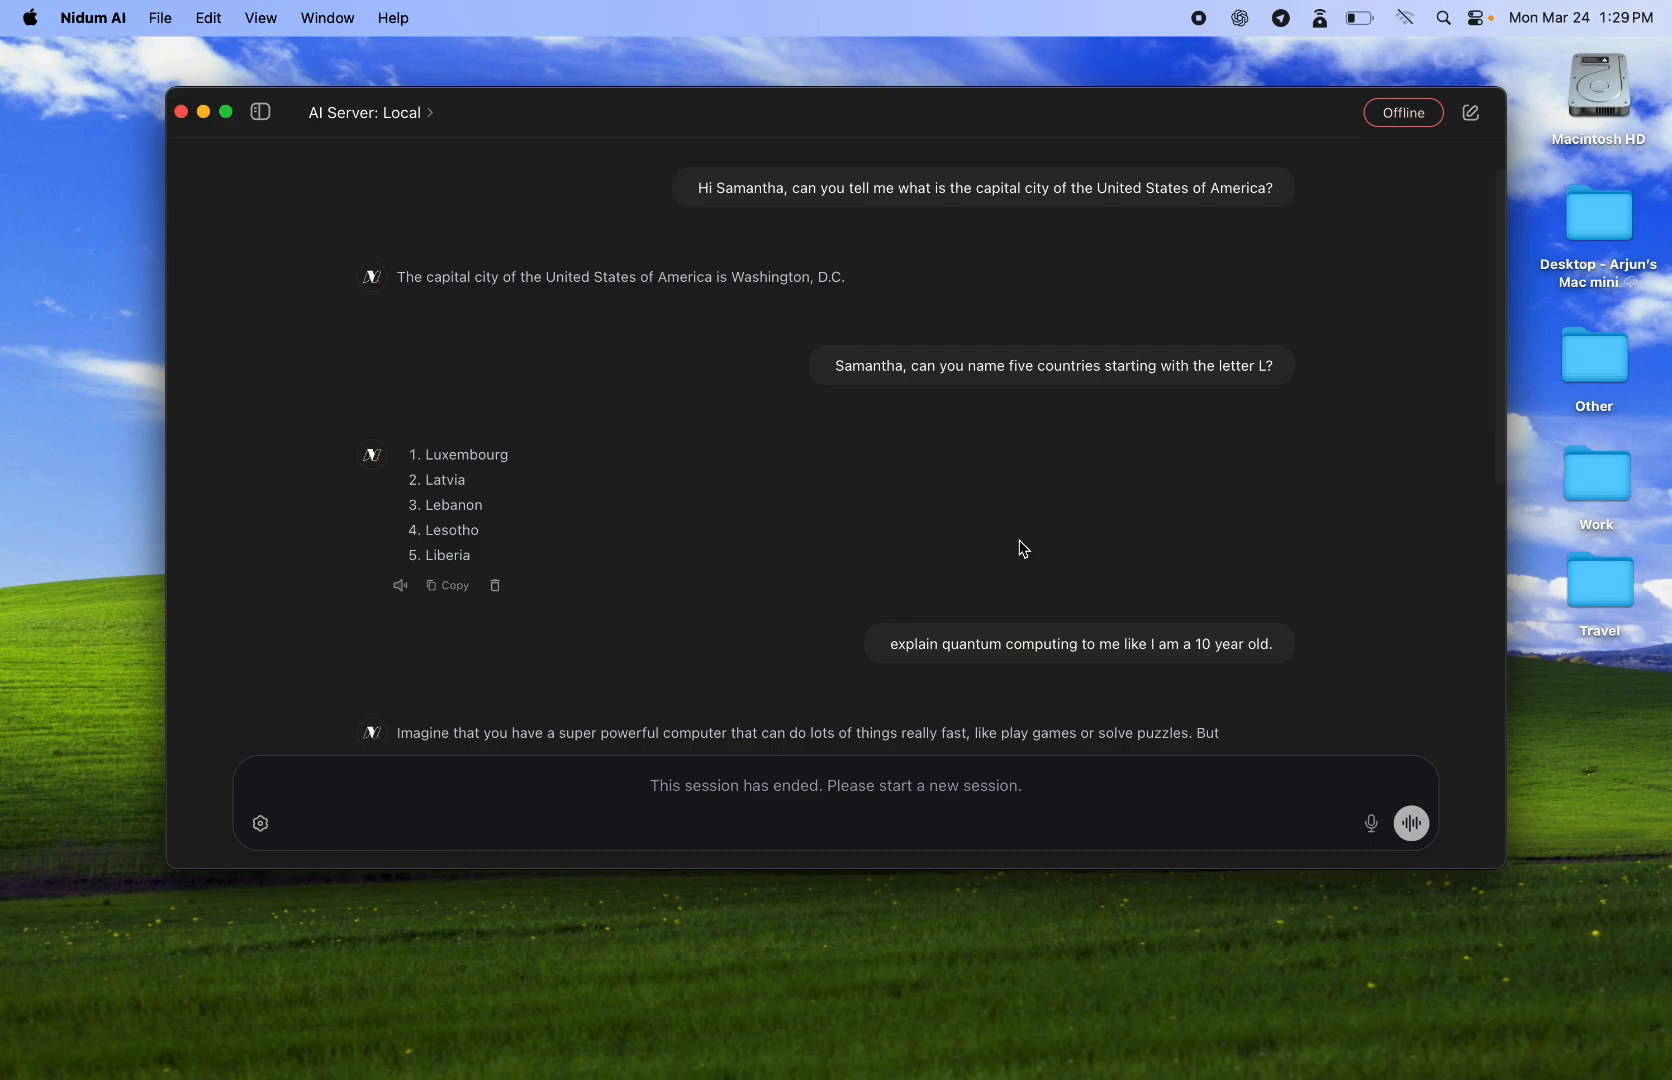
scroll("down", 3)
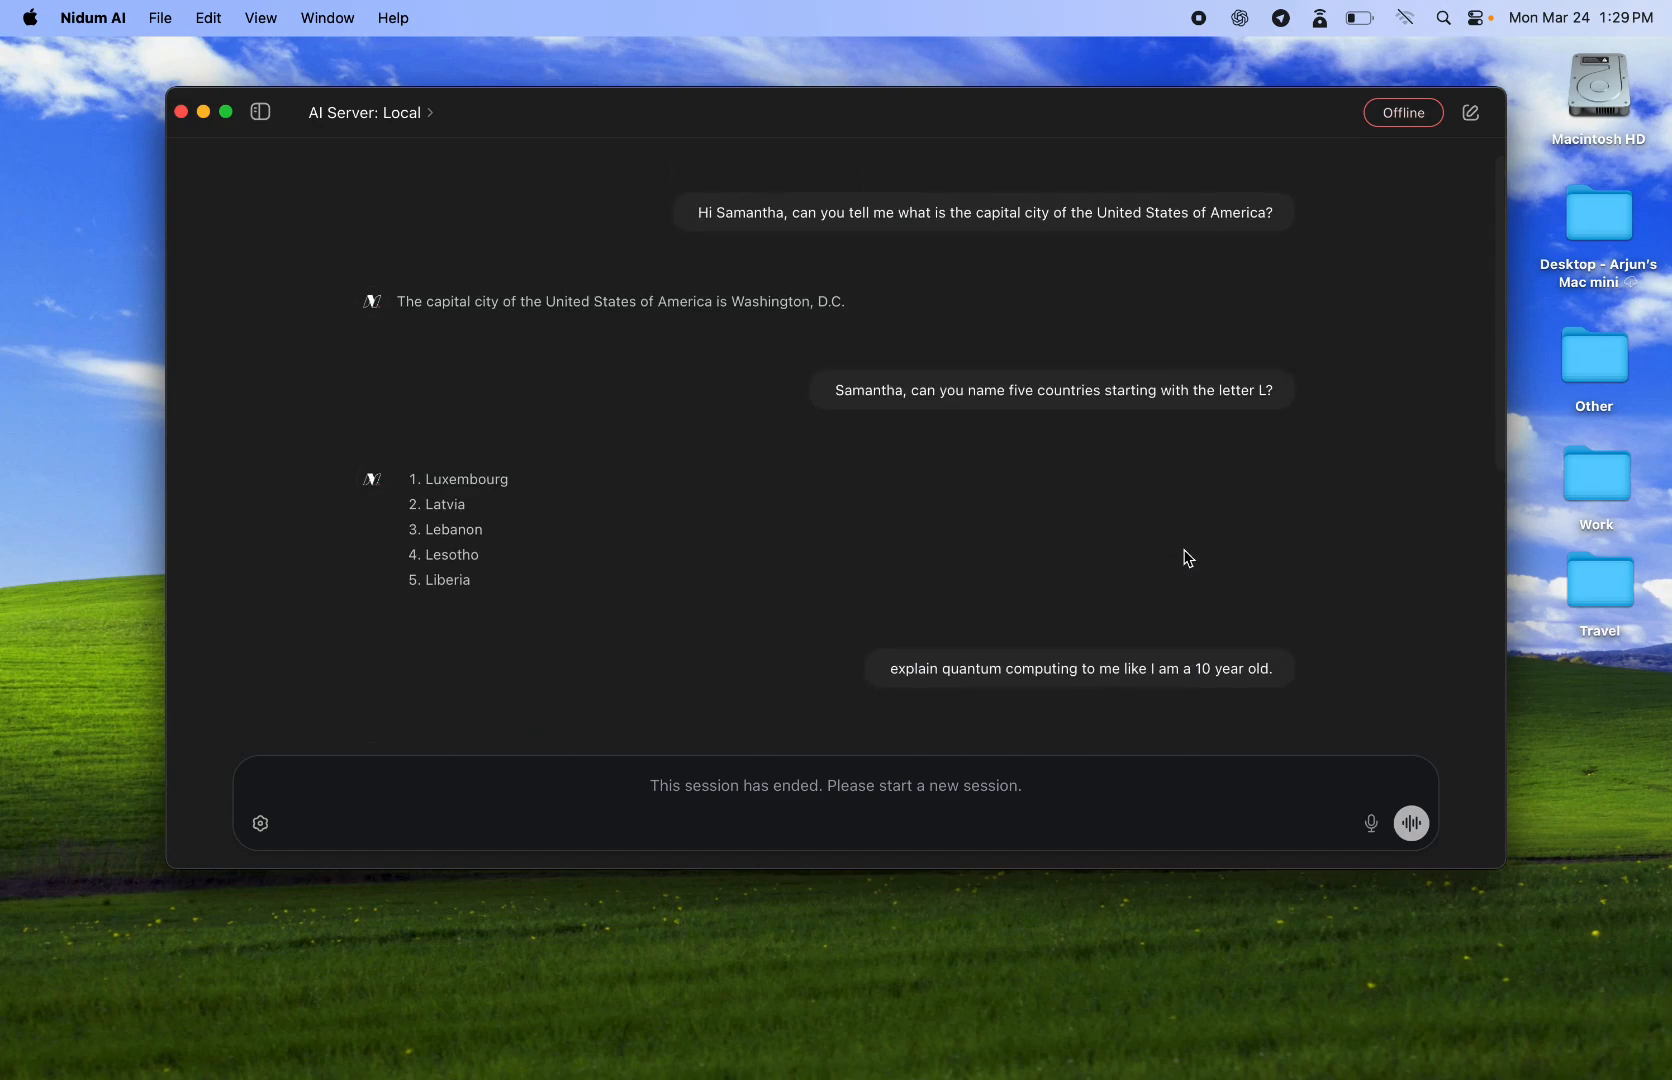
mouse_move(1032, 419)
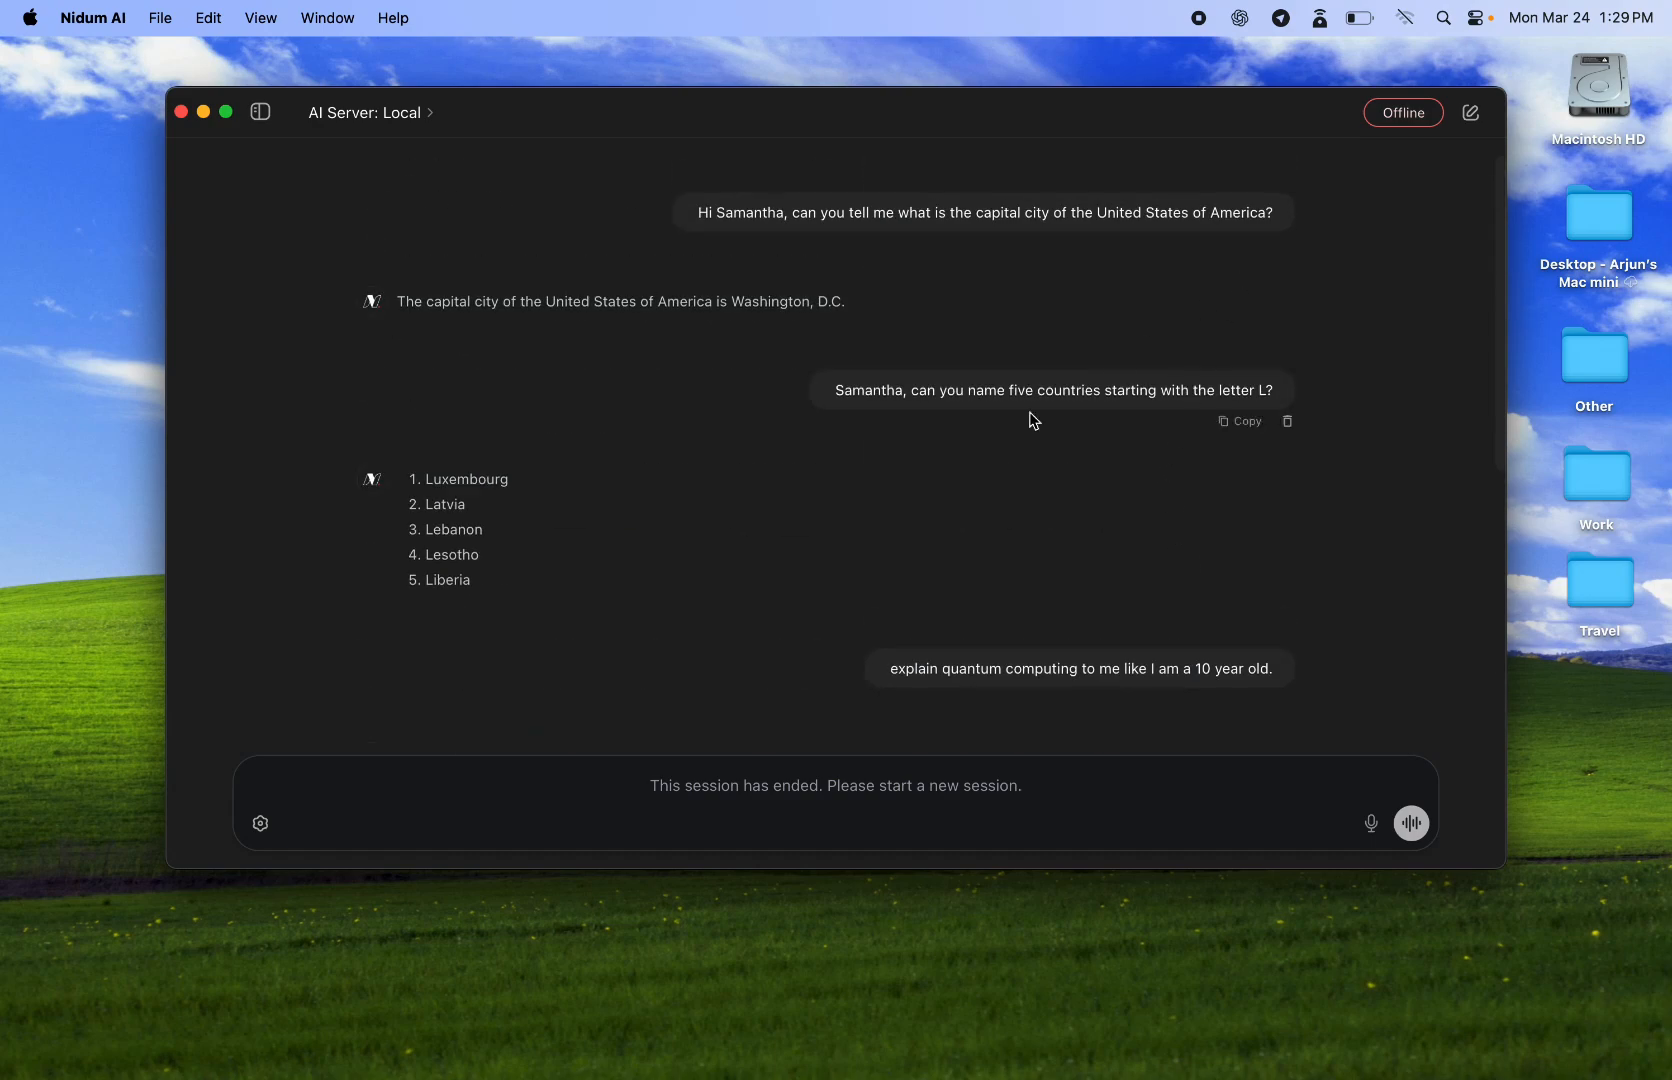
scroll("down", 3)
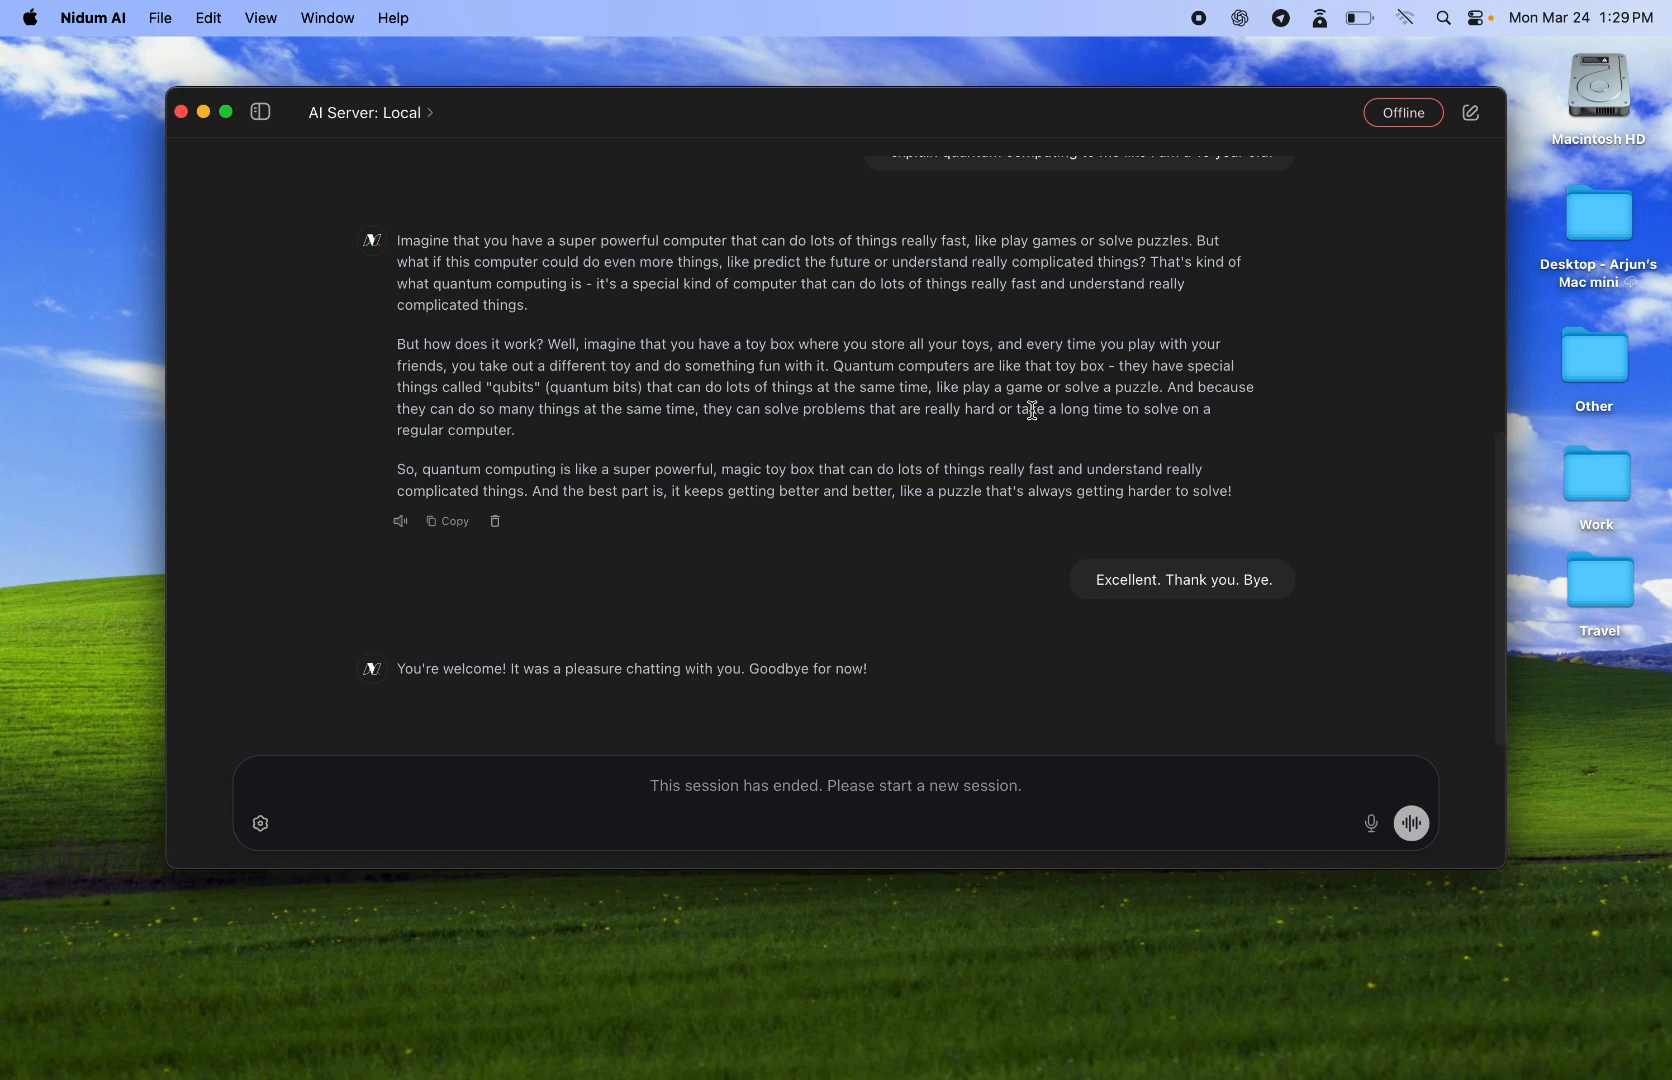
left_click(1469, 112)
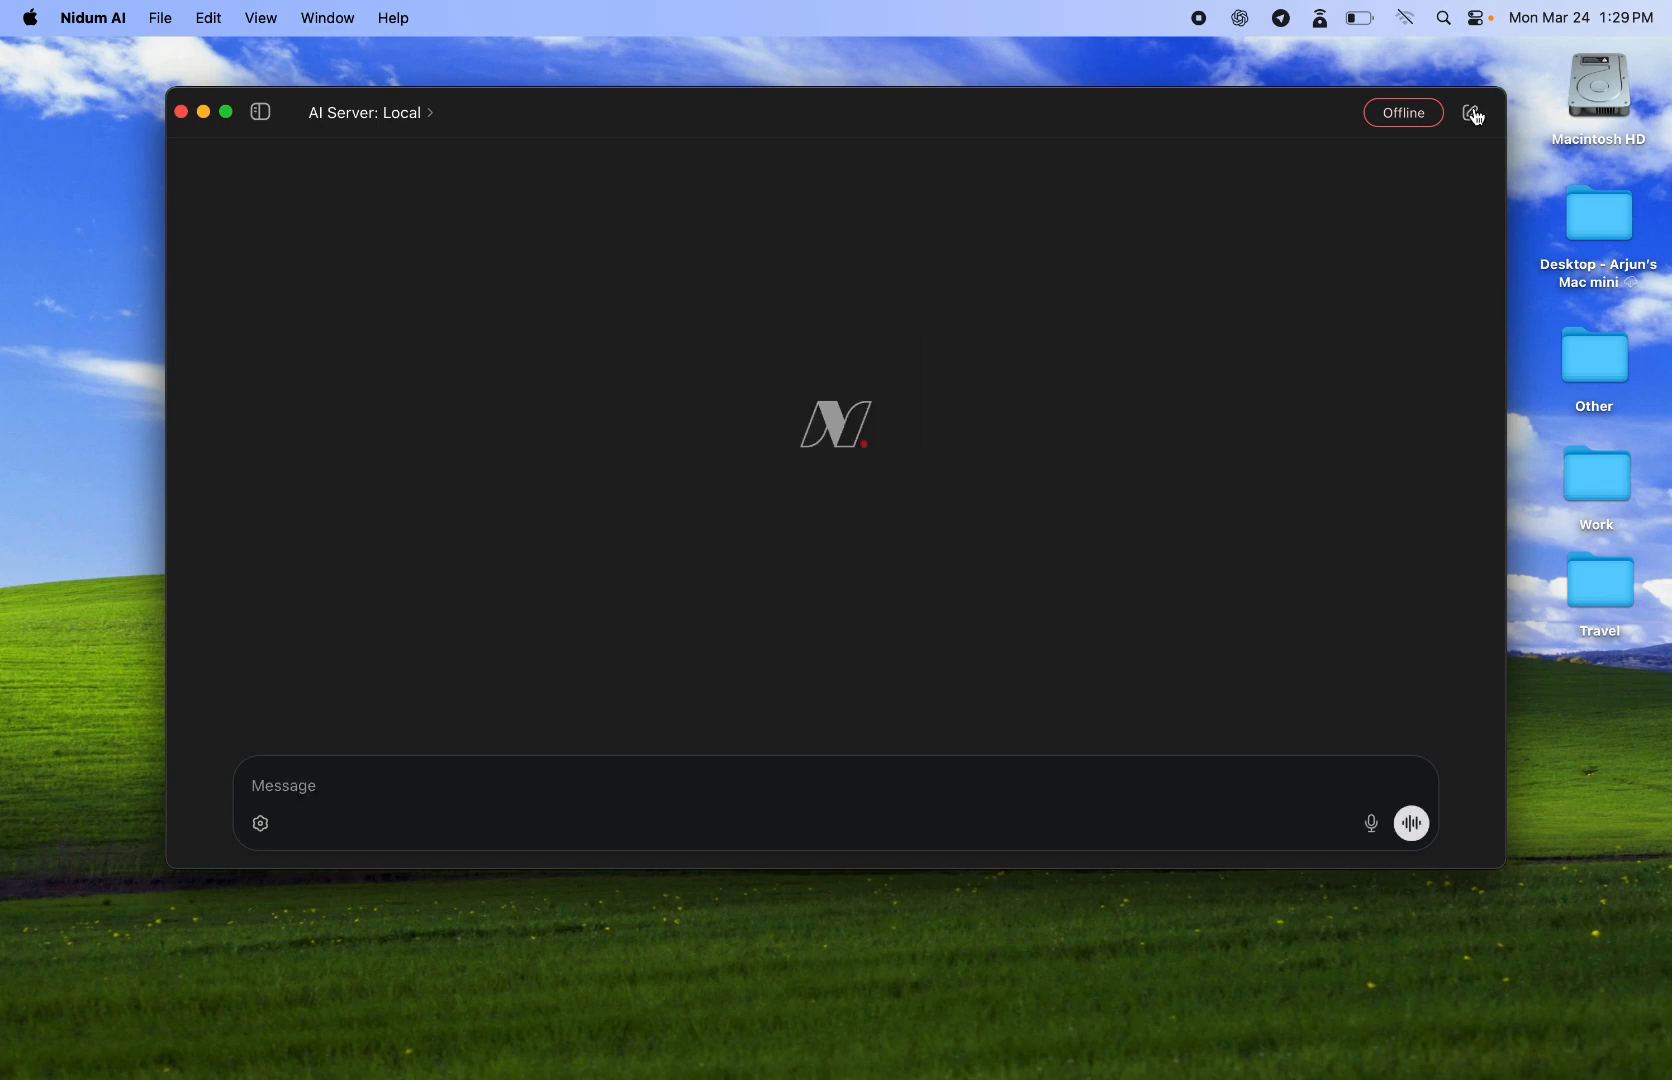
Start a new voice conversation and speak questions while the assistant thinks
left_click(1411, 822)
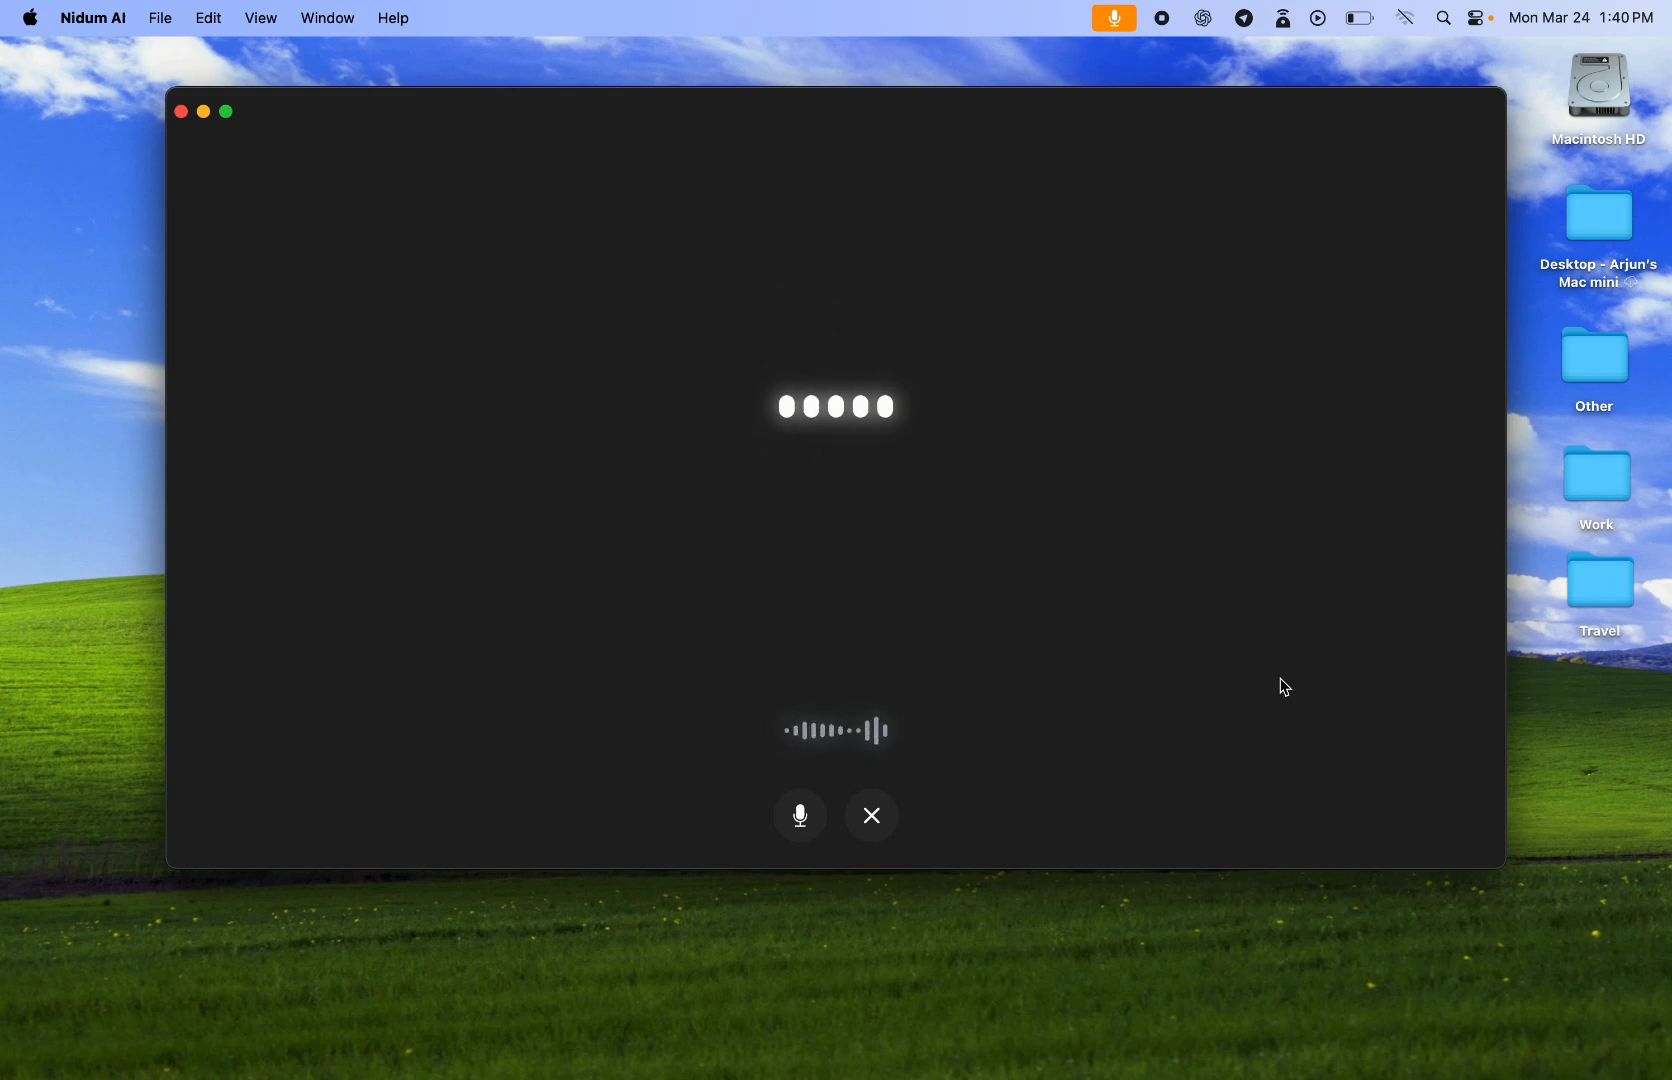
mouse_move(1269, 670)
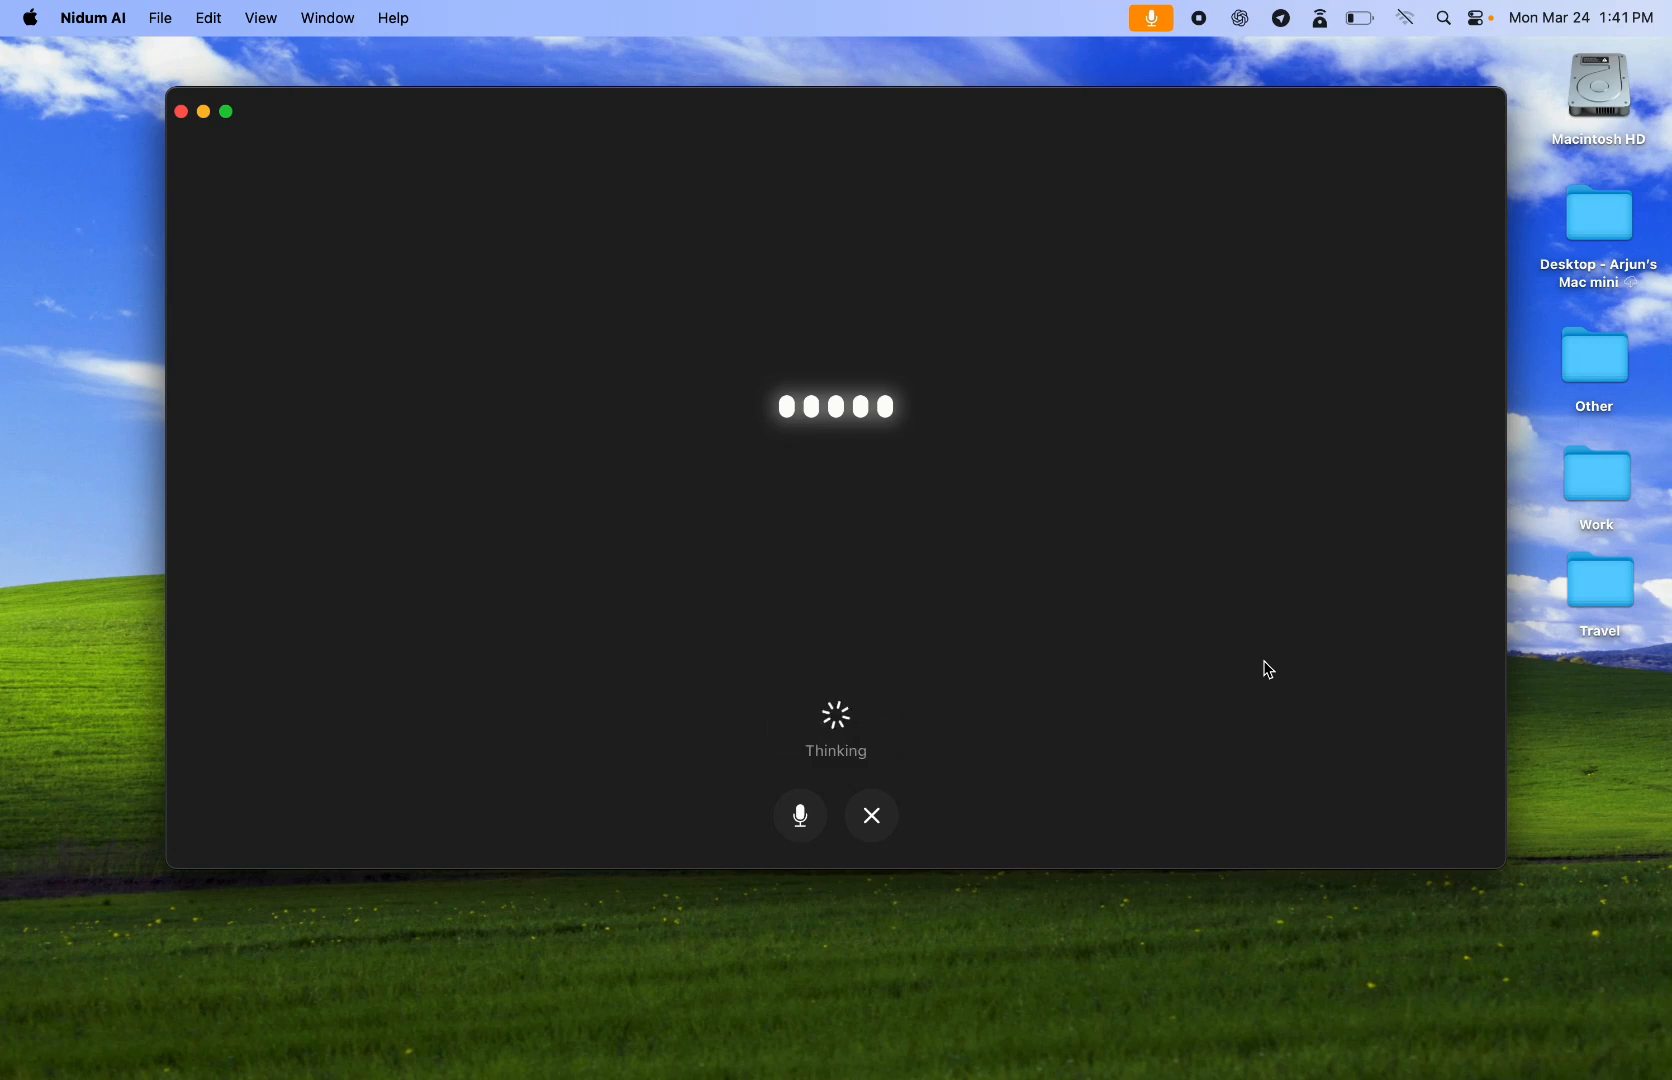
mouse_move(970, 768)
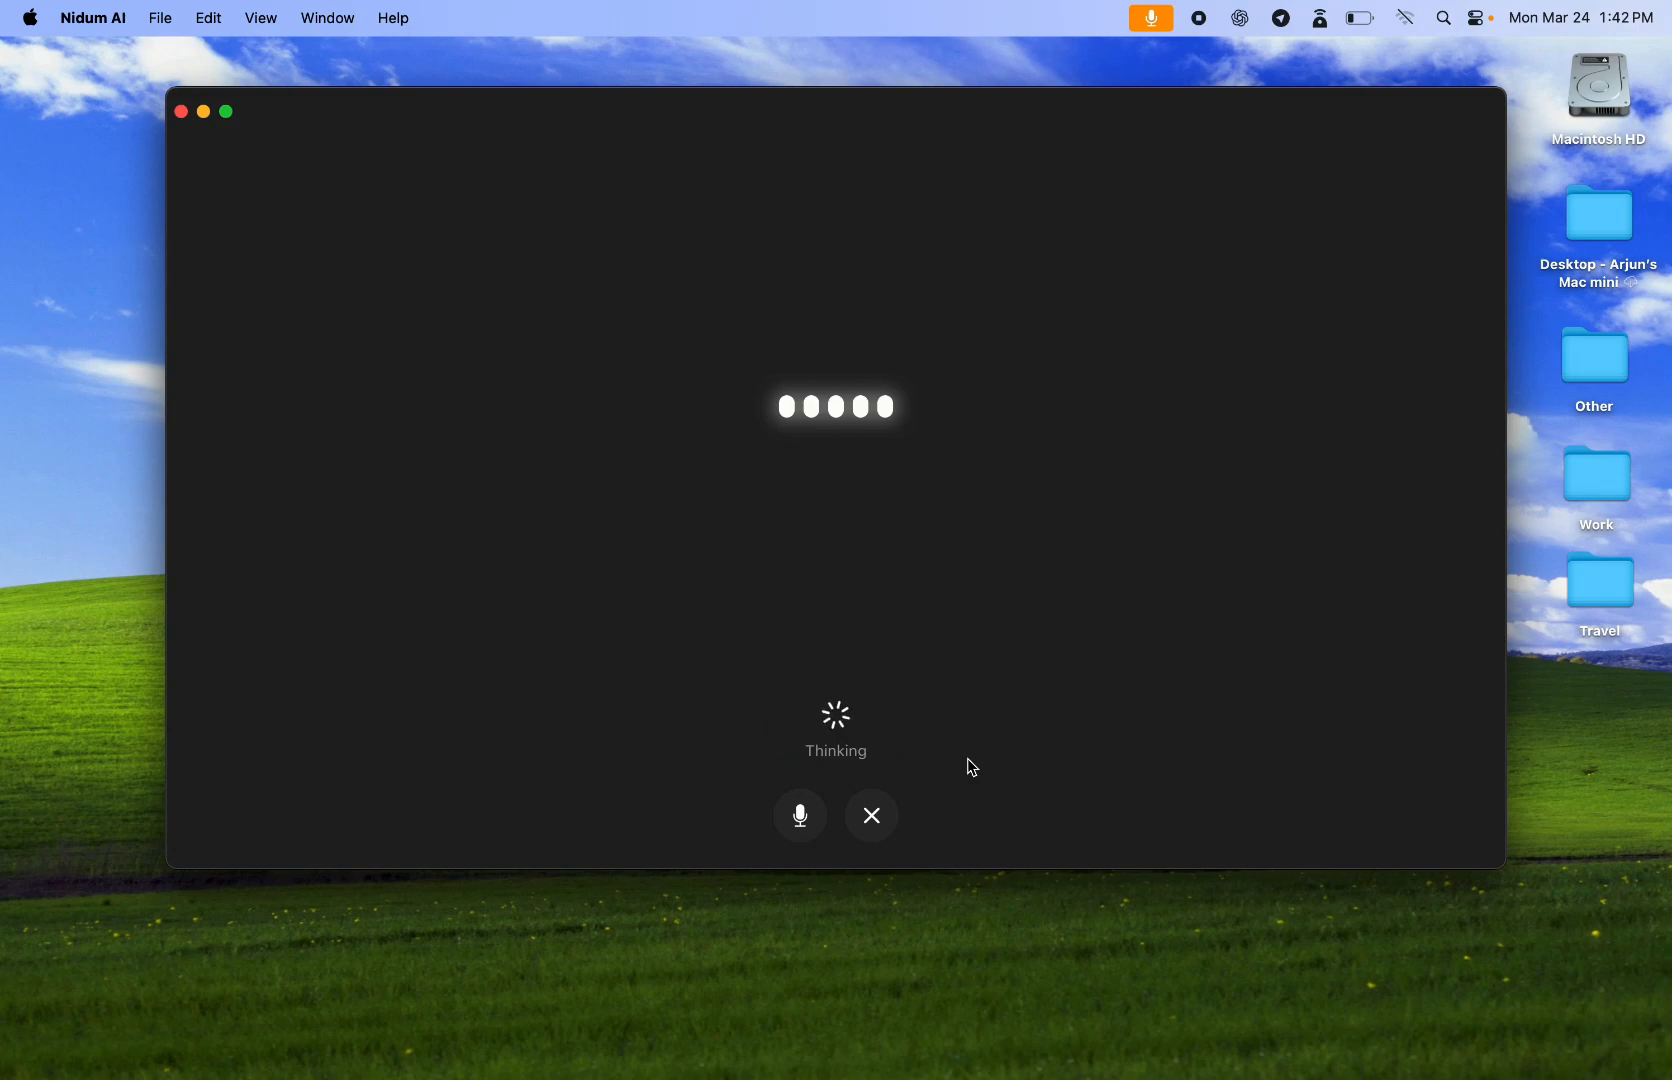
mouse_move(947, 797)
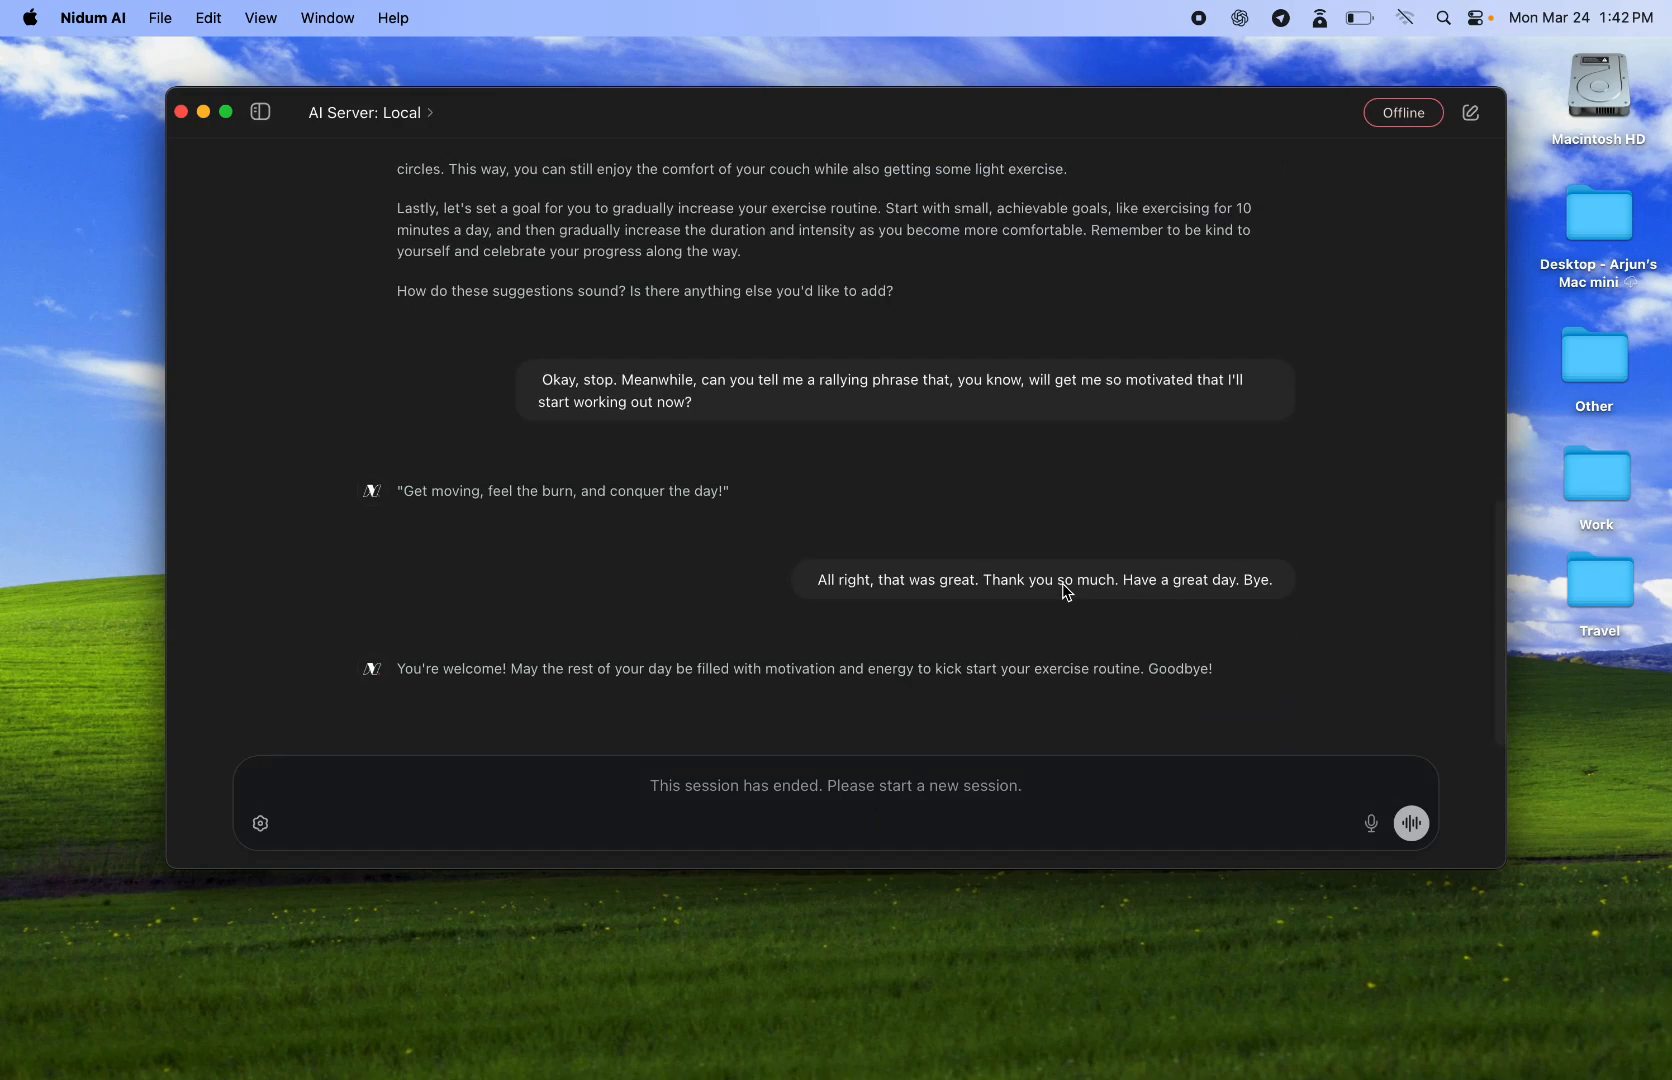
Scroll through the ended voice chat's transcript about exercise motivation
scroll("up", 3)
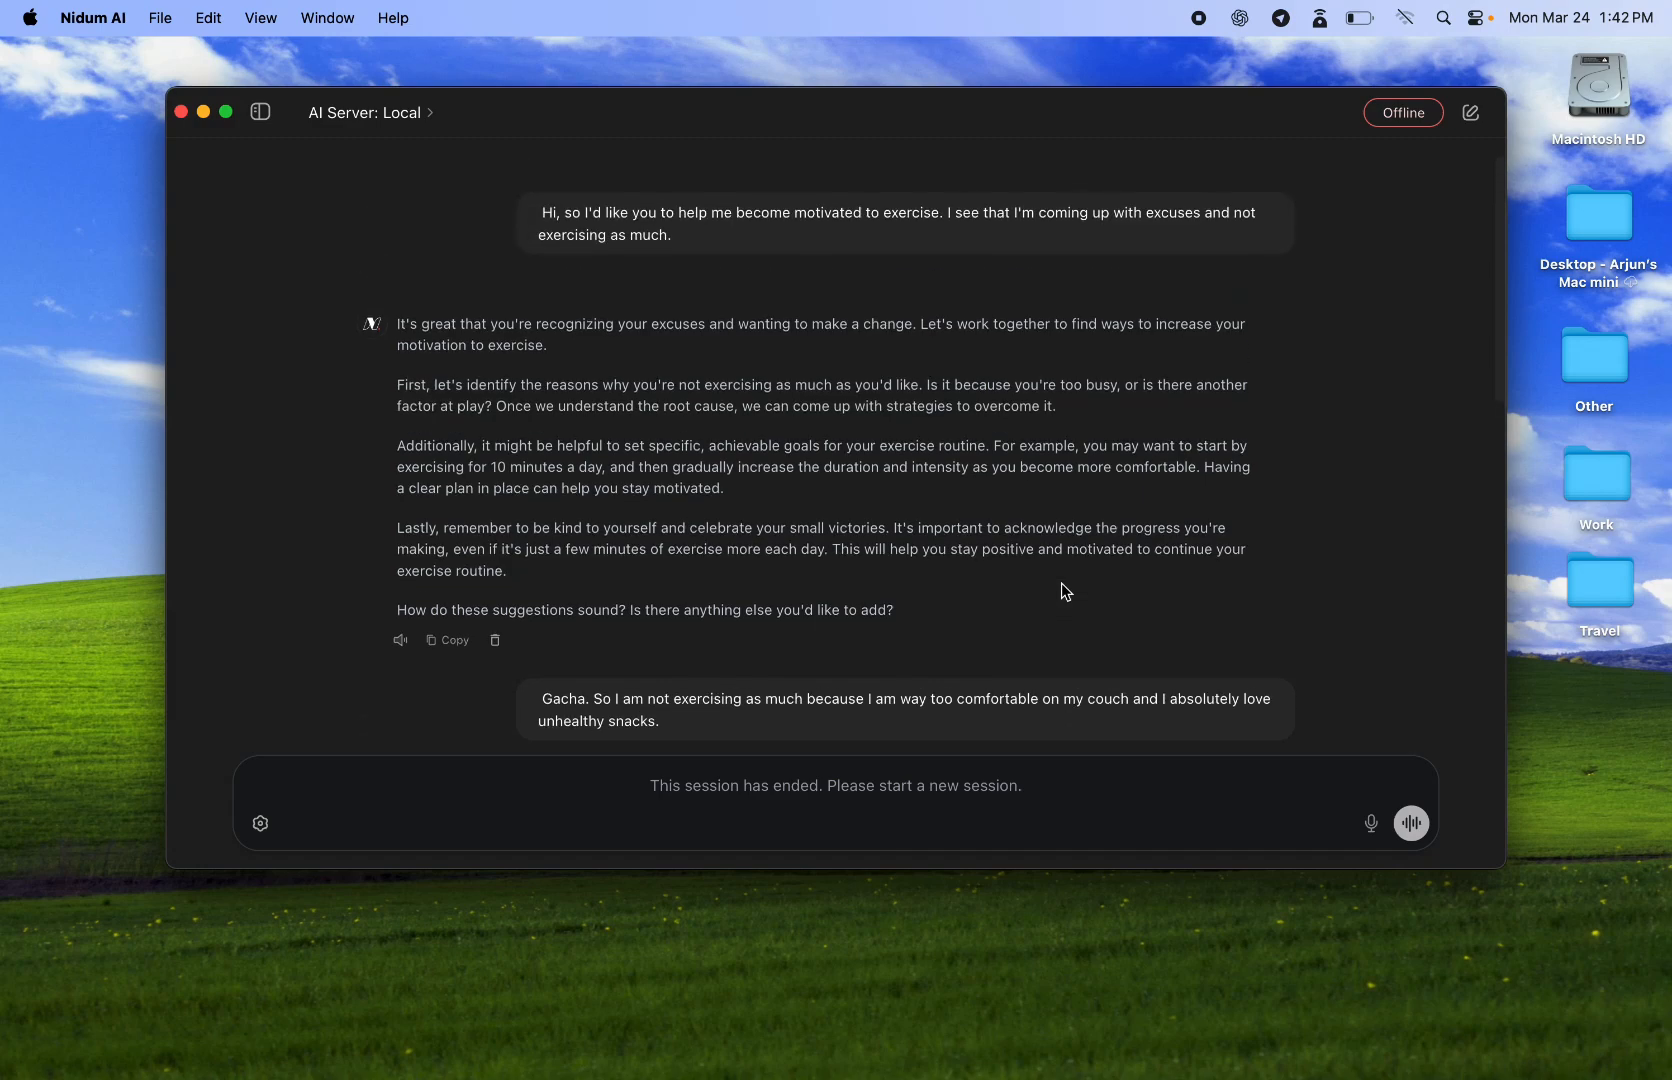
scroll("down", 3)
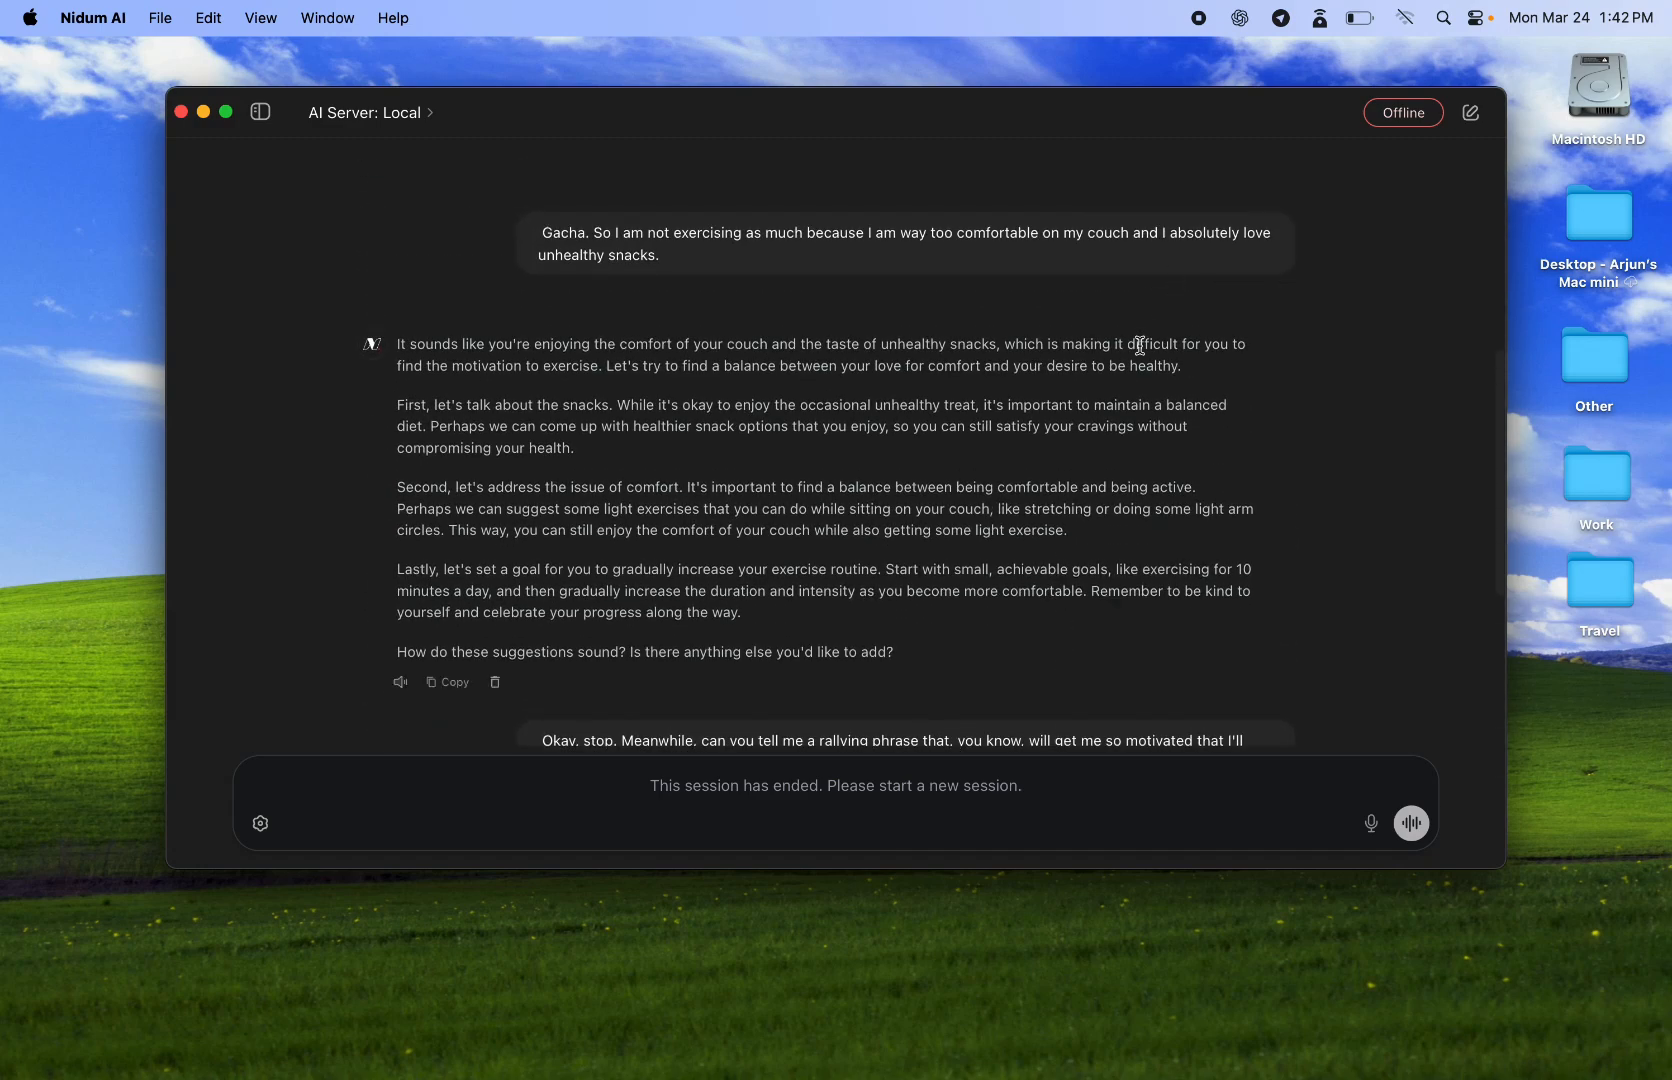
mouse_move(1137, 449)
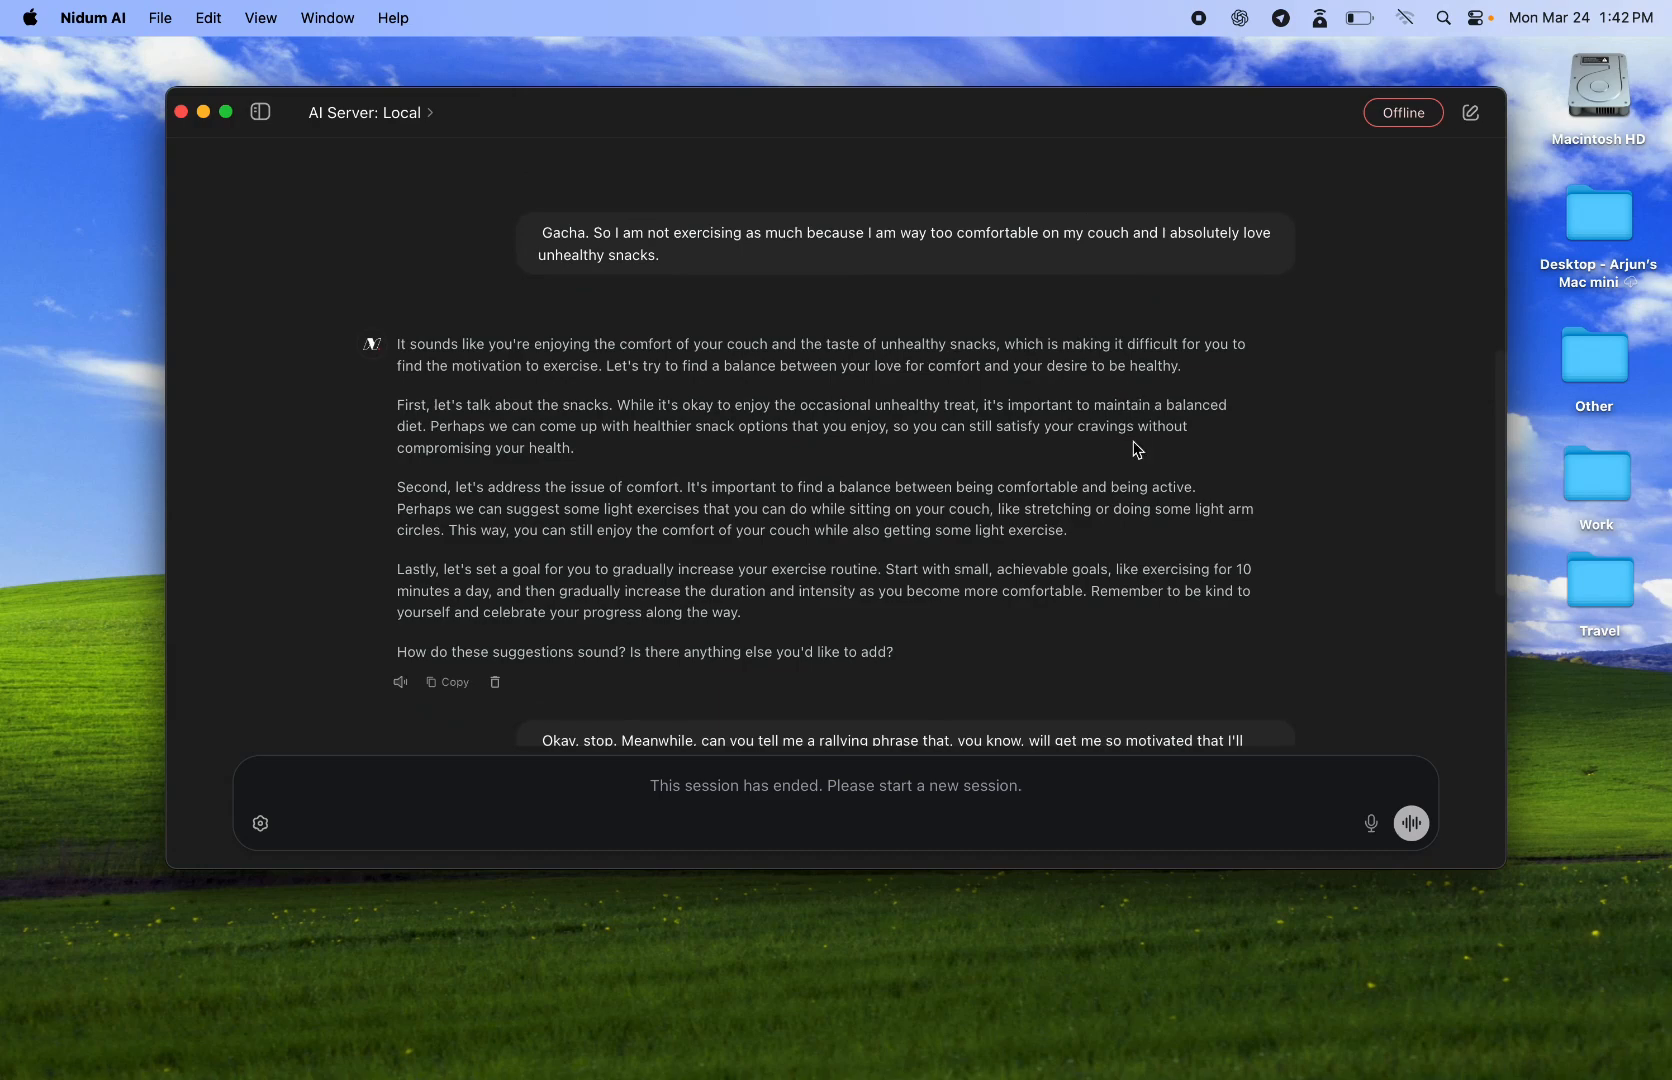
Reopen the AI Model settings and scroll the local models, with Llama 3.2 3B Uncensored selected
left_click(260, 823)
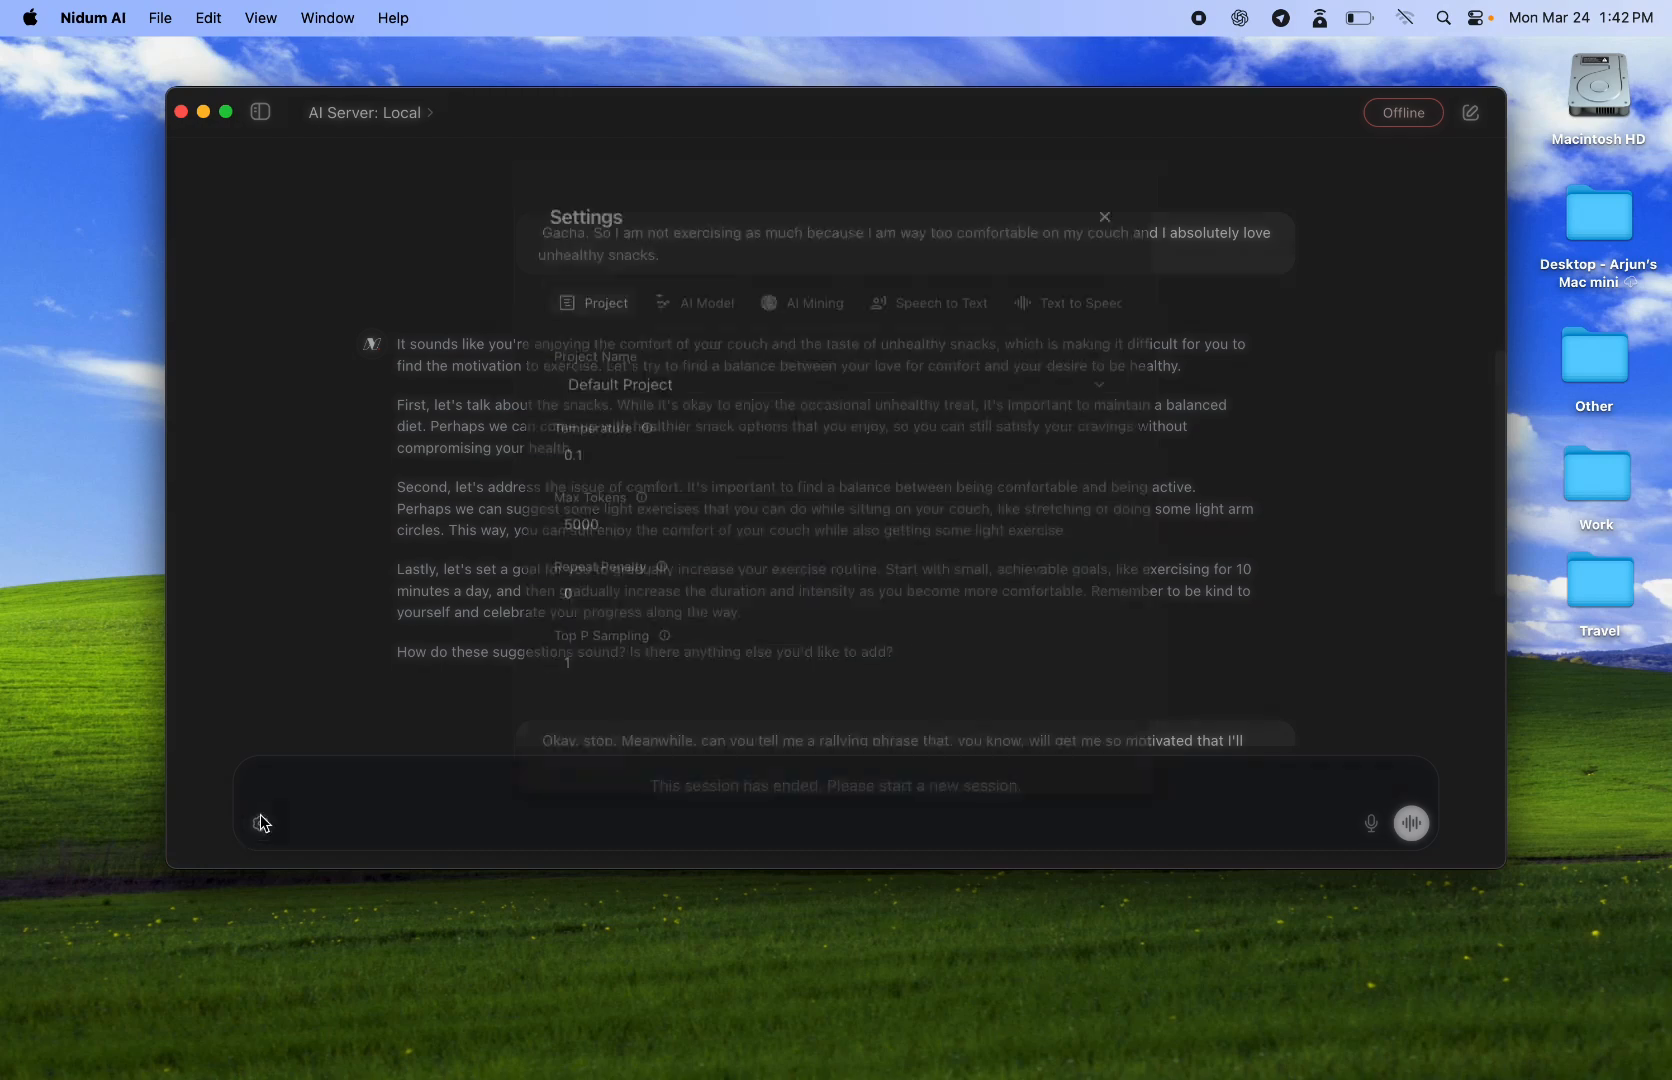
left_click(703, 291)
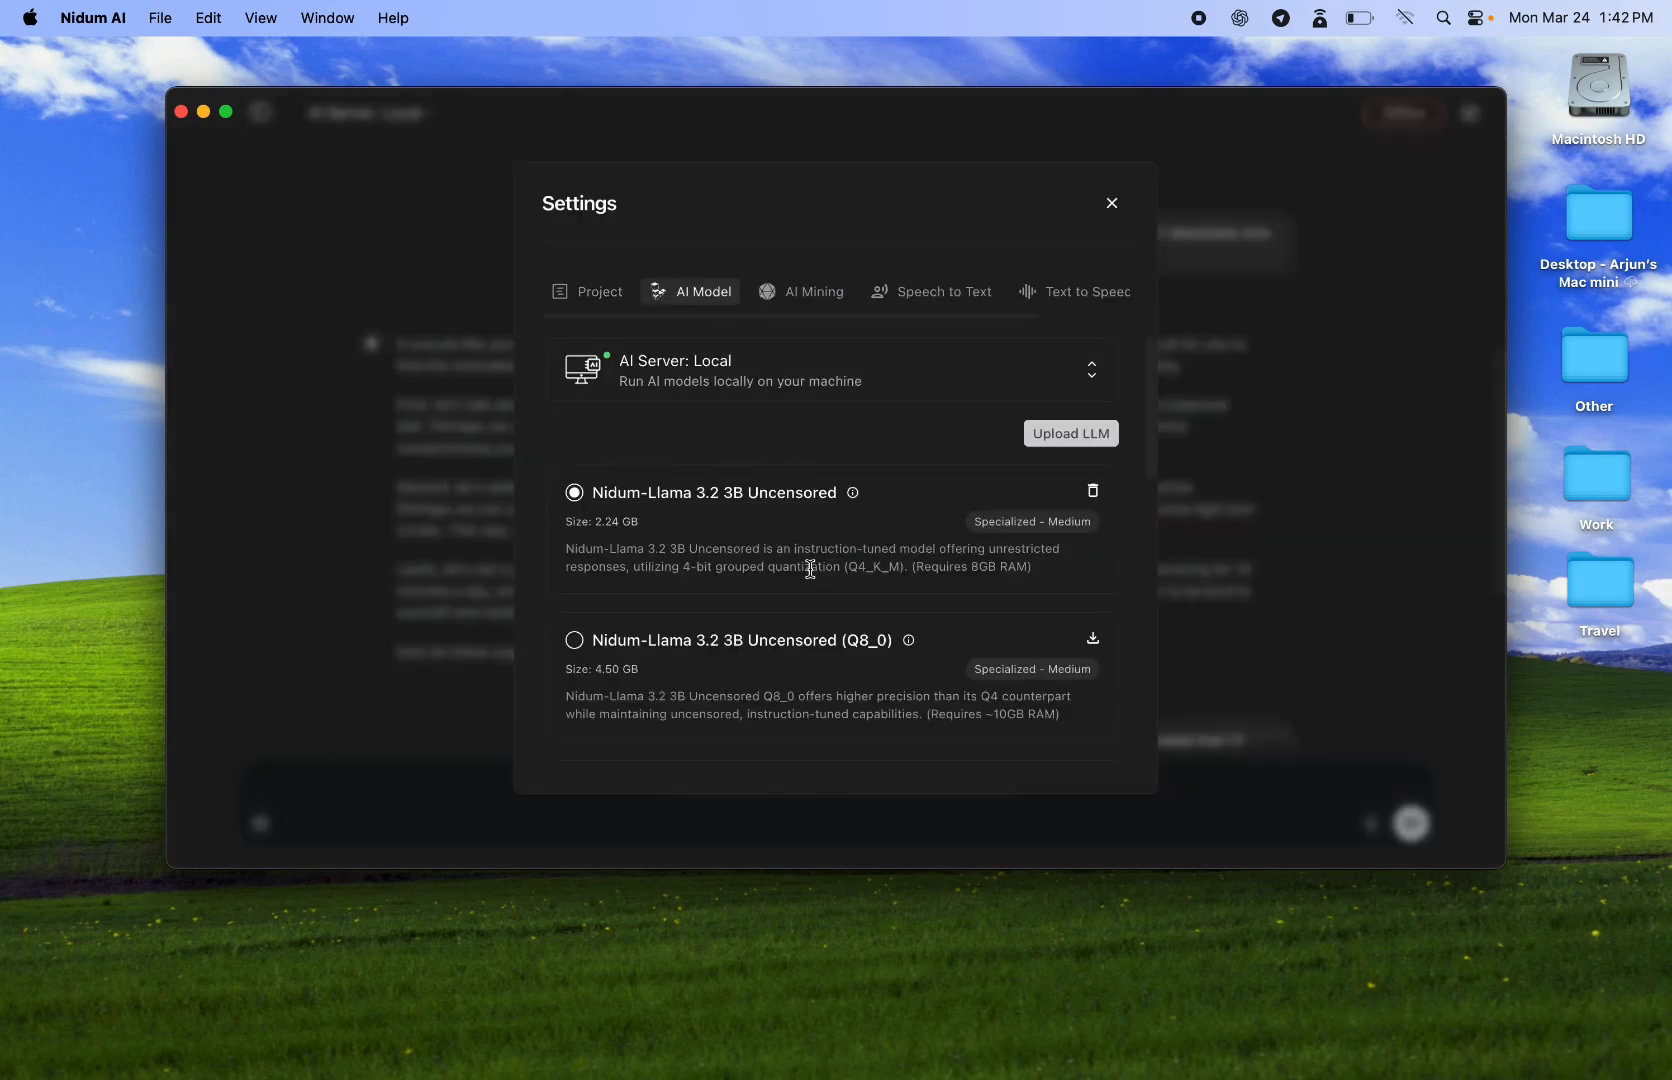
mouse_move(794, 544)
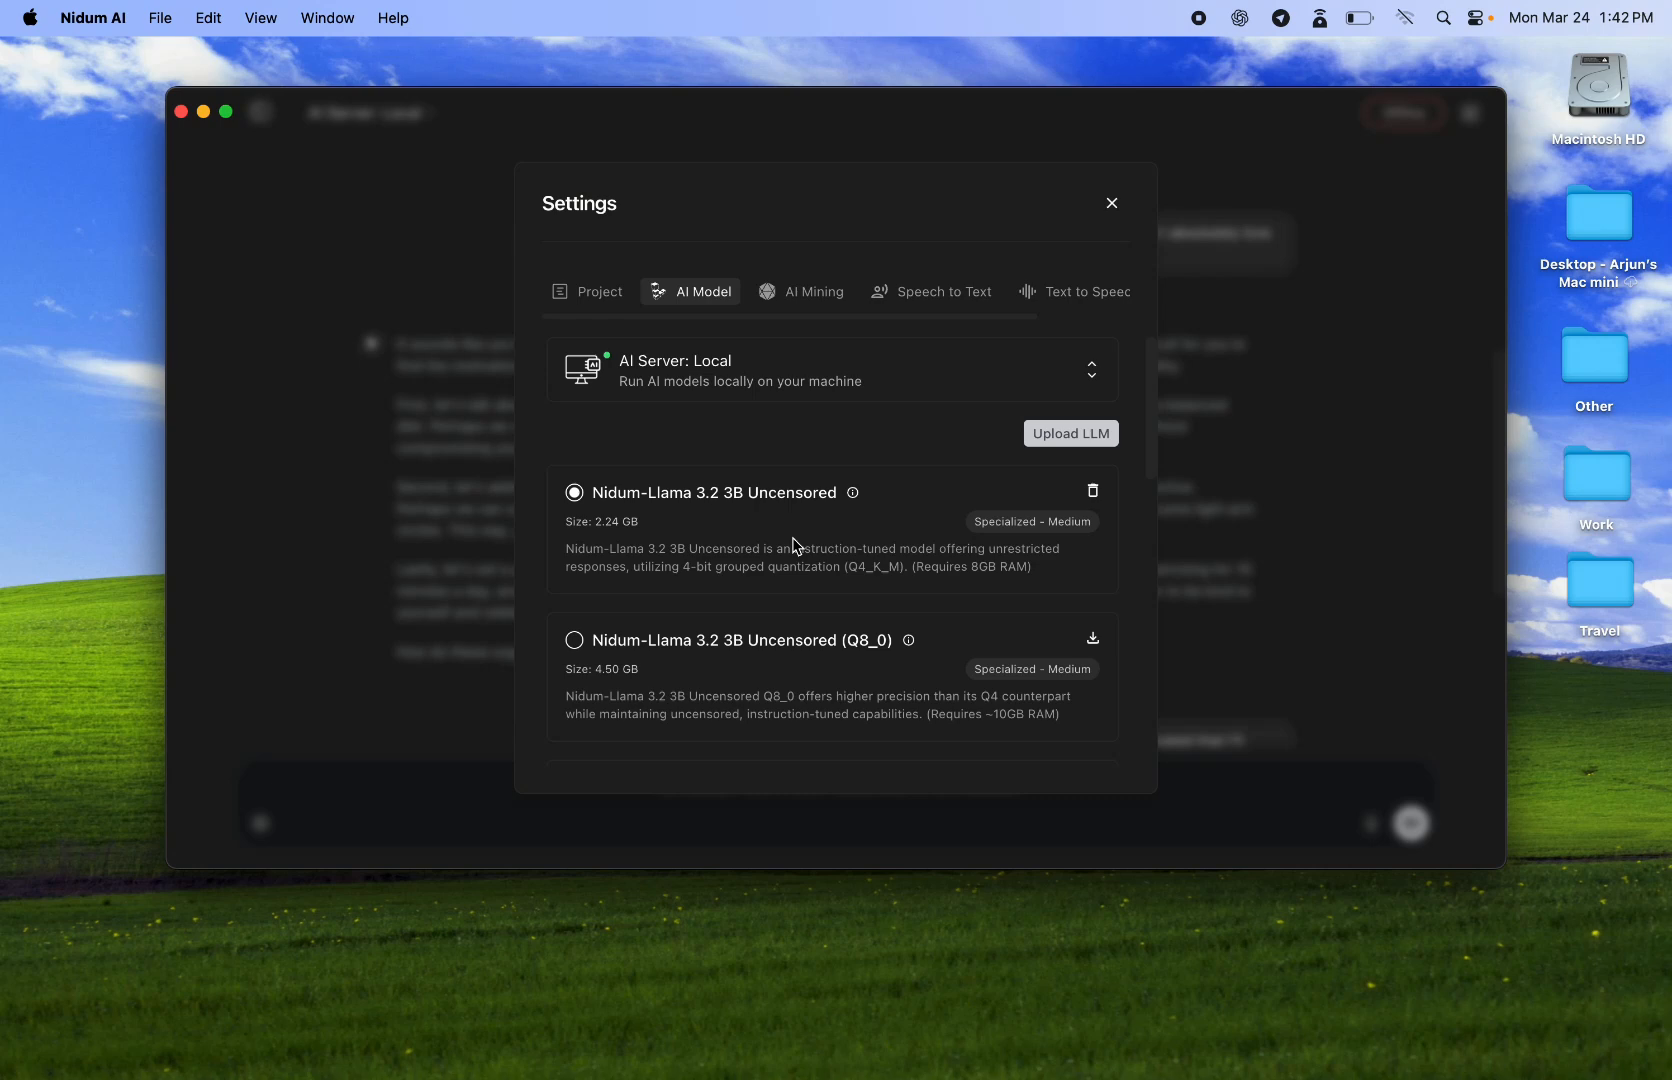
scroll("down", 3)
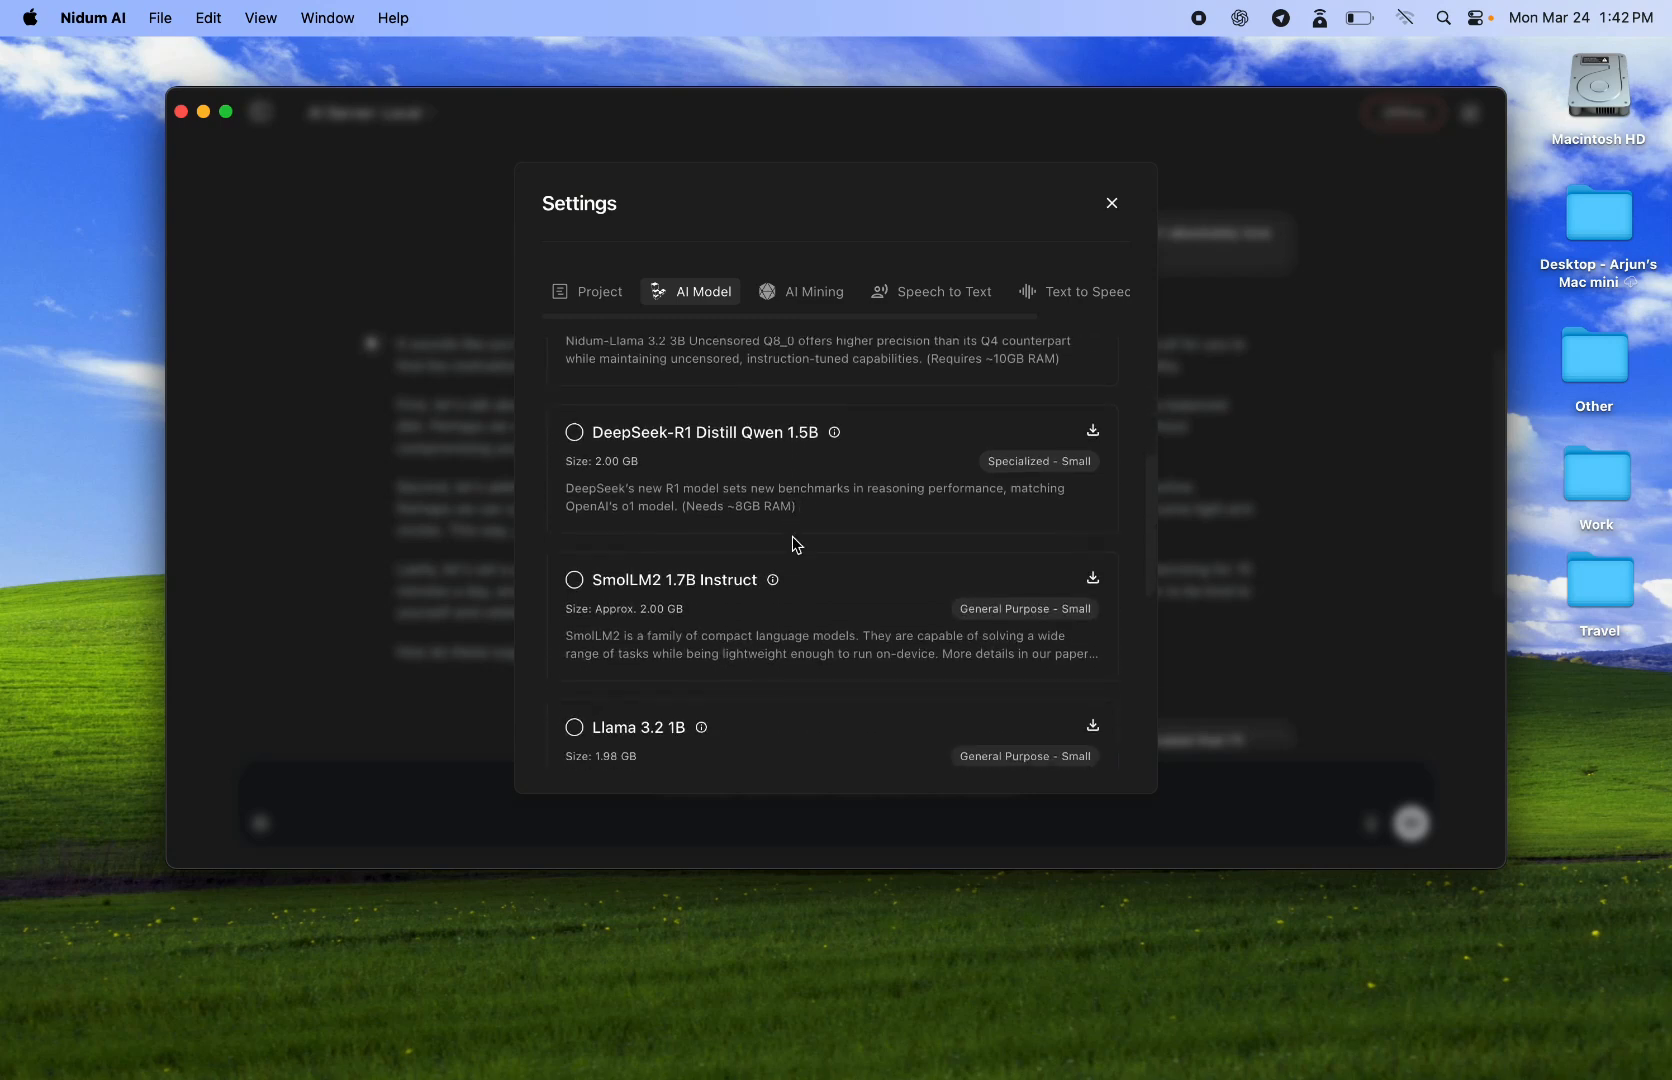
scroll("down", 3)
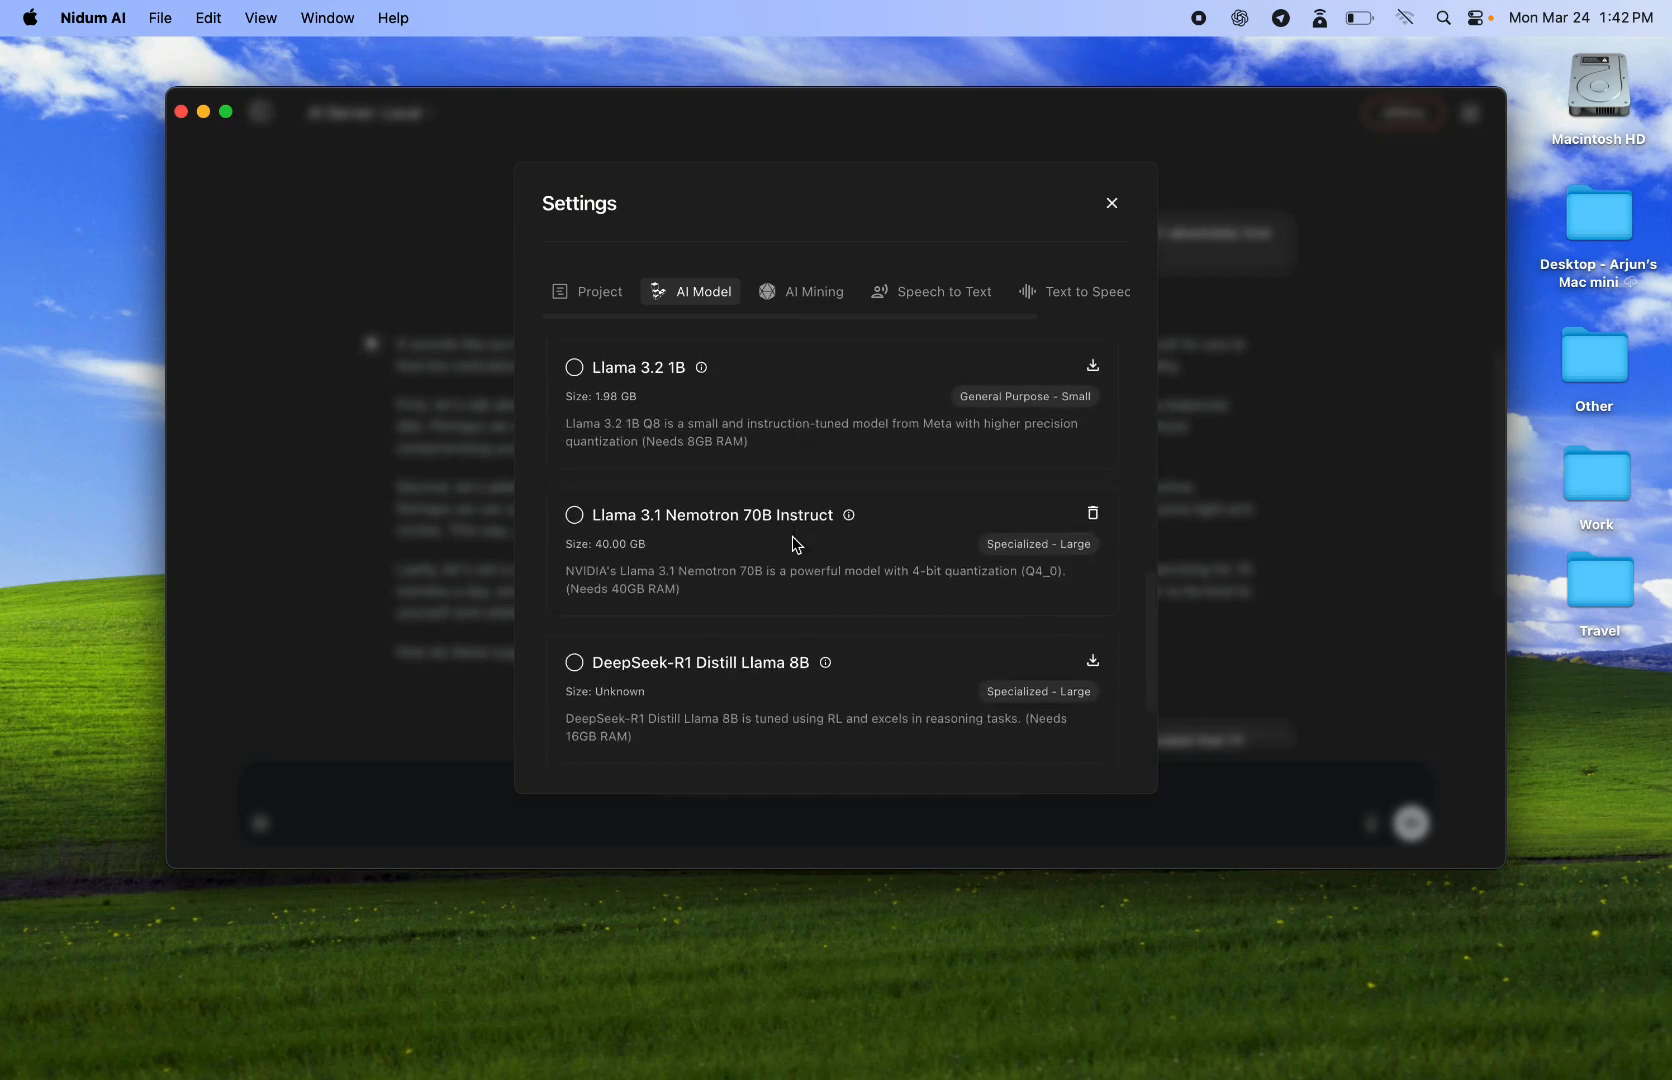
scroll("down", 3)
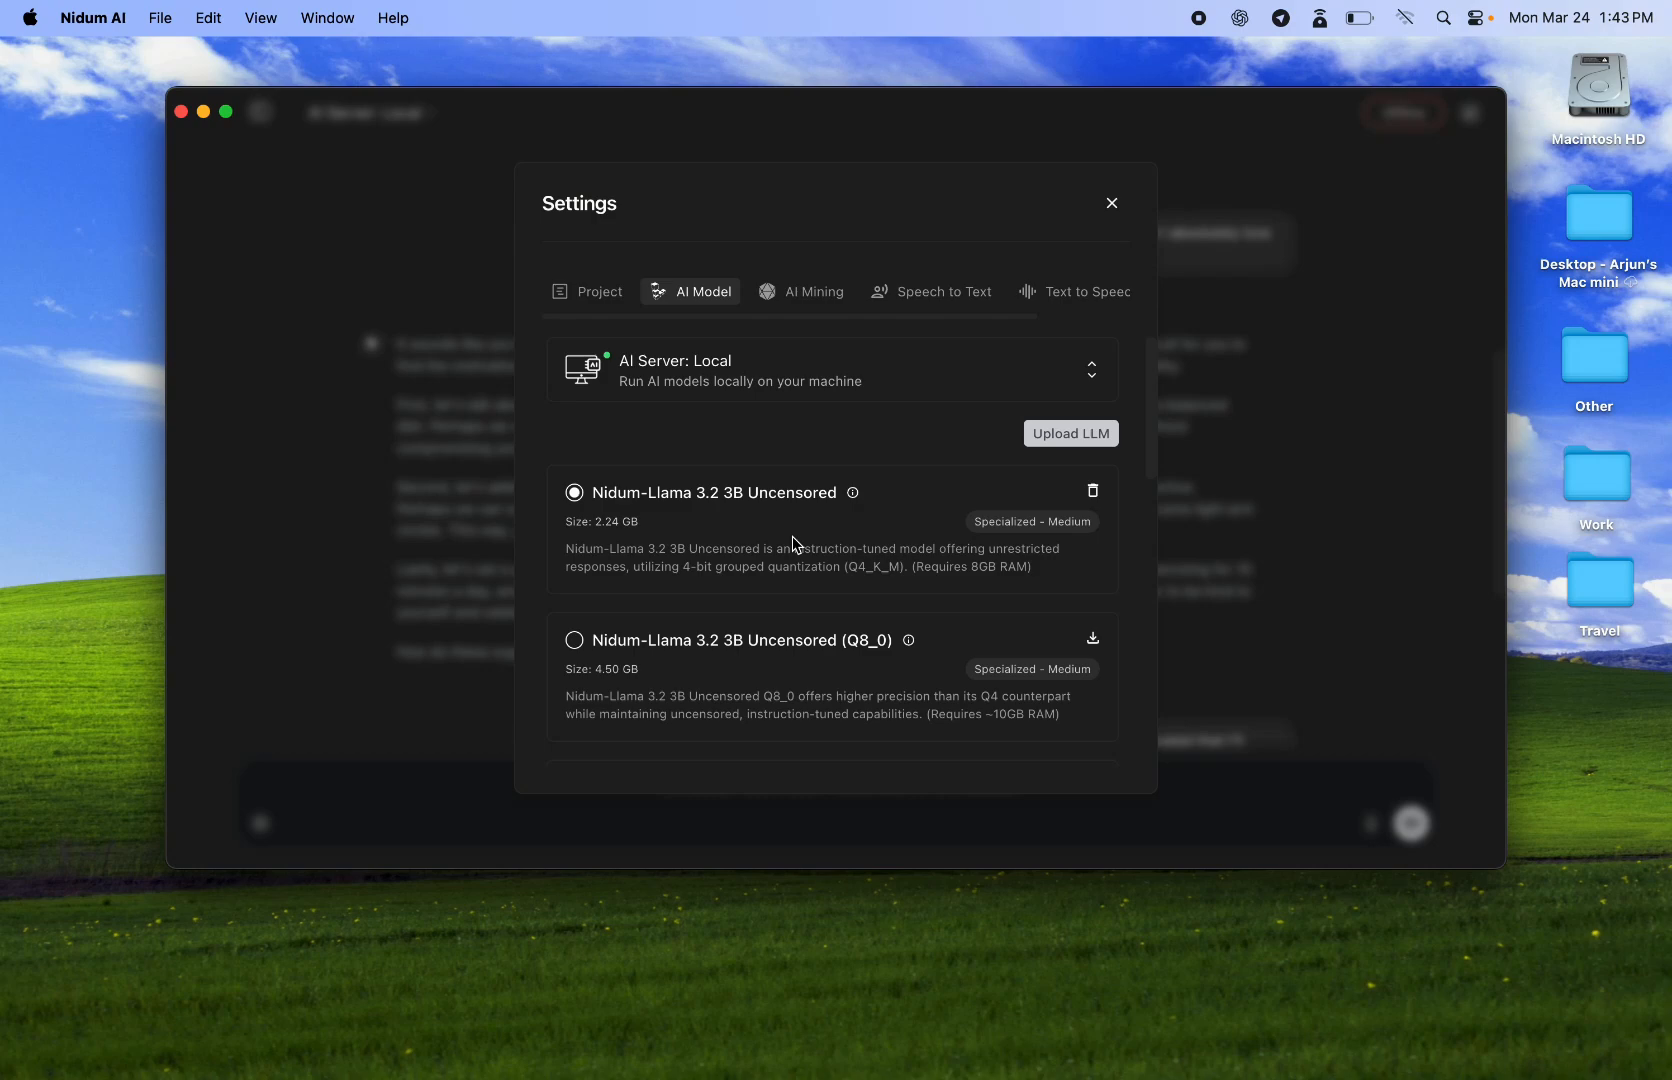
mouse_move(1116, 210)
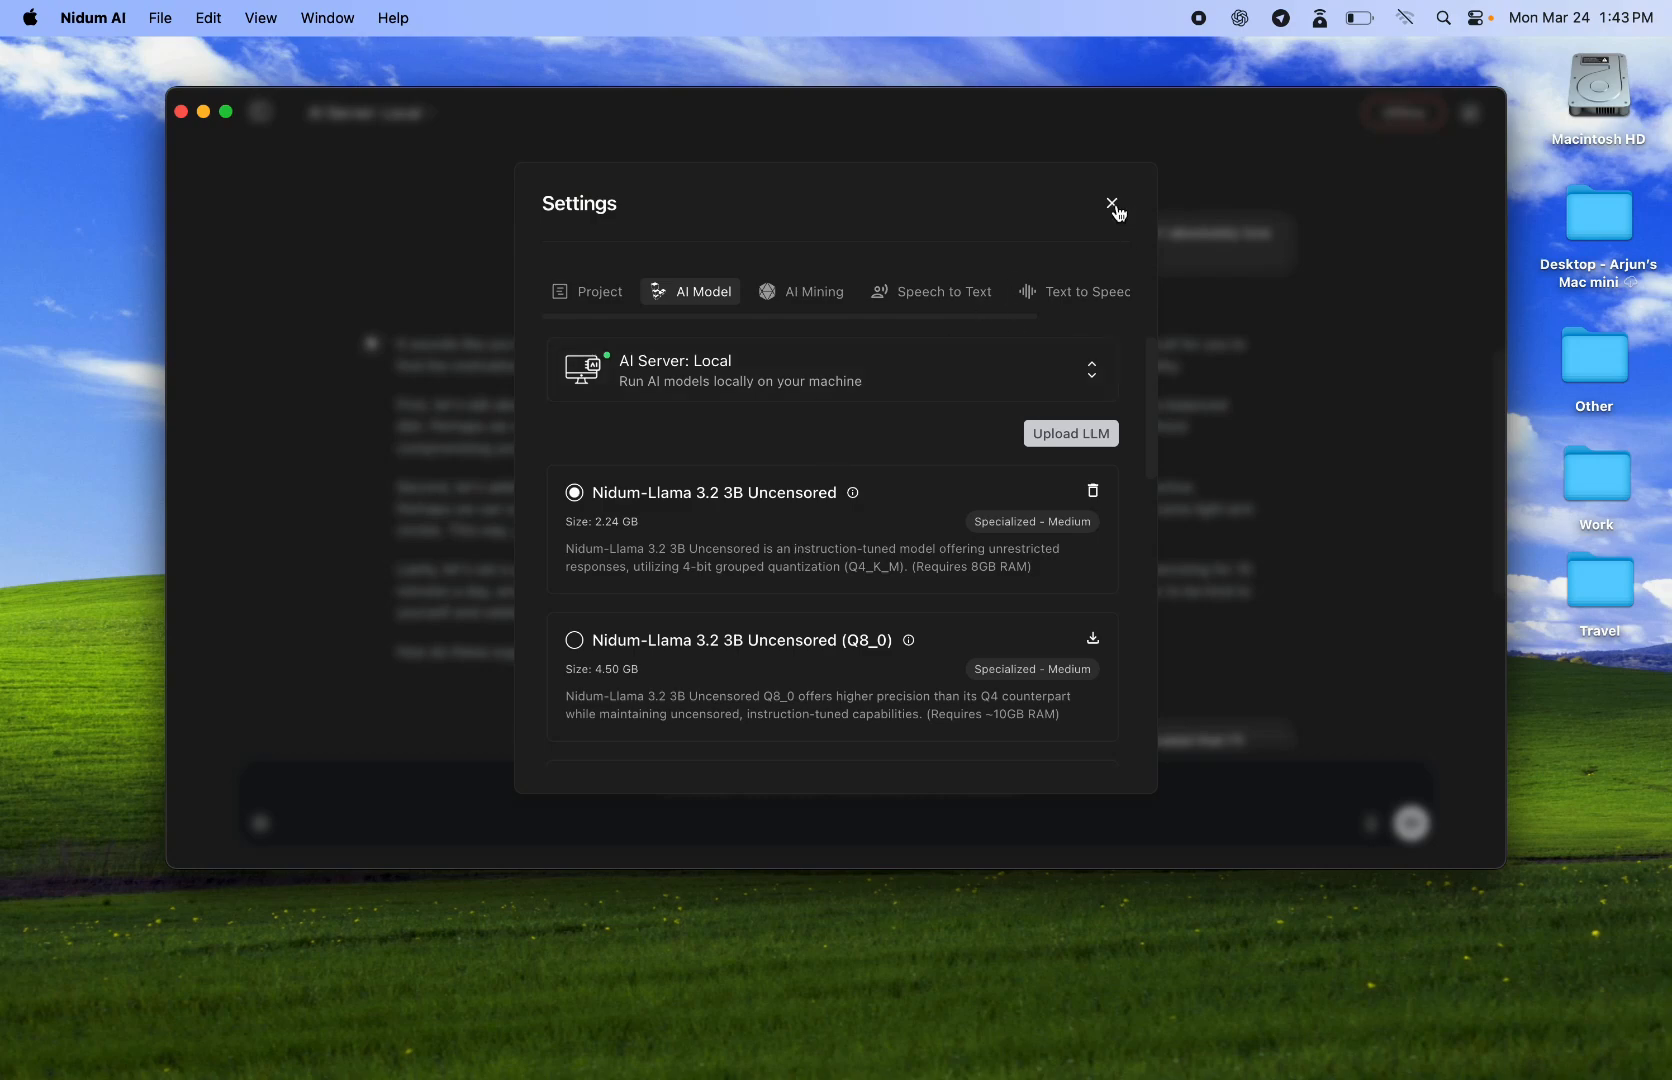